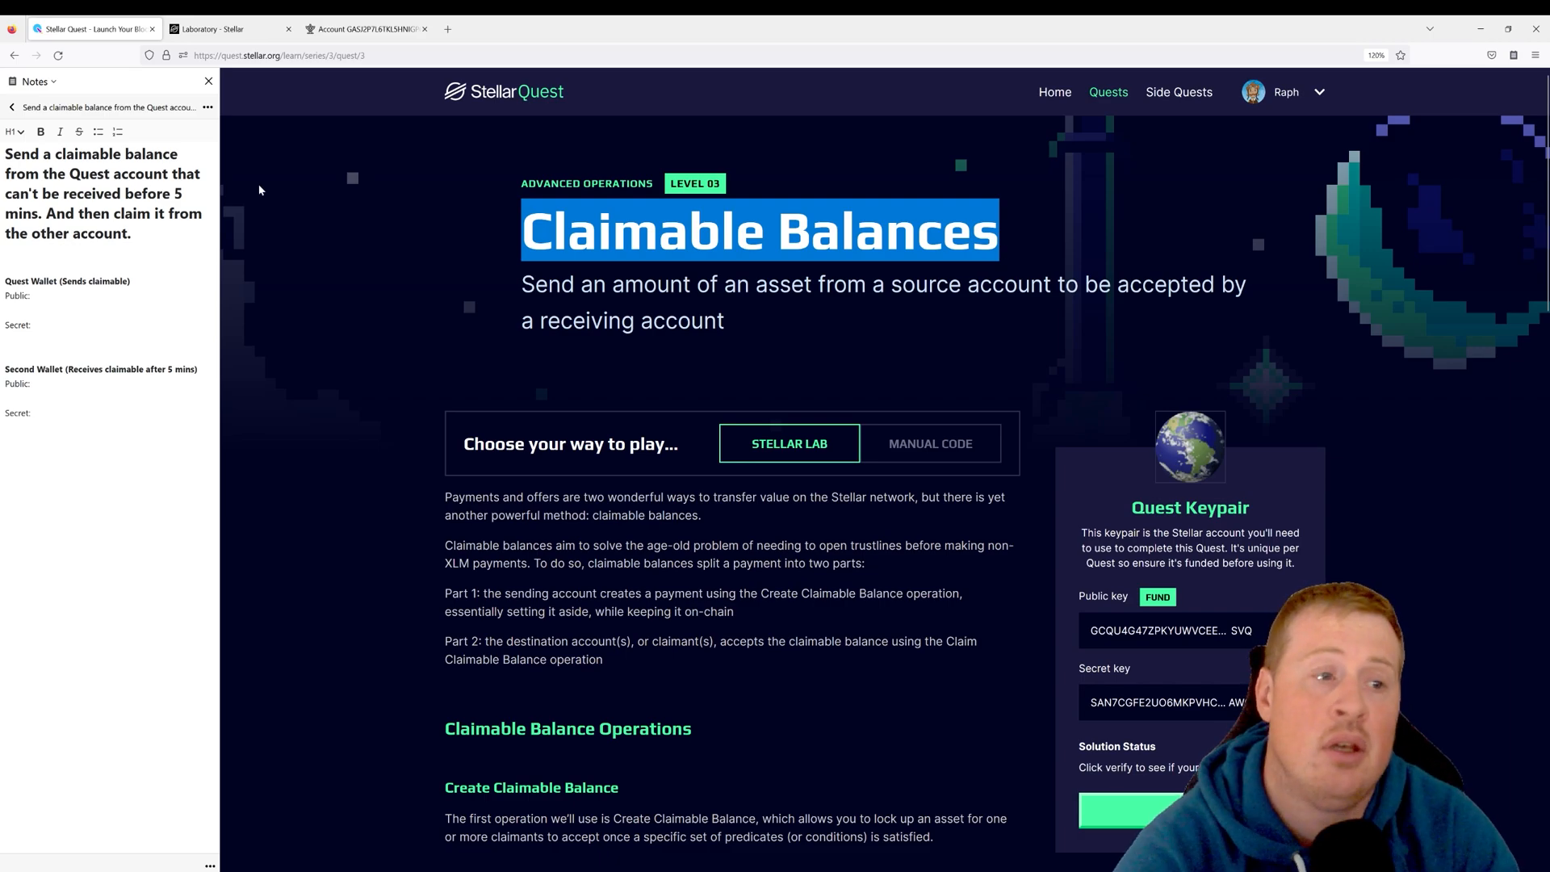
# - Fund the quest account and copy its public and secret keys into the Quest Wallet notes
pyautogui.moveTo(56, 153); pyautogui.dragTo(128, 173)
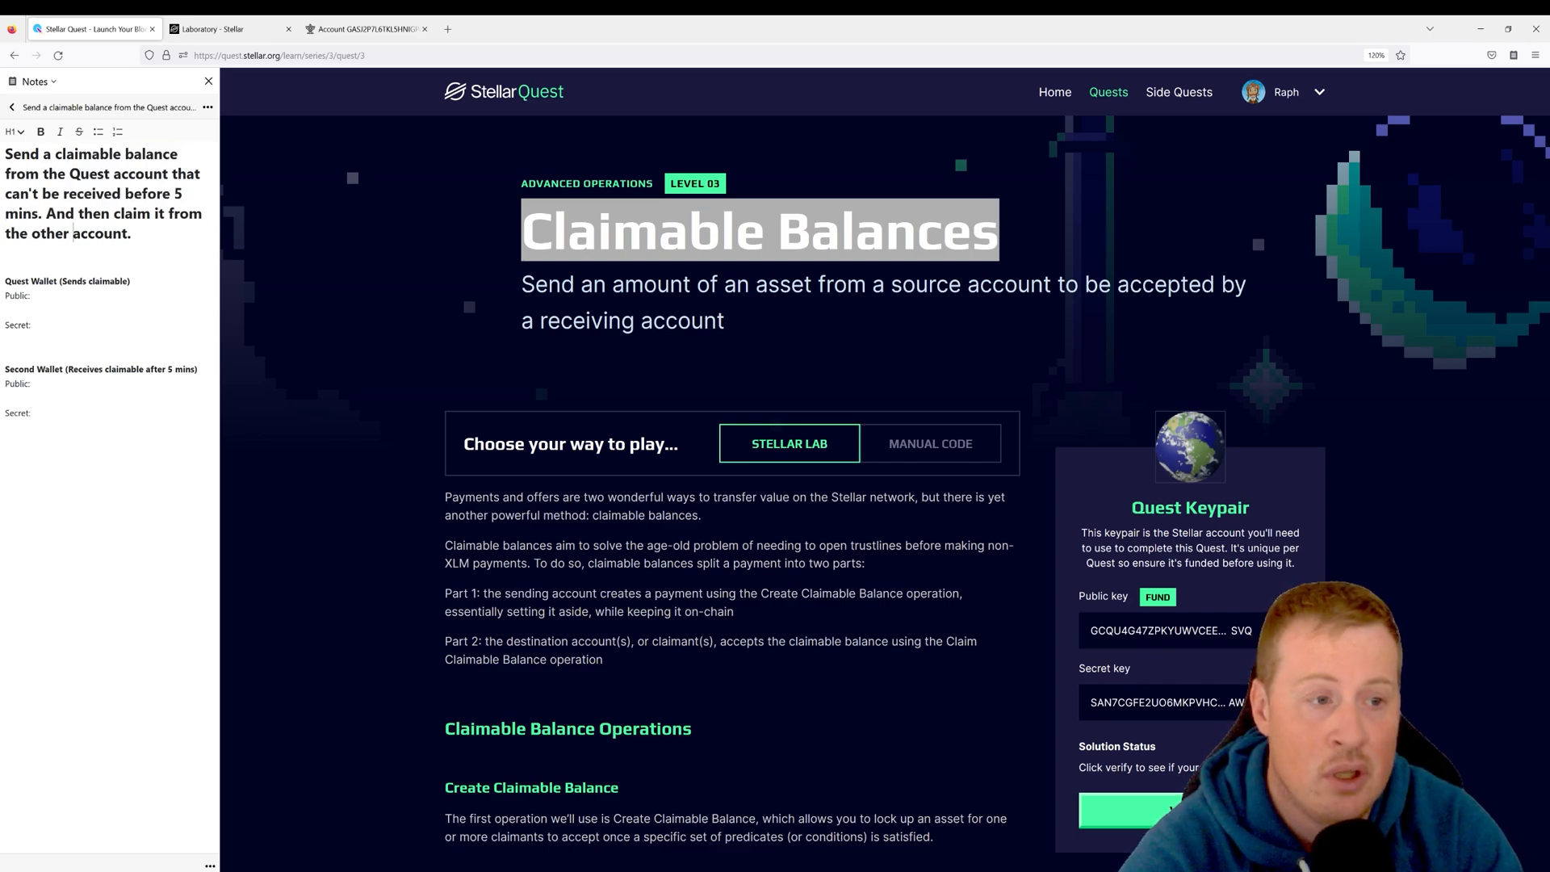
pyautogui.moveTo(78, 213); pyautogui.dragTo(132, 234)
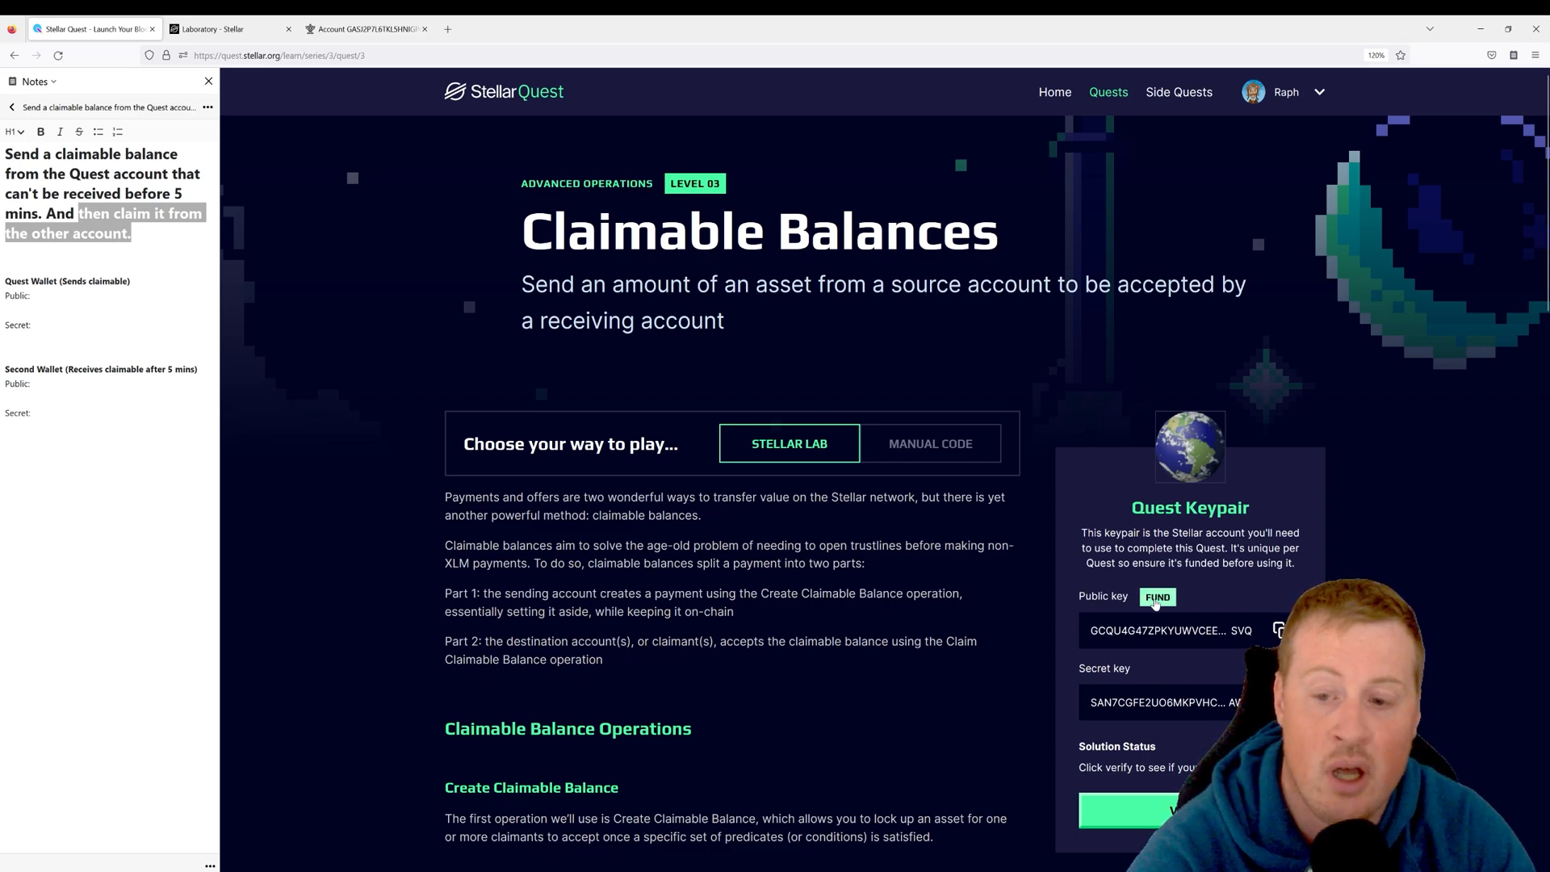
pyautogui.click(1157, 596)
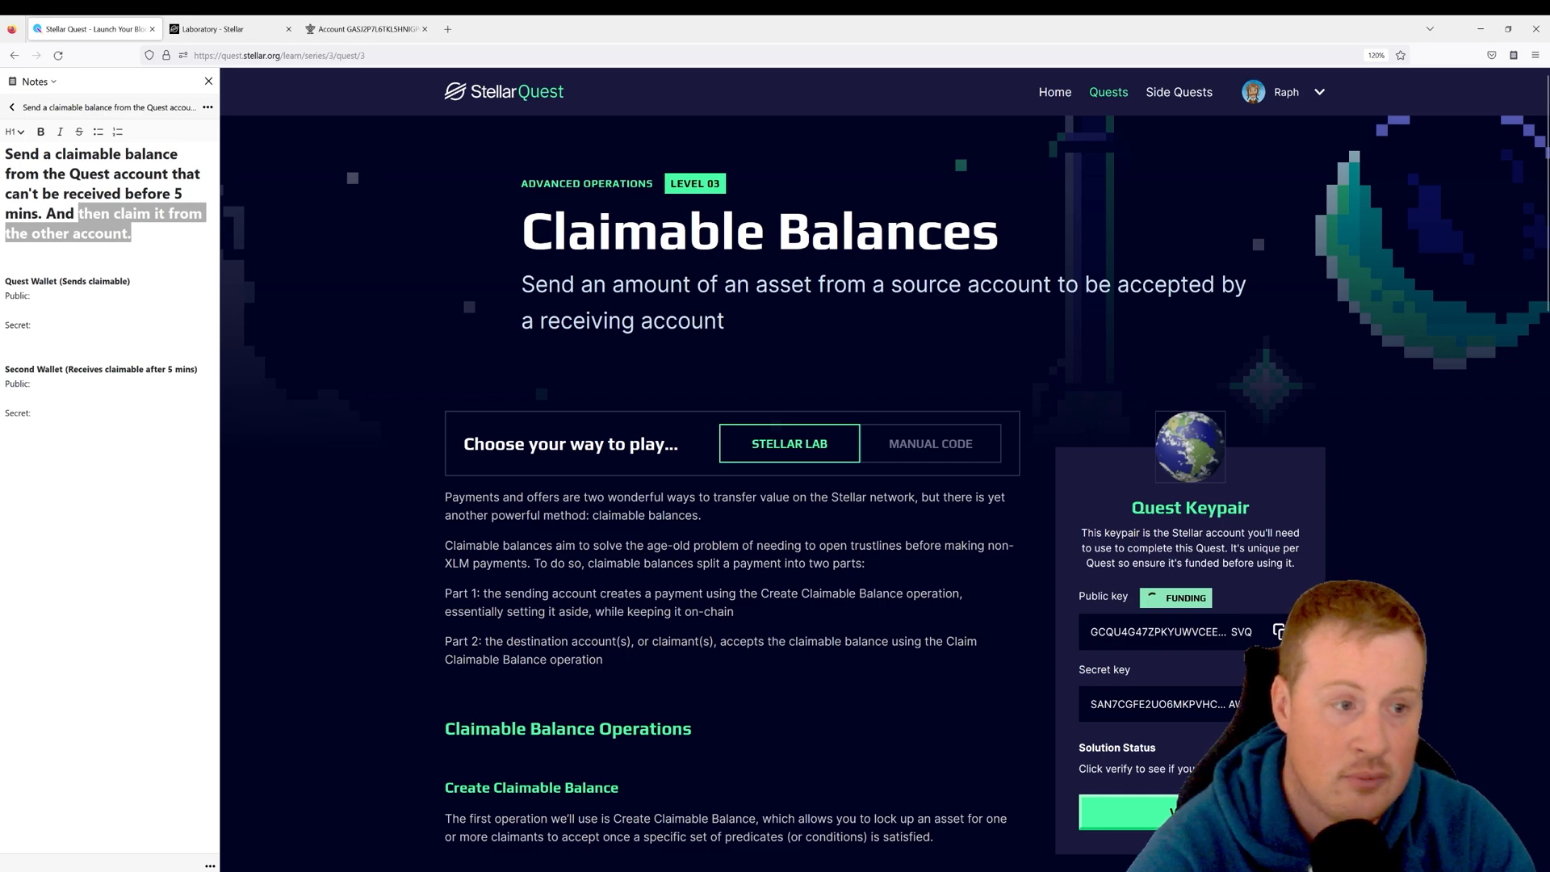
pyautogui.moveTo(273, 258)
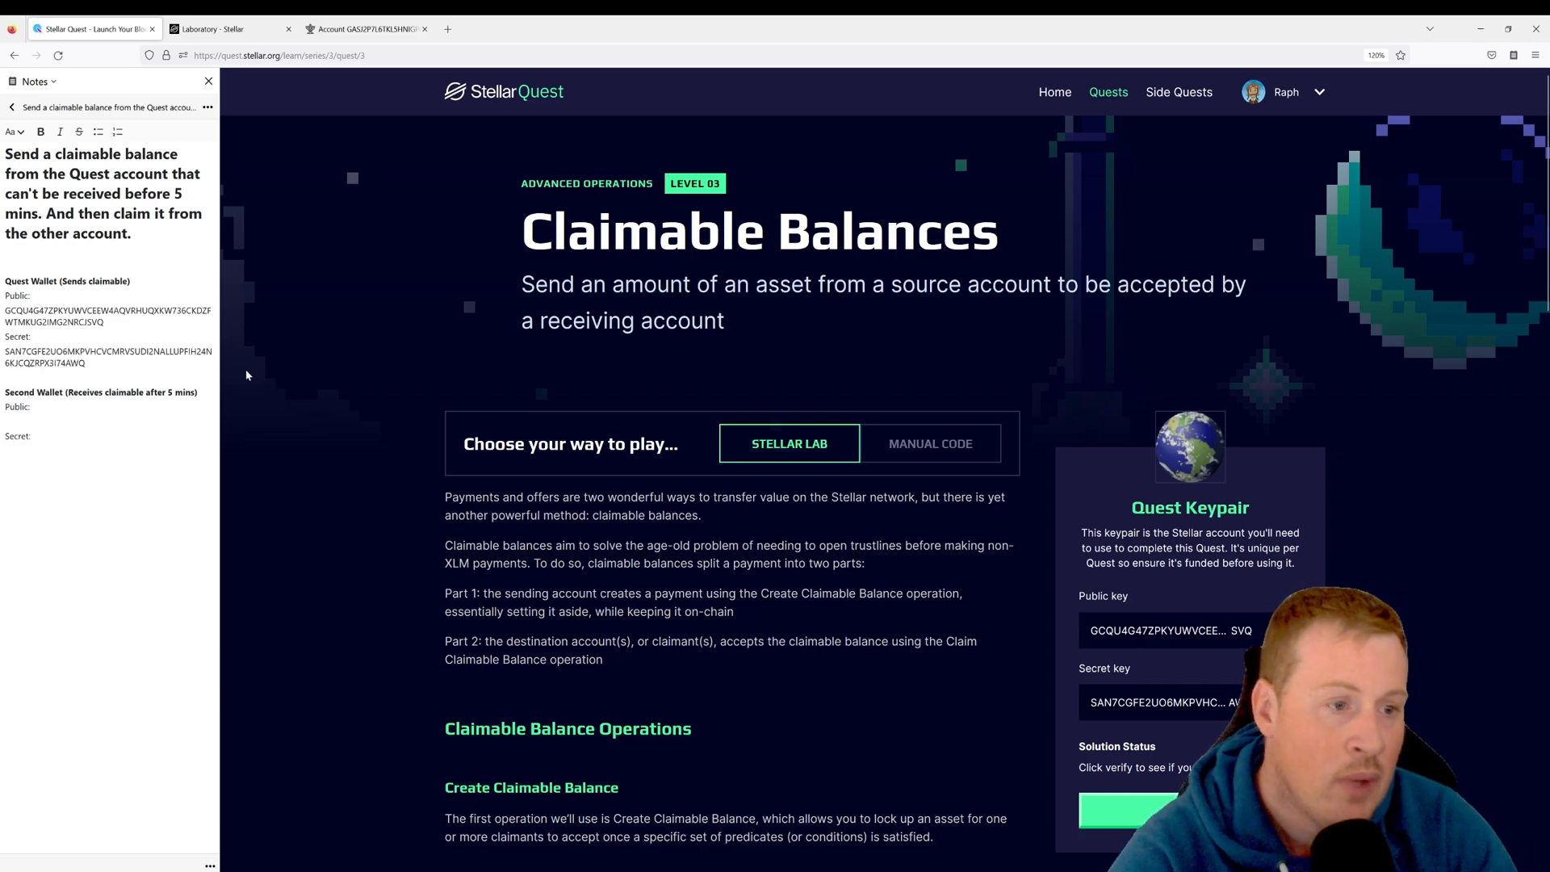
pyautogui.moveTo(5, 281); pyautogui.dragTo(116, 314)
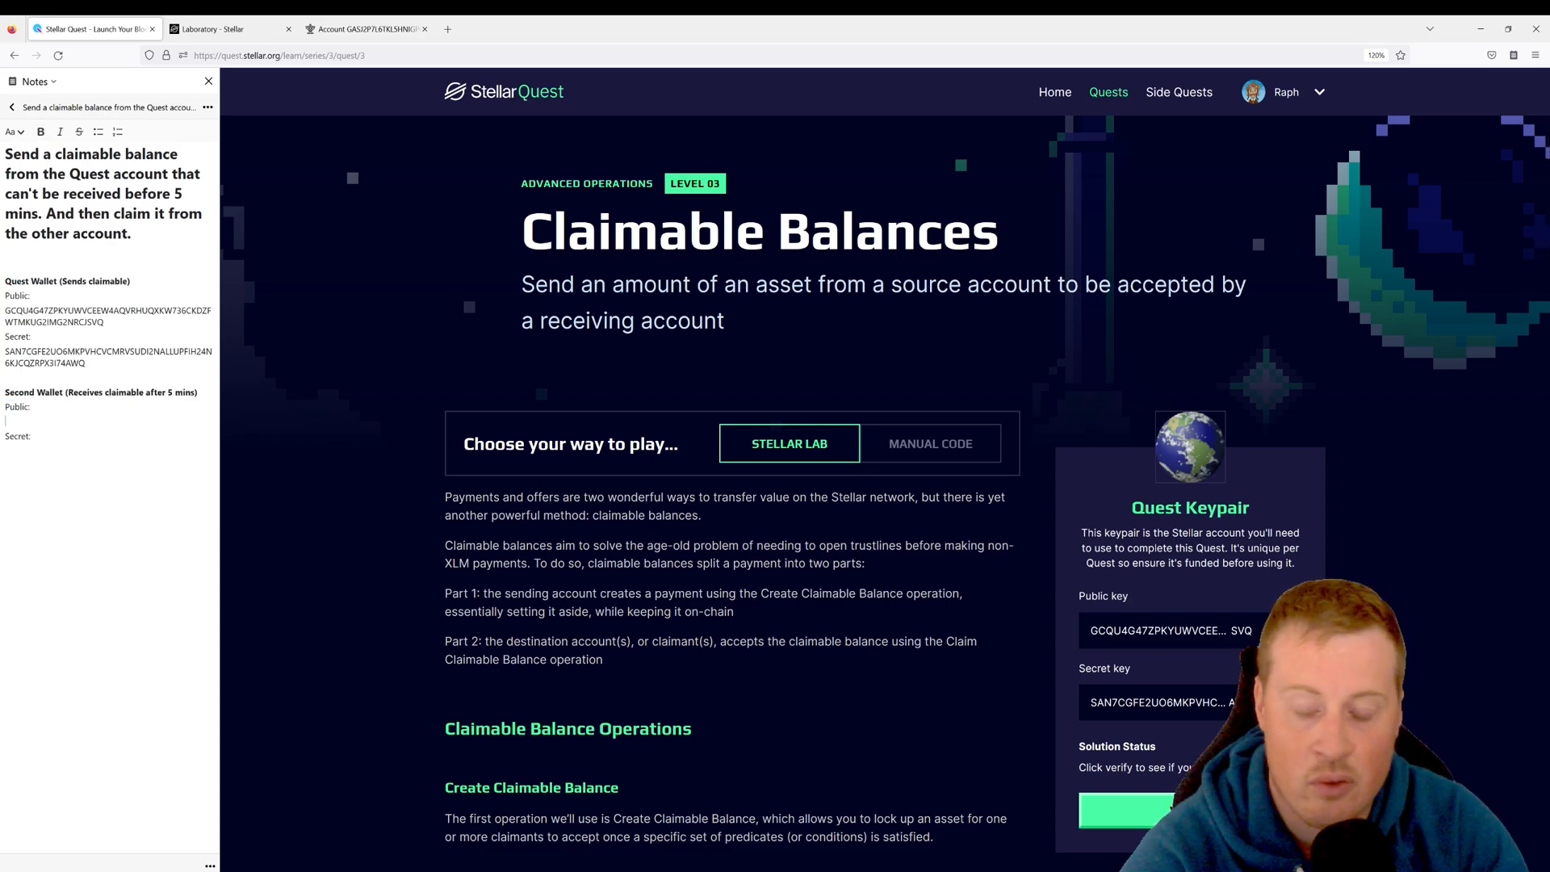
pyautogui.click(226, 28)
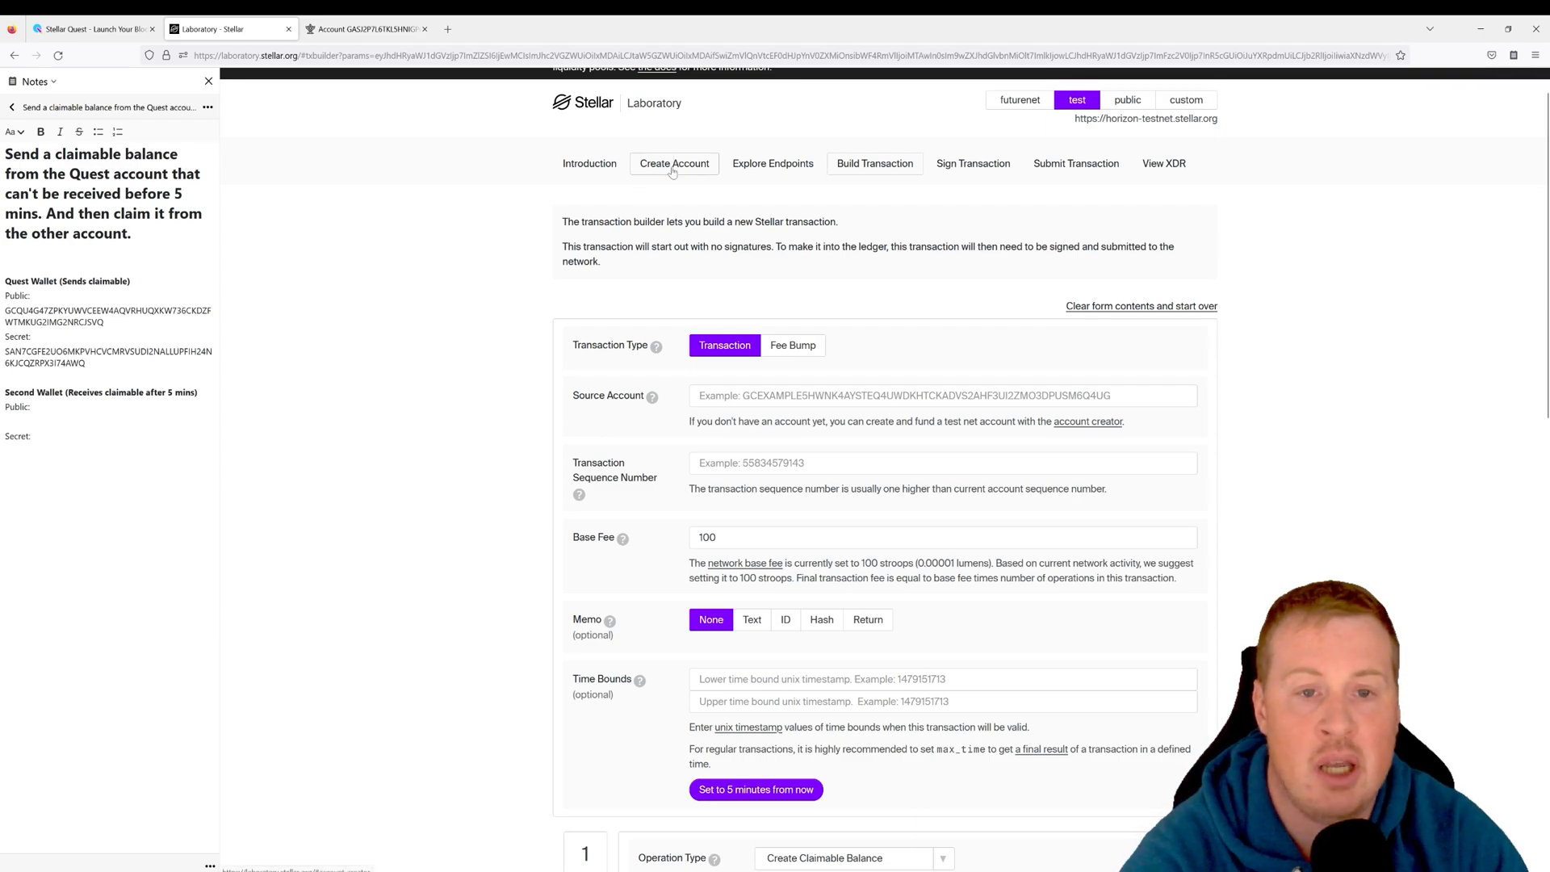
# - Generate a second keypair, fund it with Friendbot, and record its keys under Second Wallet
pyautogui.click(674, 163)
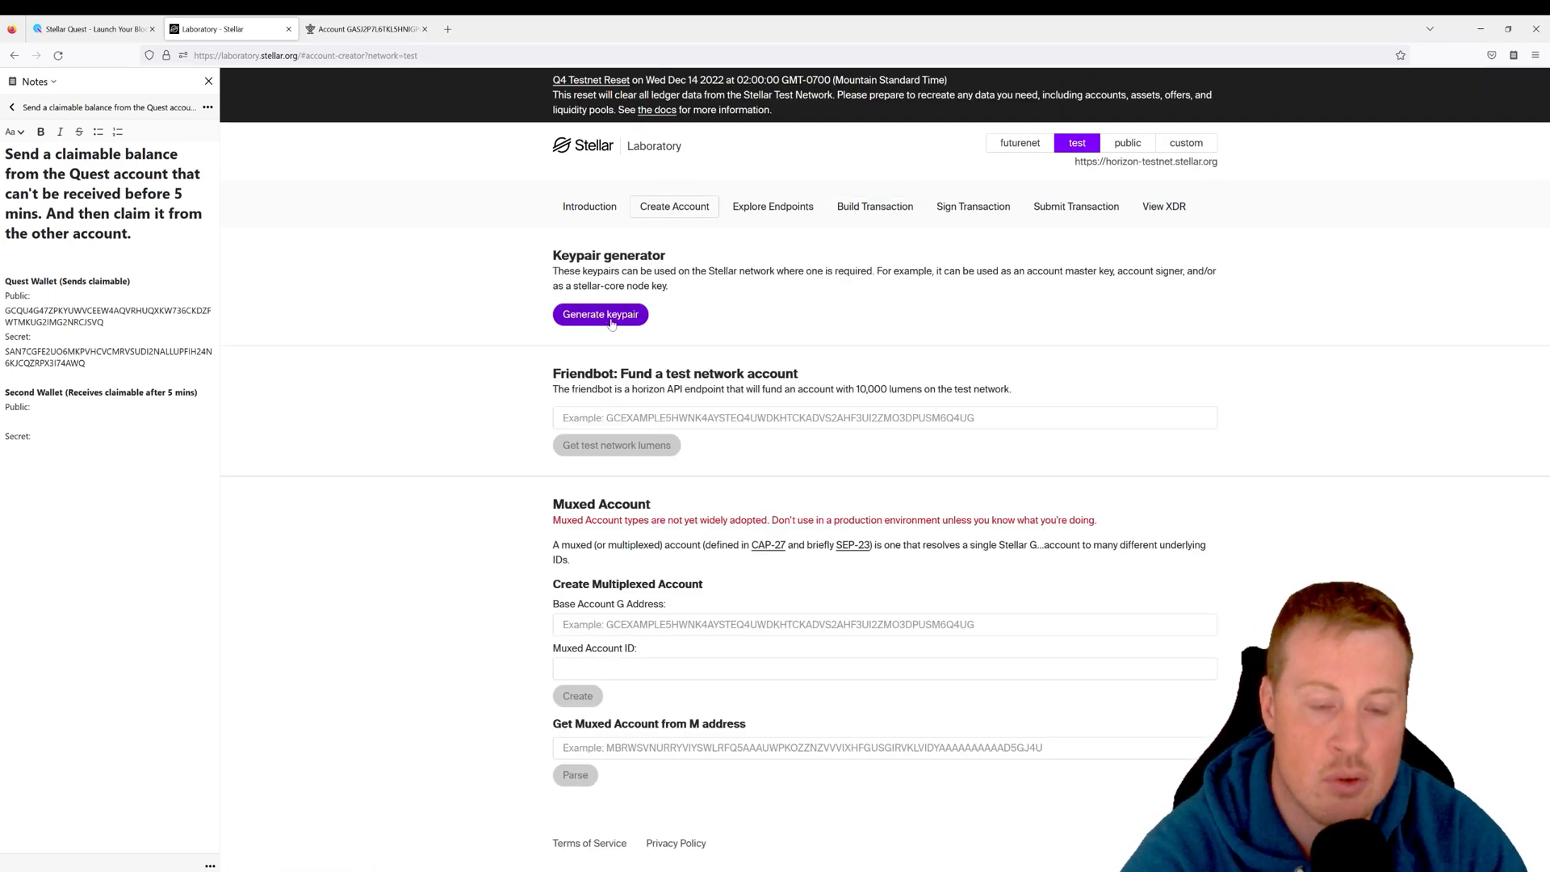
pyautogui.click(600, 315)
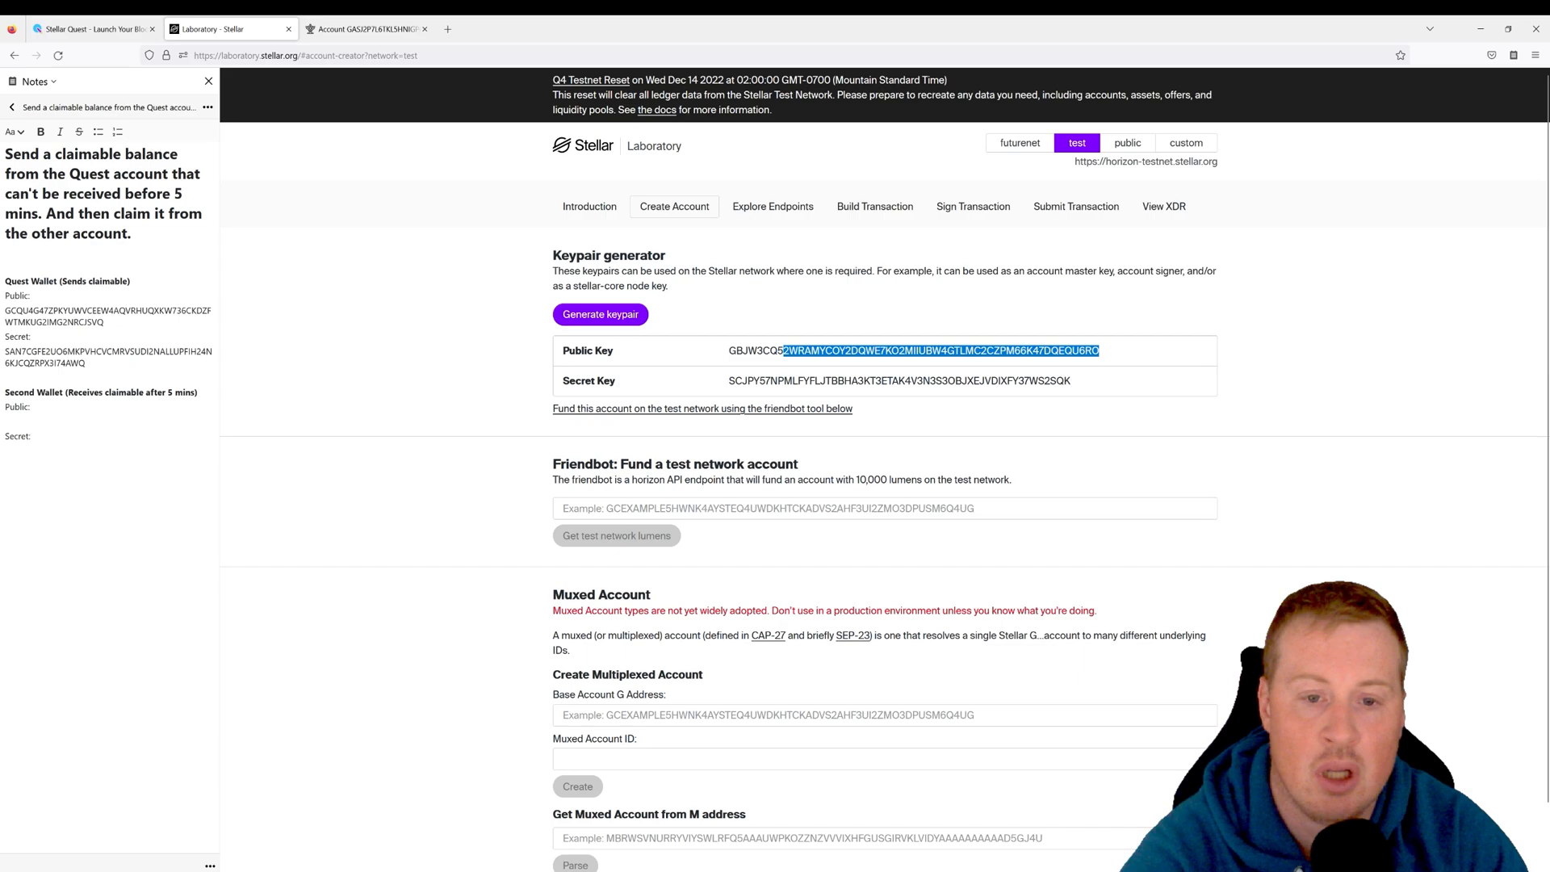
pyautogui.click(884, 508)
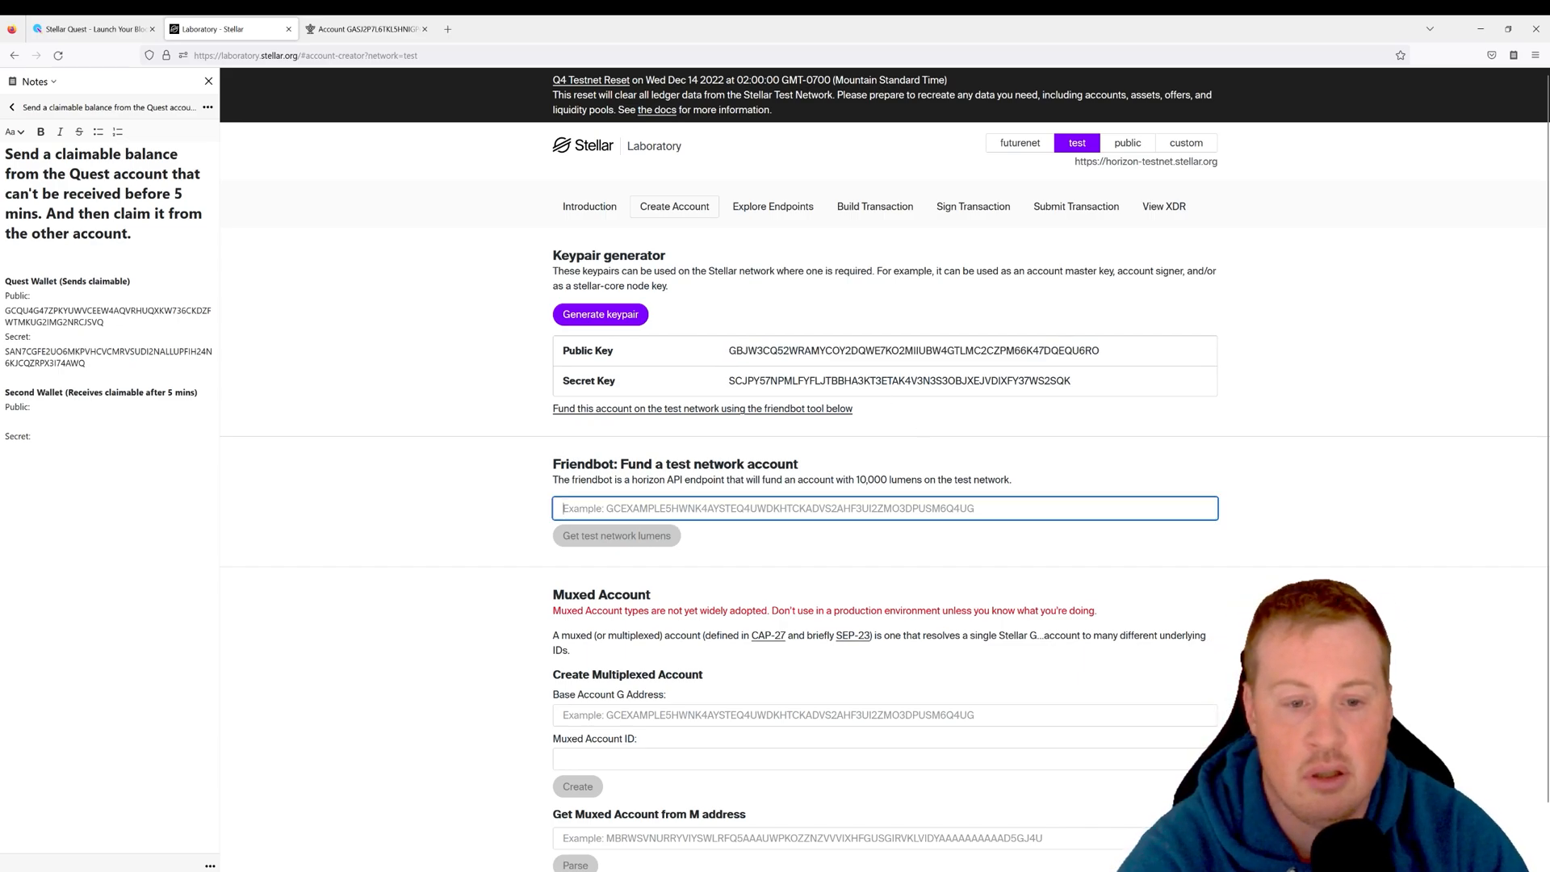
pyautogui.click(616, 535)
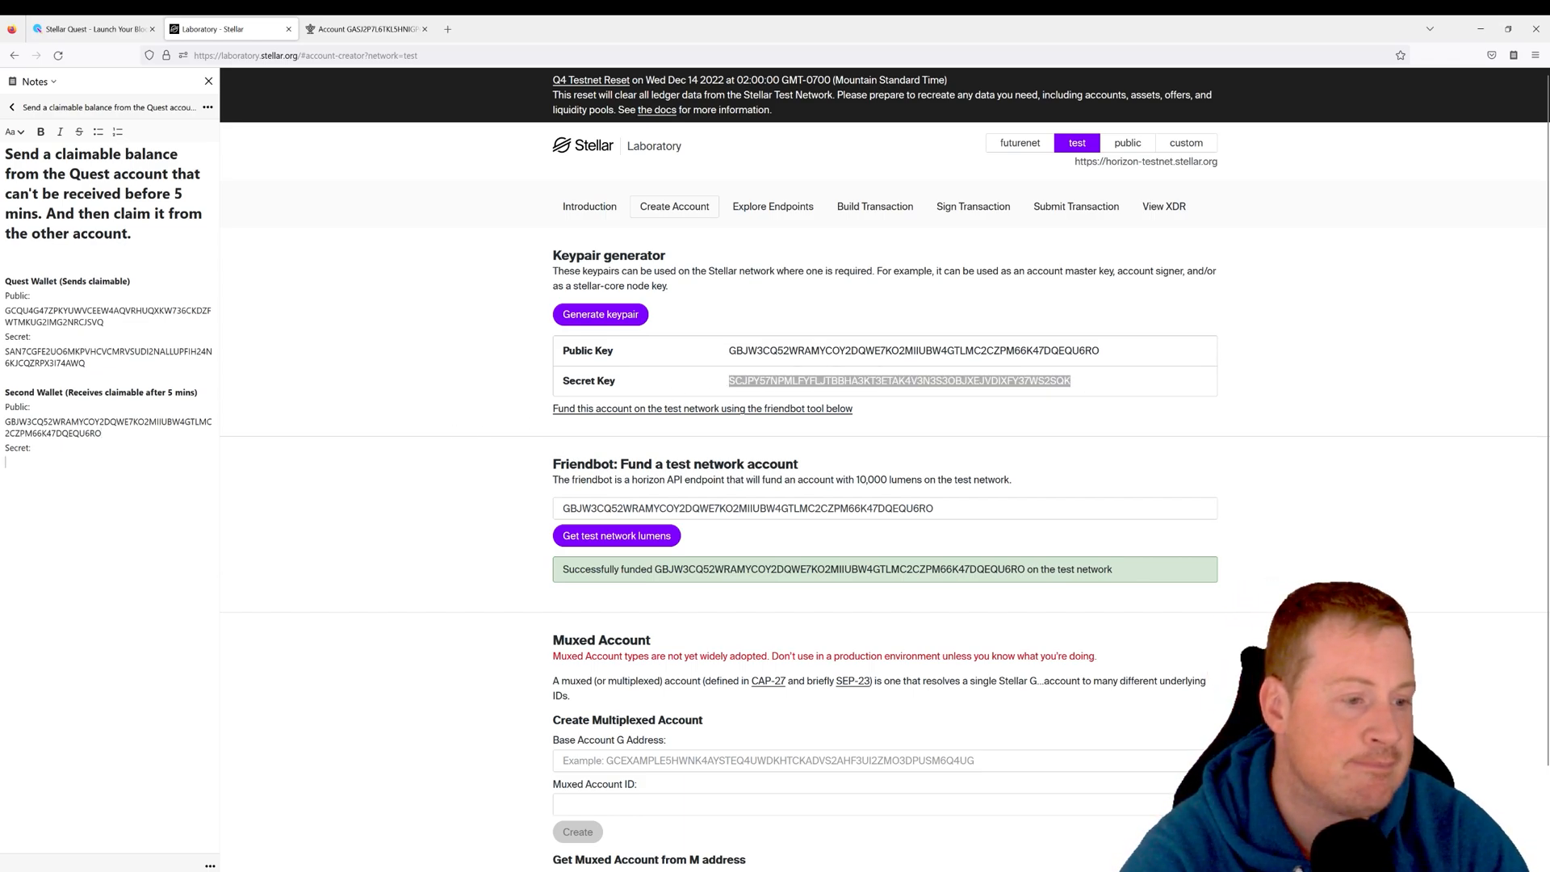
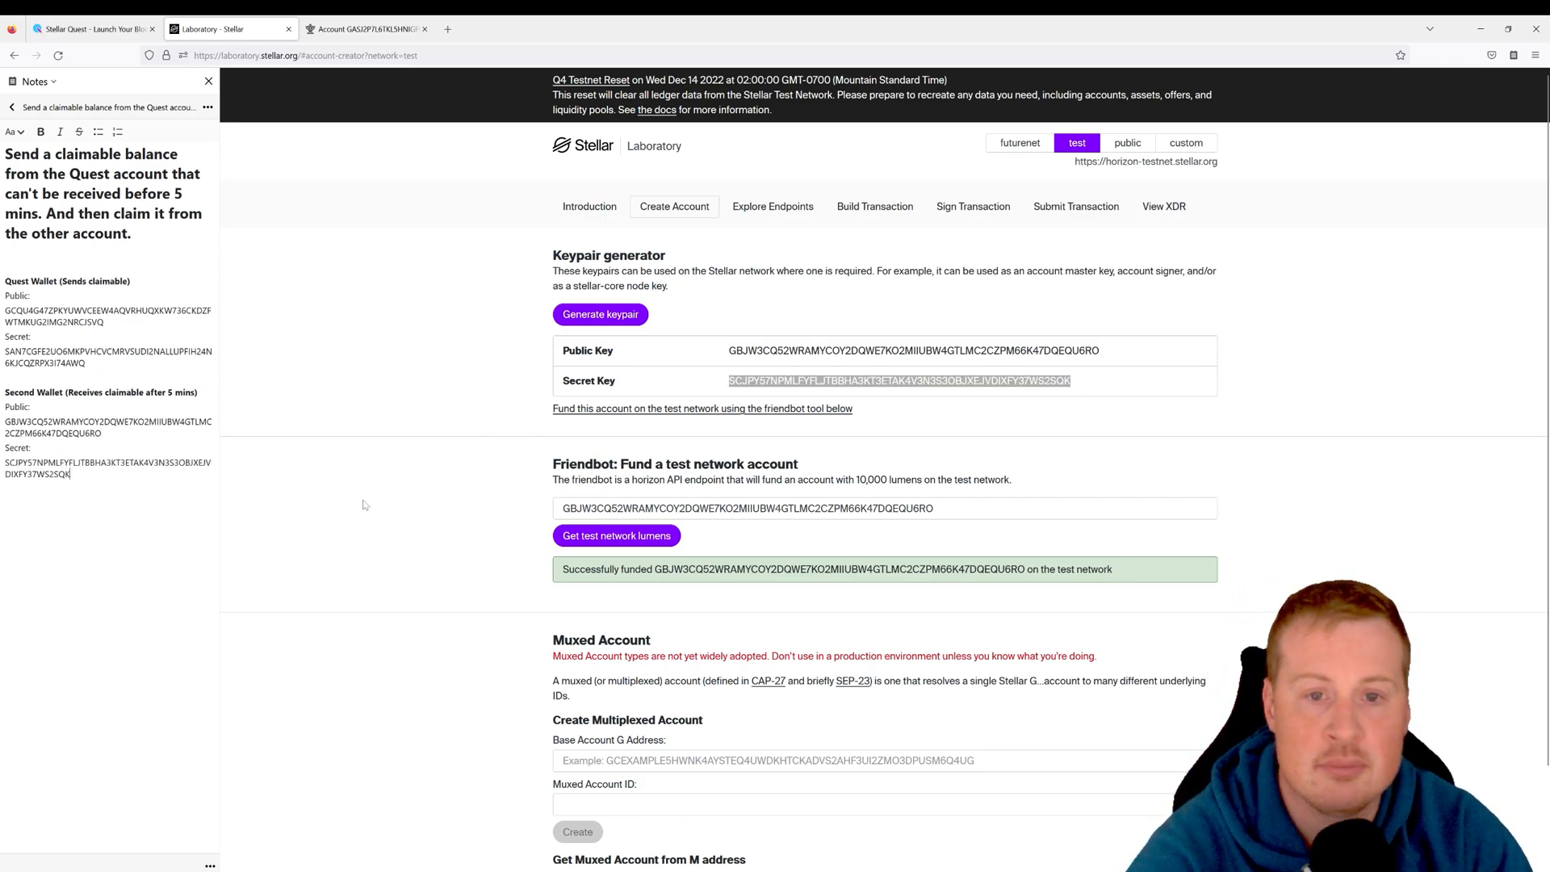
pyautogui.click(875, 206)
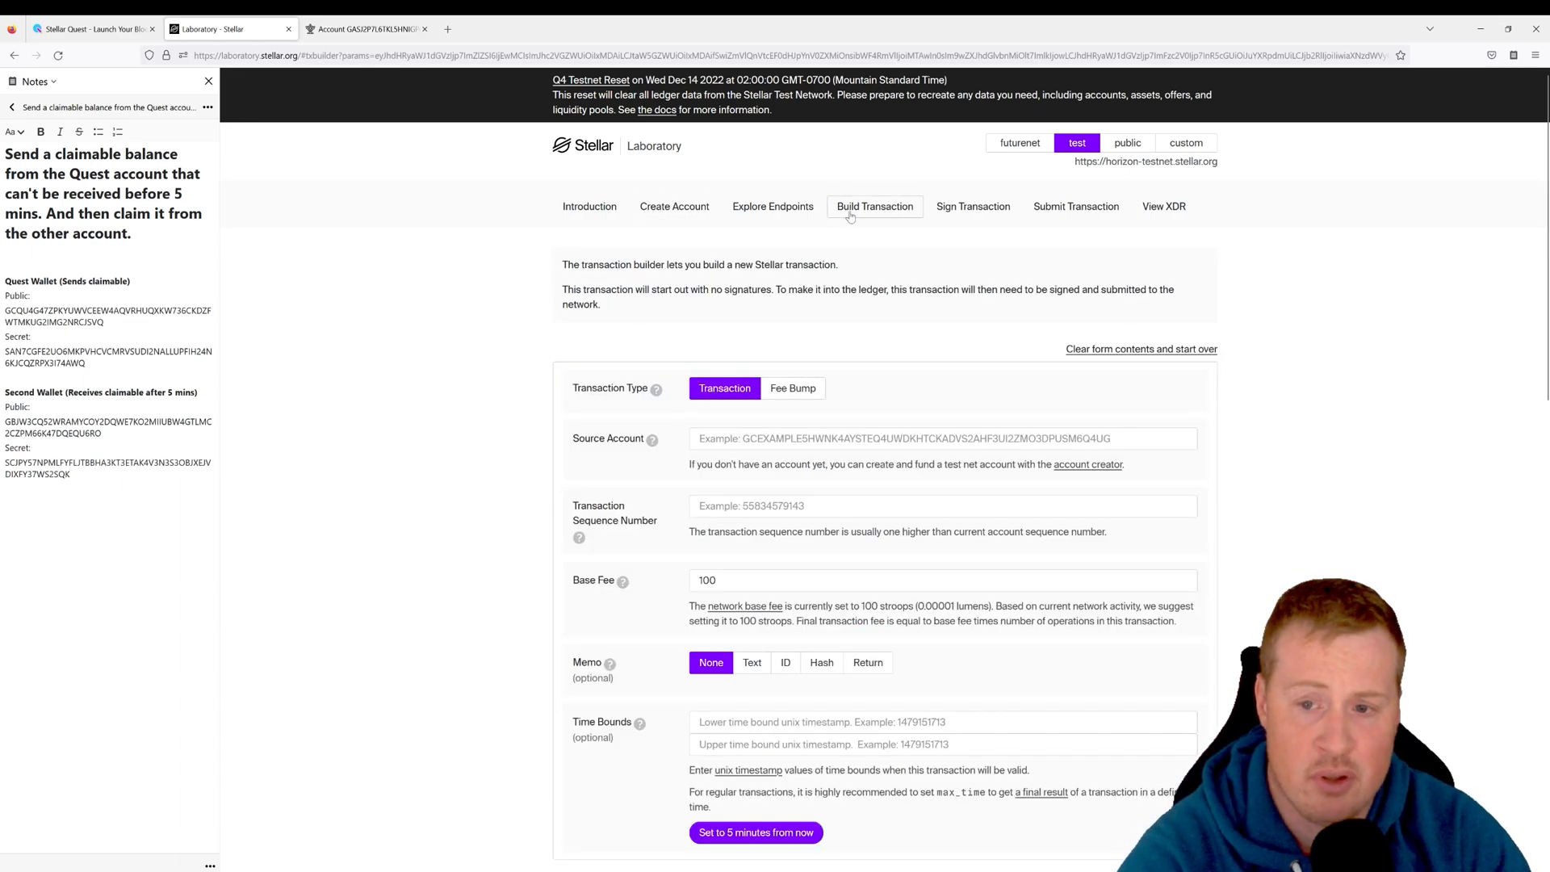
pyautogui.moveTo(1095, 355)
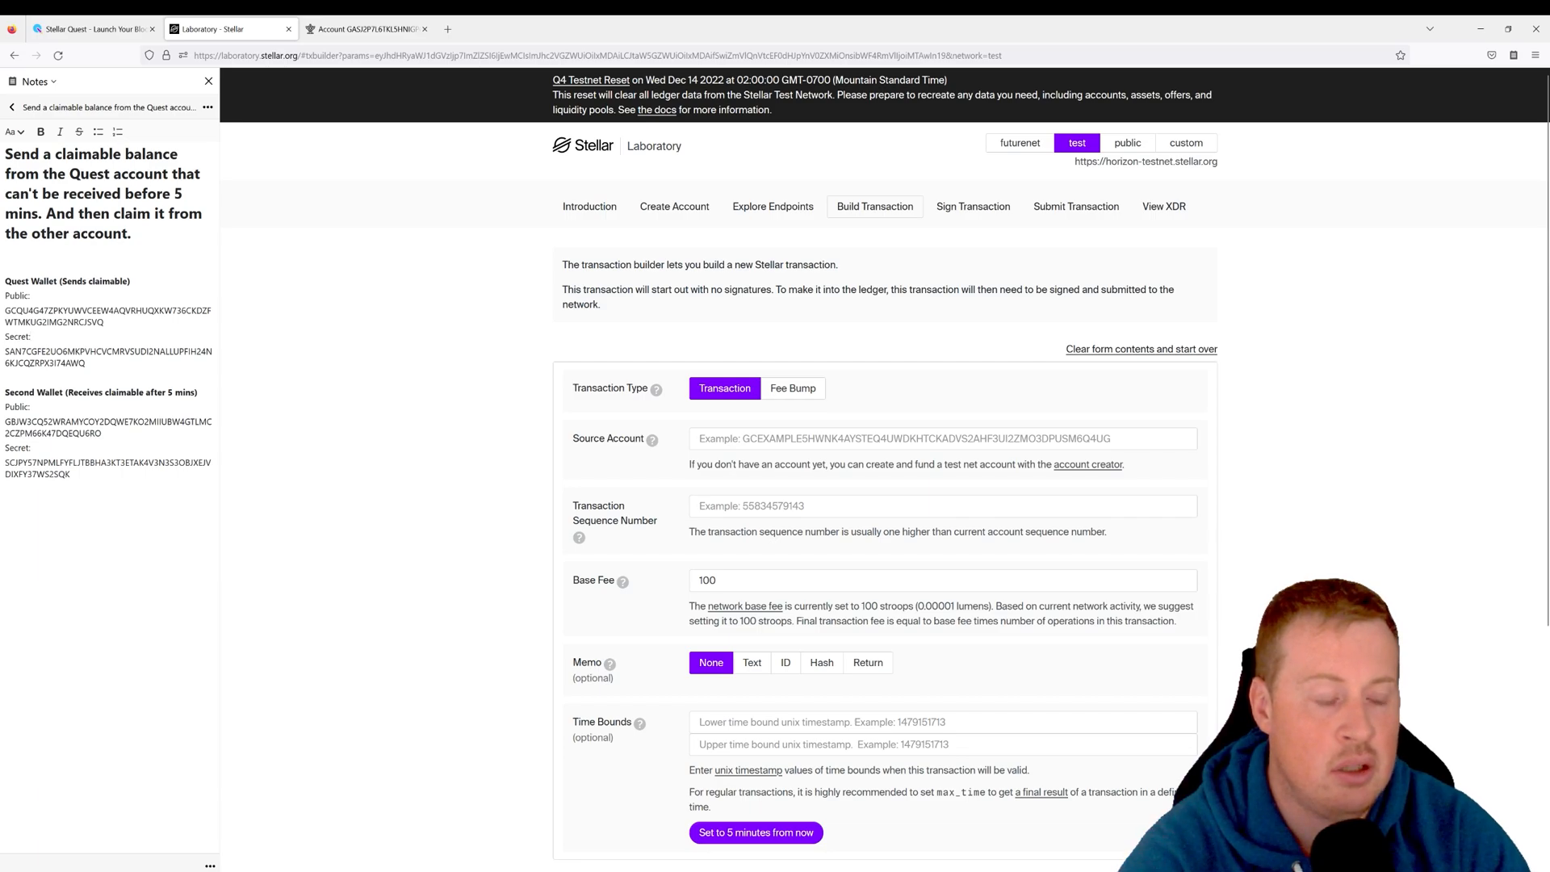
# - Use the quest account's public key as source and fetch its next sequence number
pyautogui.doubleClick(113, 310)
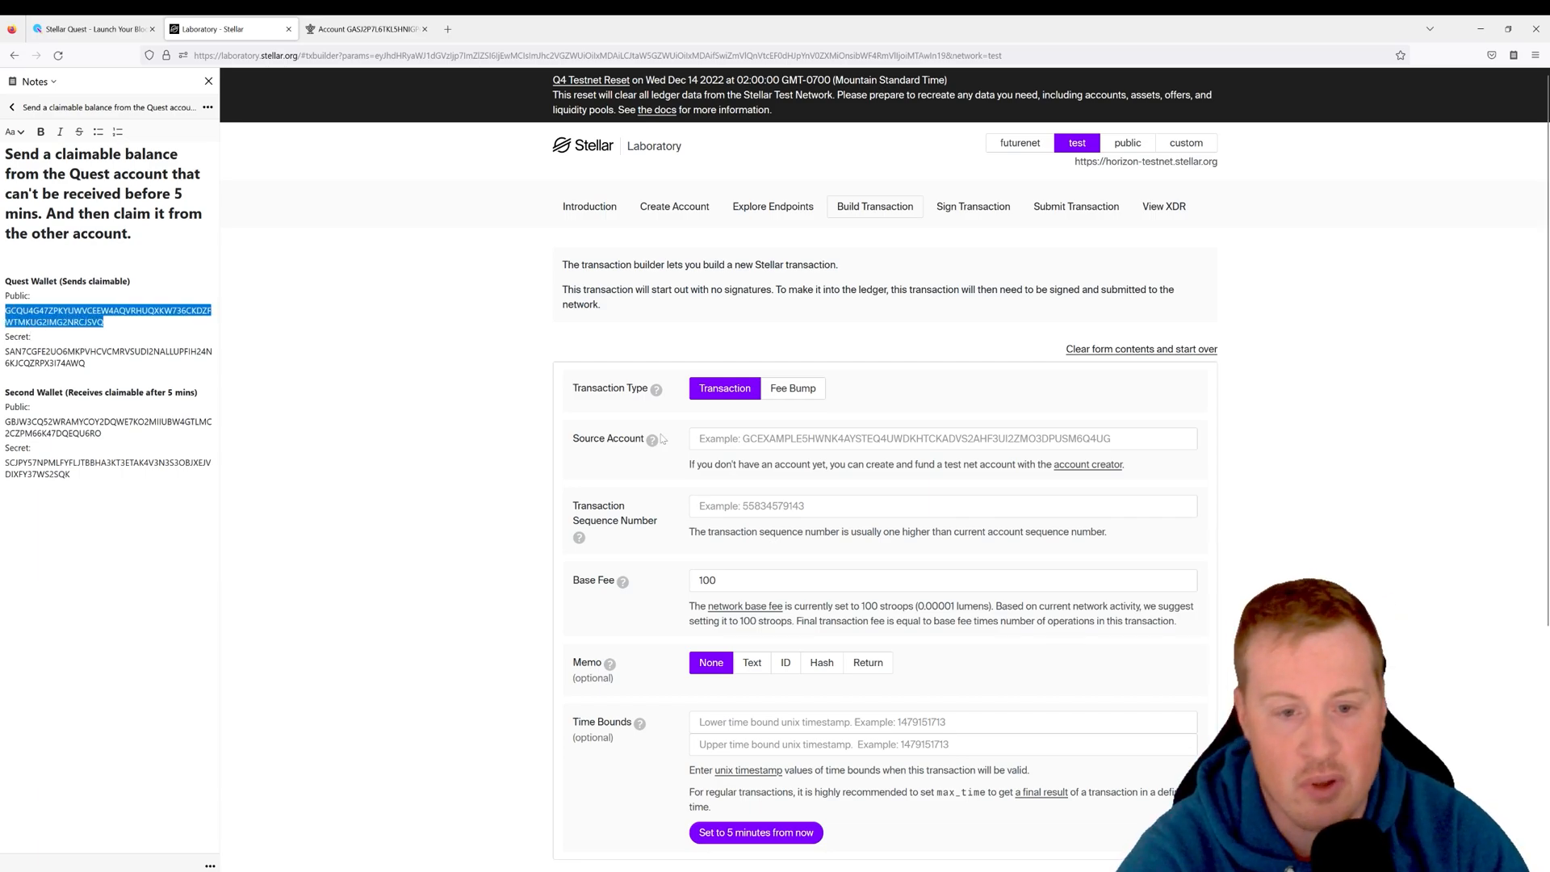
pyautogui.click(943, 438)
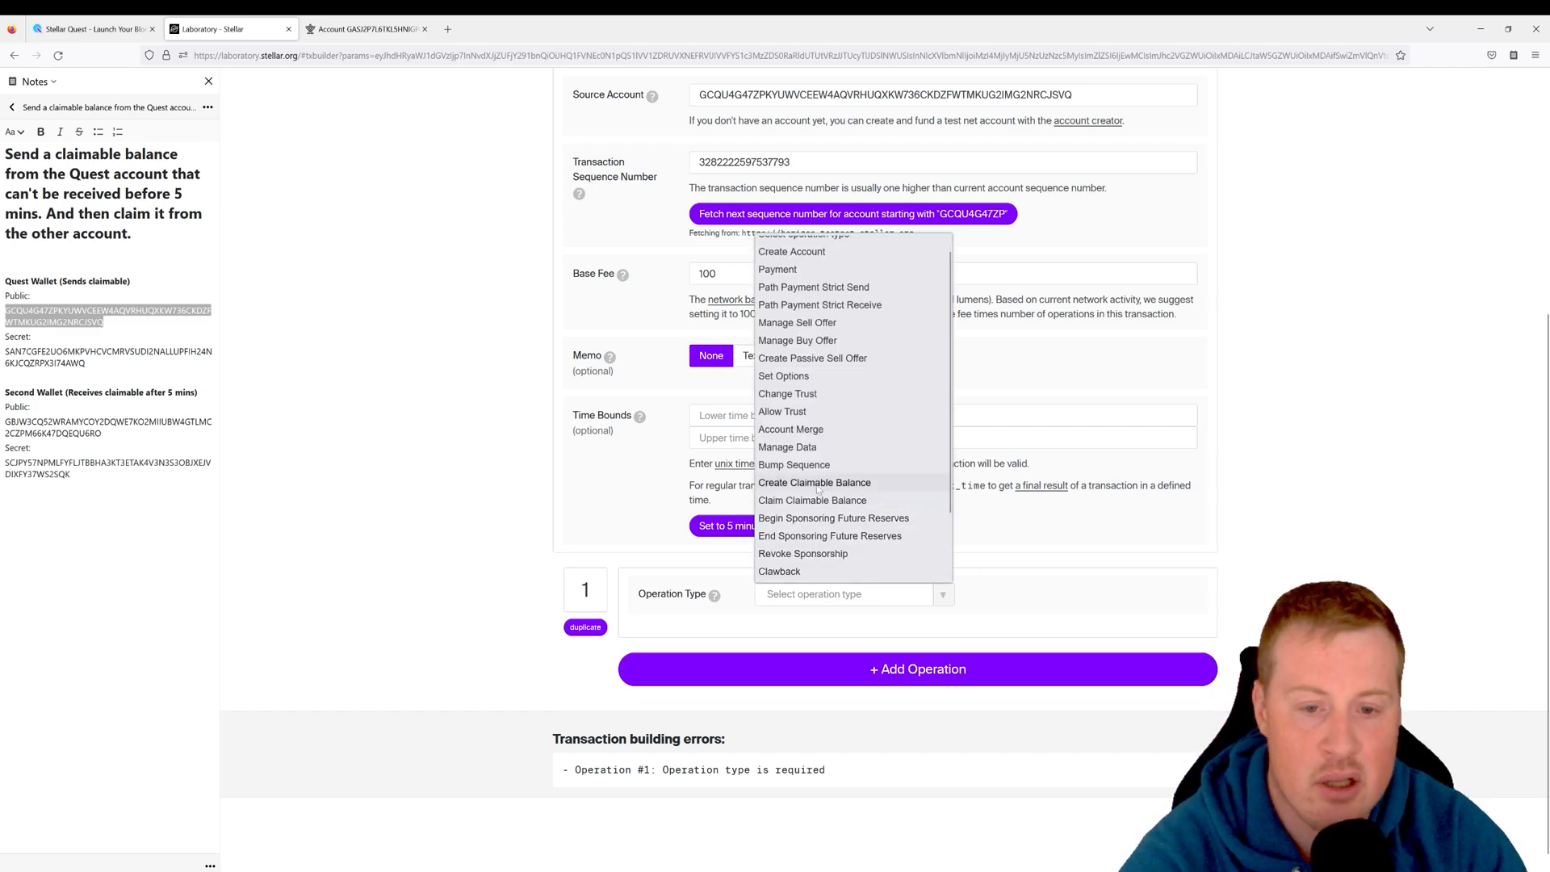
# - Add a Create Claimable Balance of 1000 native lumens claimable by the second wallet
pyautogui.click(814, 482)
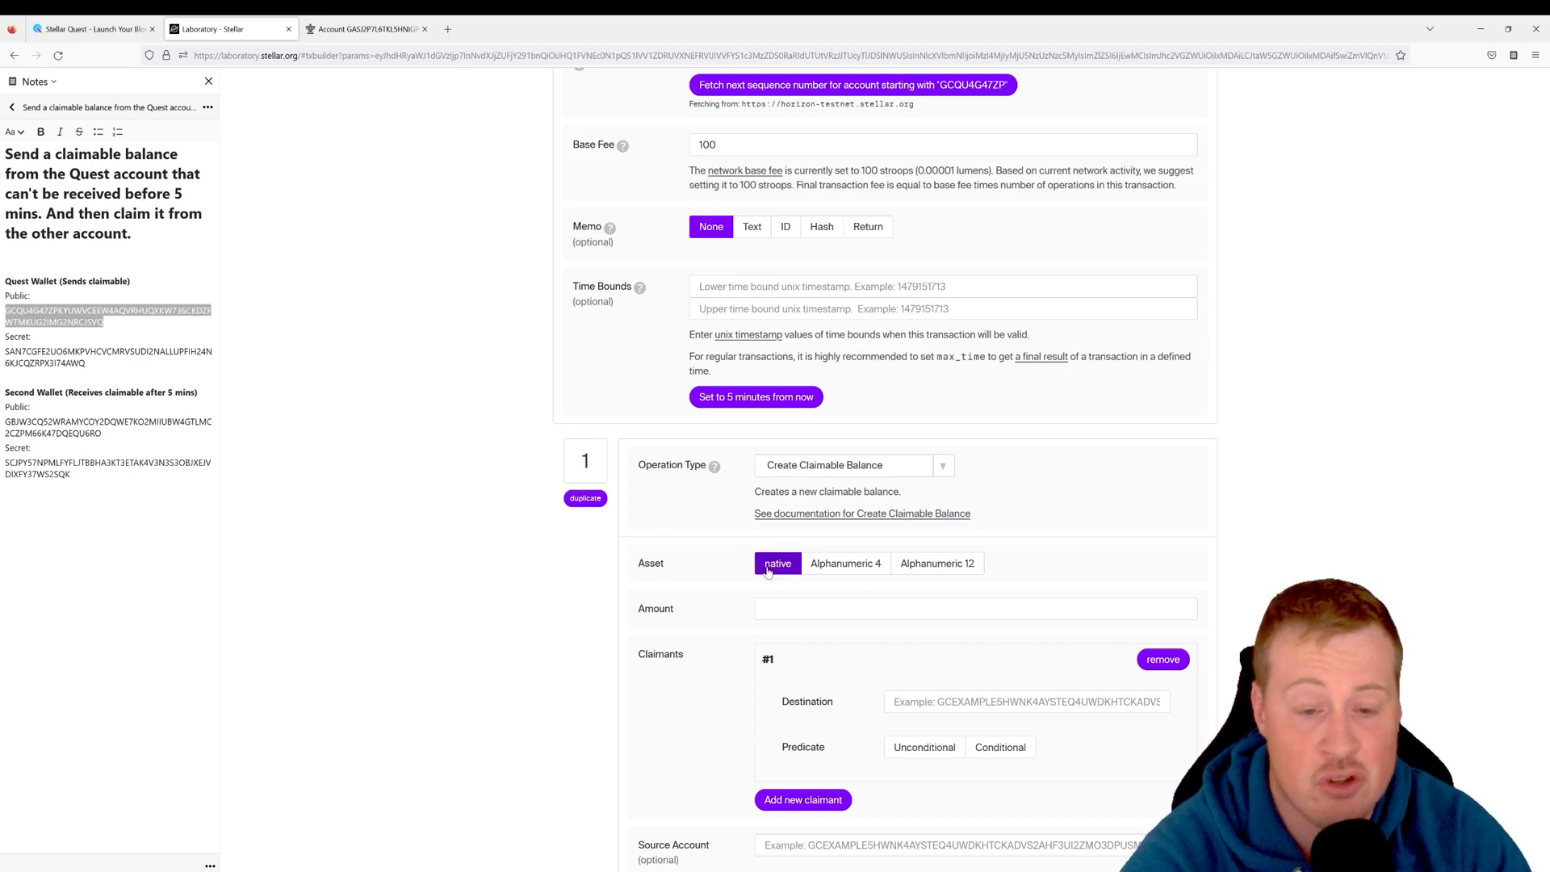
pyautogui.click(975, 608)
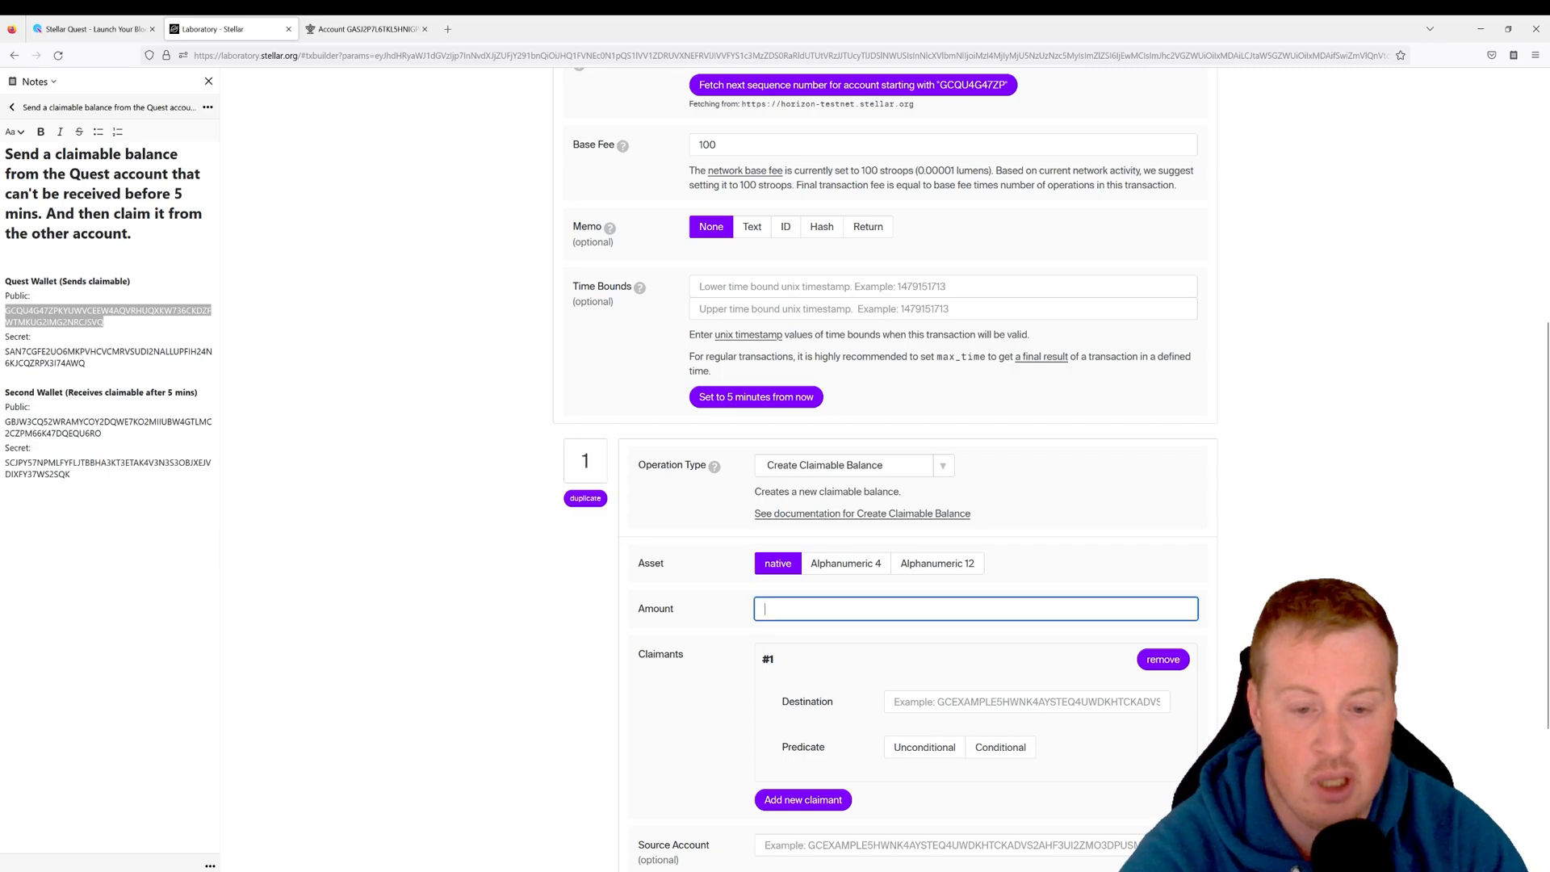
pyautogui.write('1000')
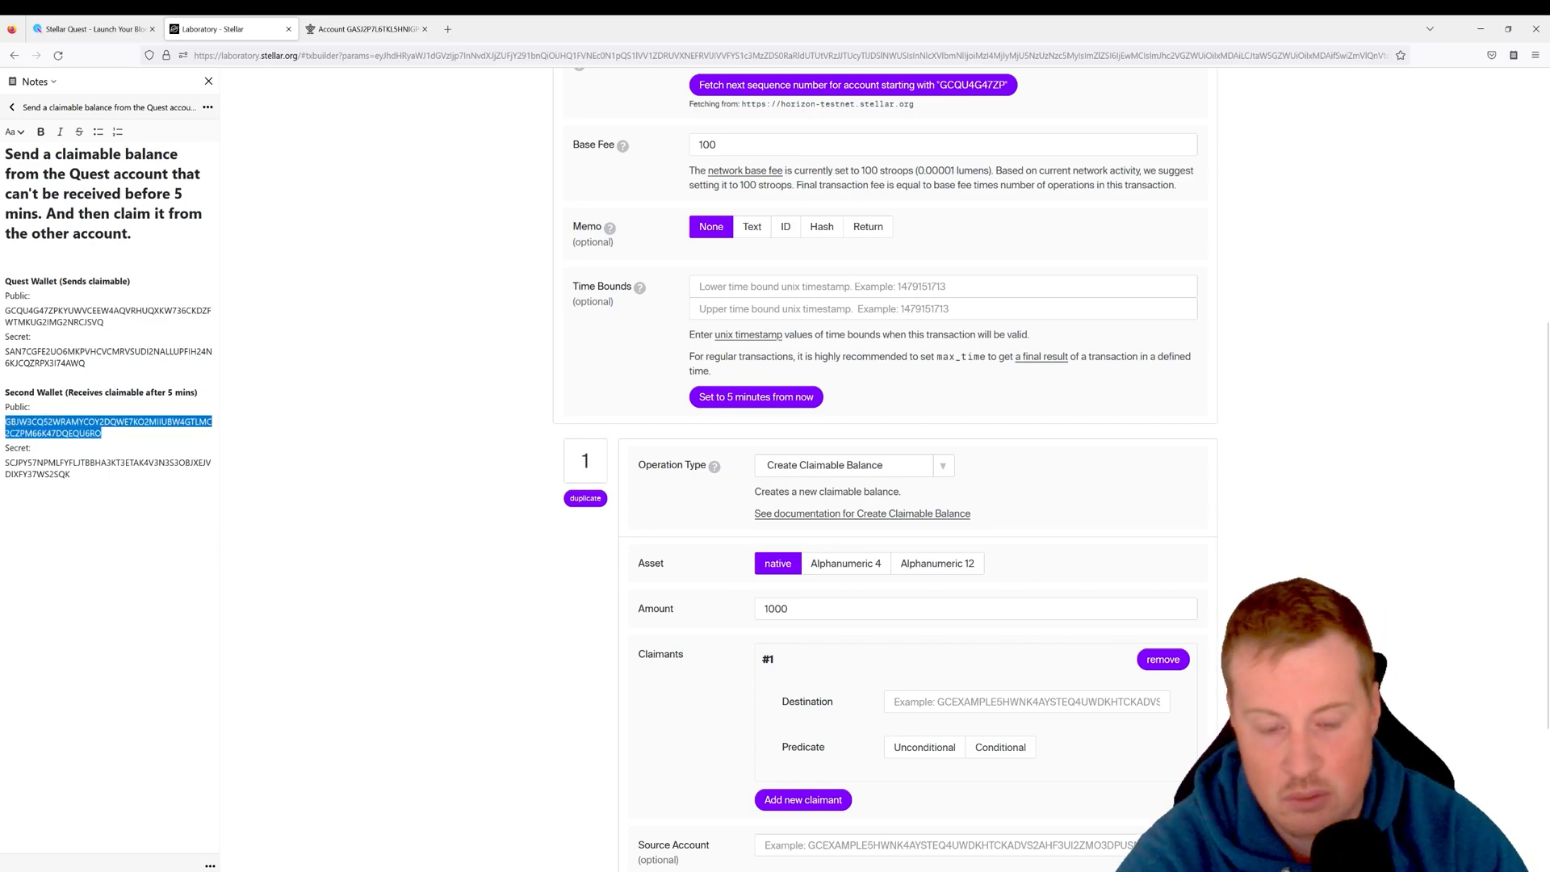
pyautogui.click(1028, 702)
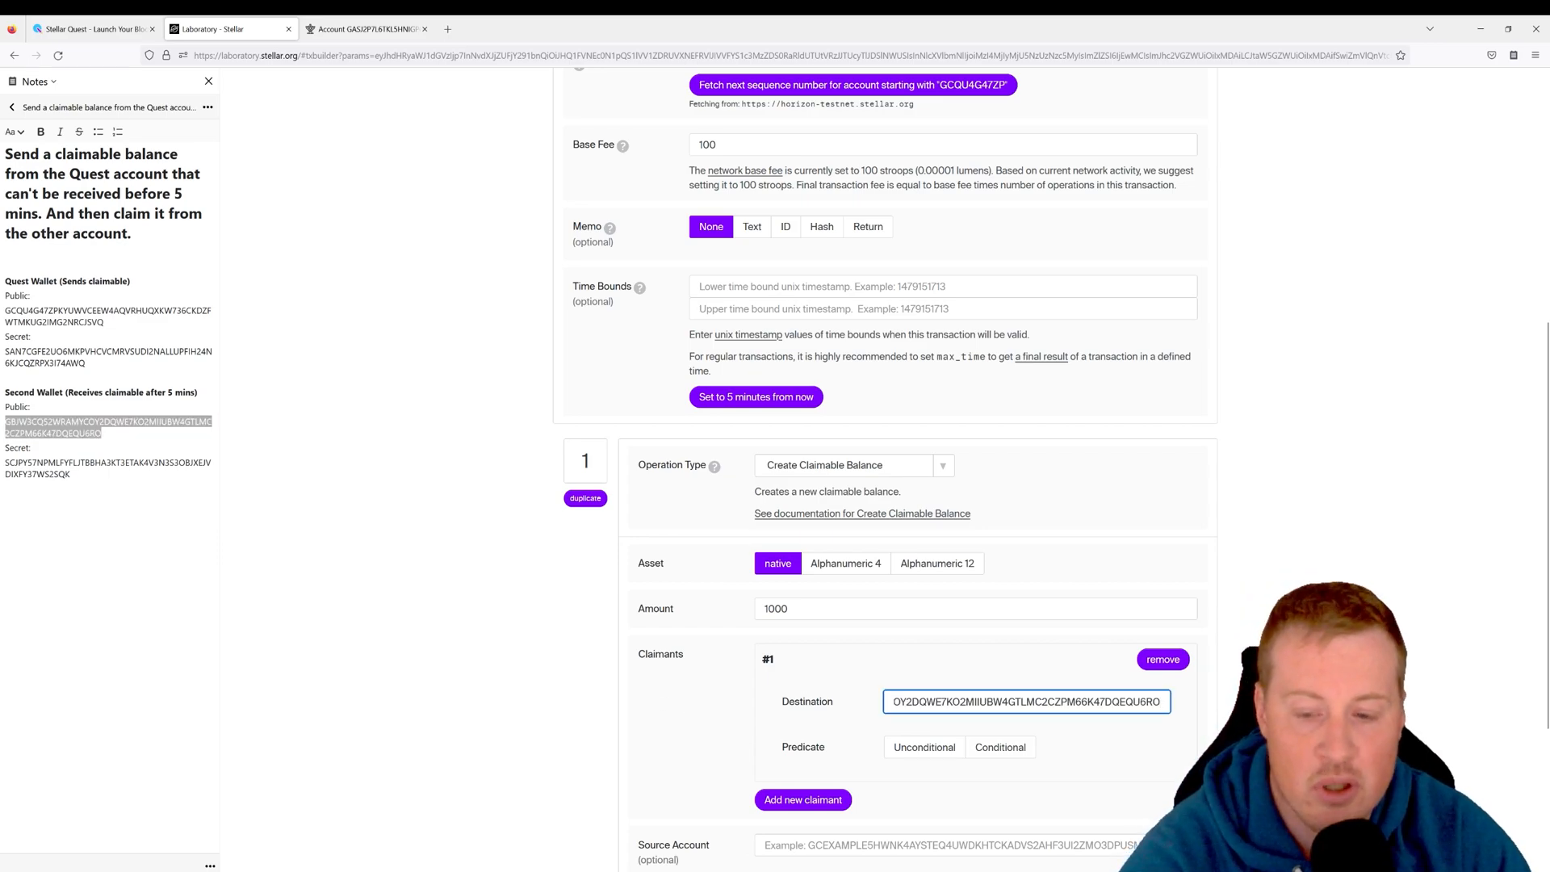
pyautogui.scroll(-3)
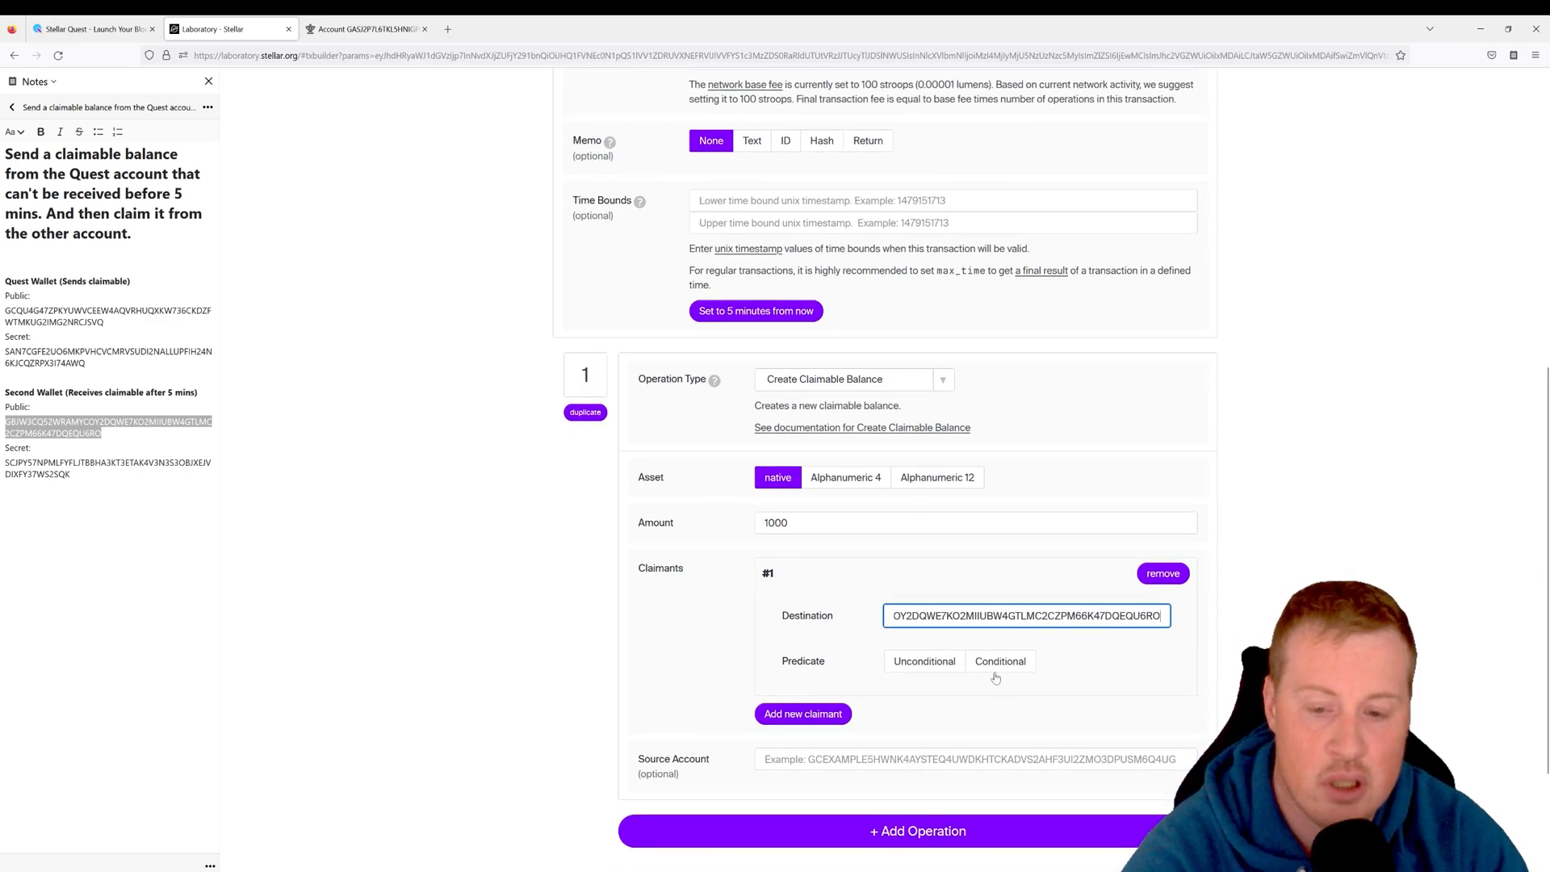
# - Set the claimant predicate to NOT a relative time of 300 seconds
pyautogui.click(1000, 661)
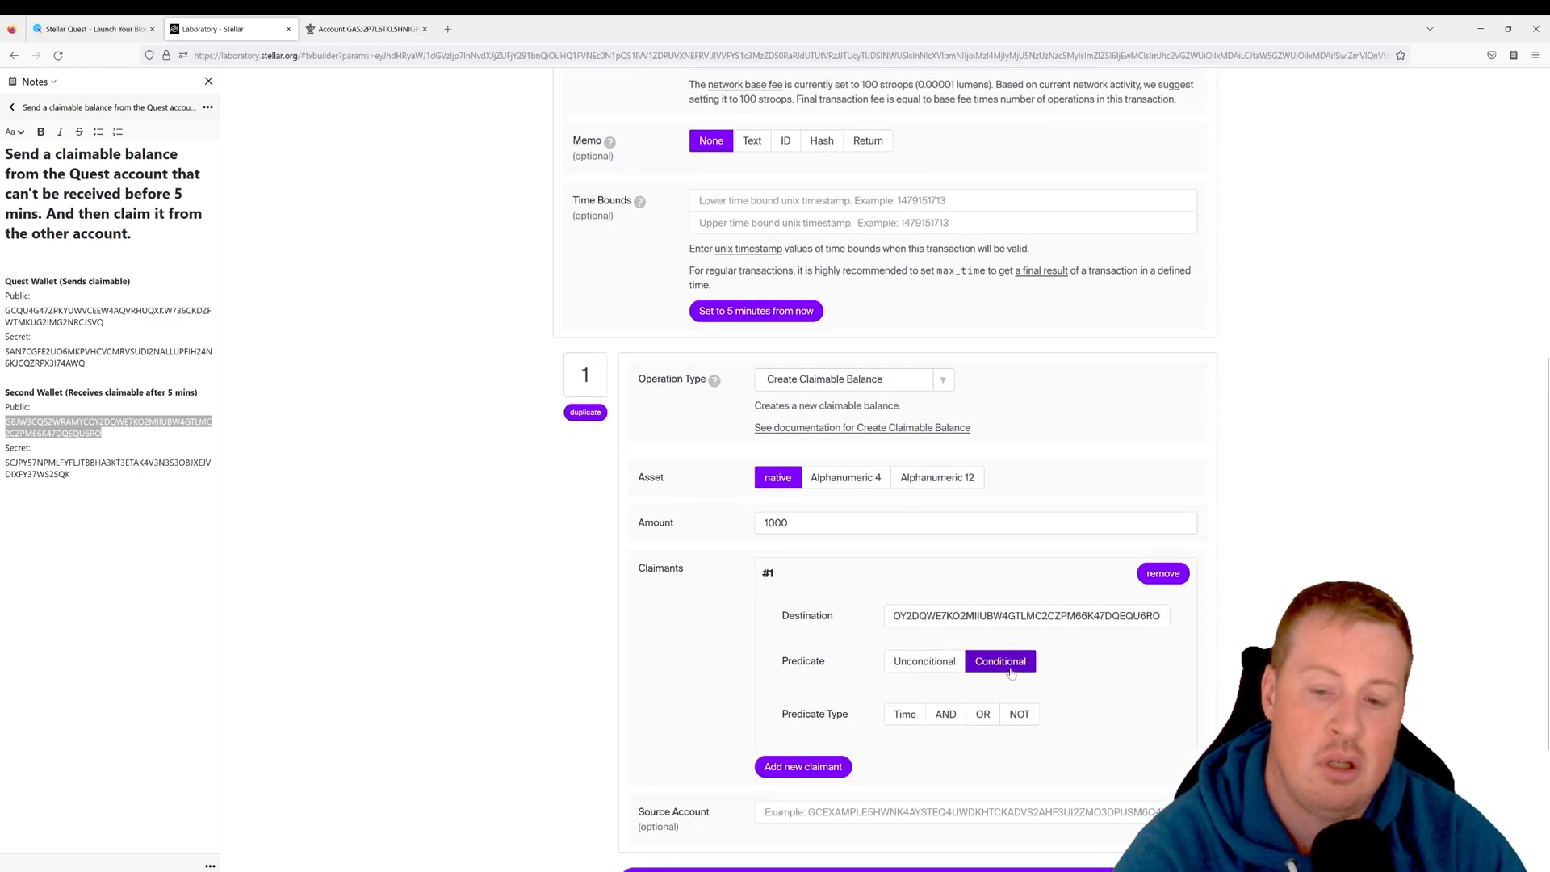
pyautogui.click(1019, 714)
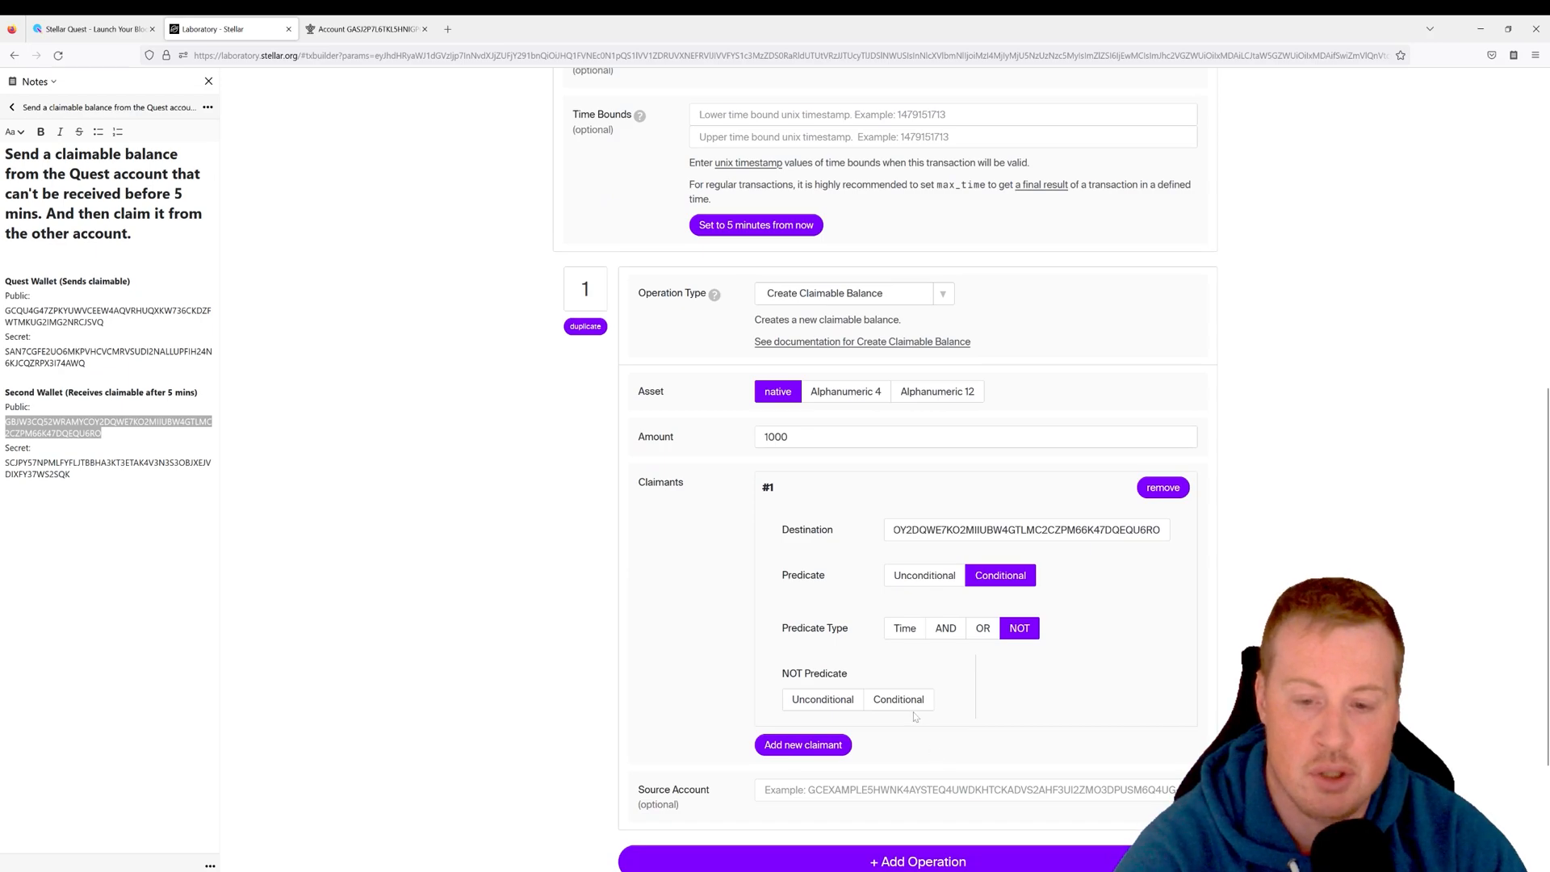
pyautogui.click(898, 700)
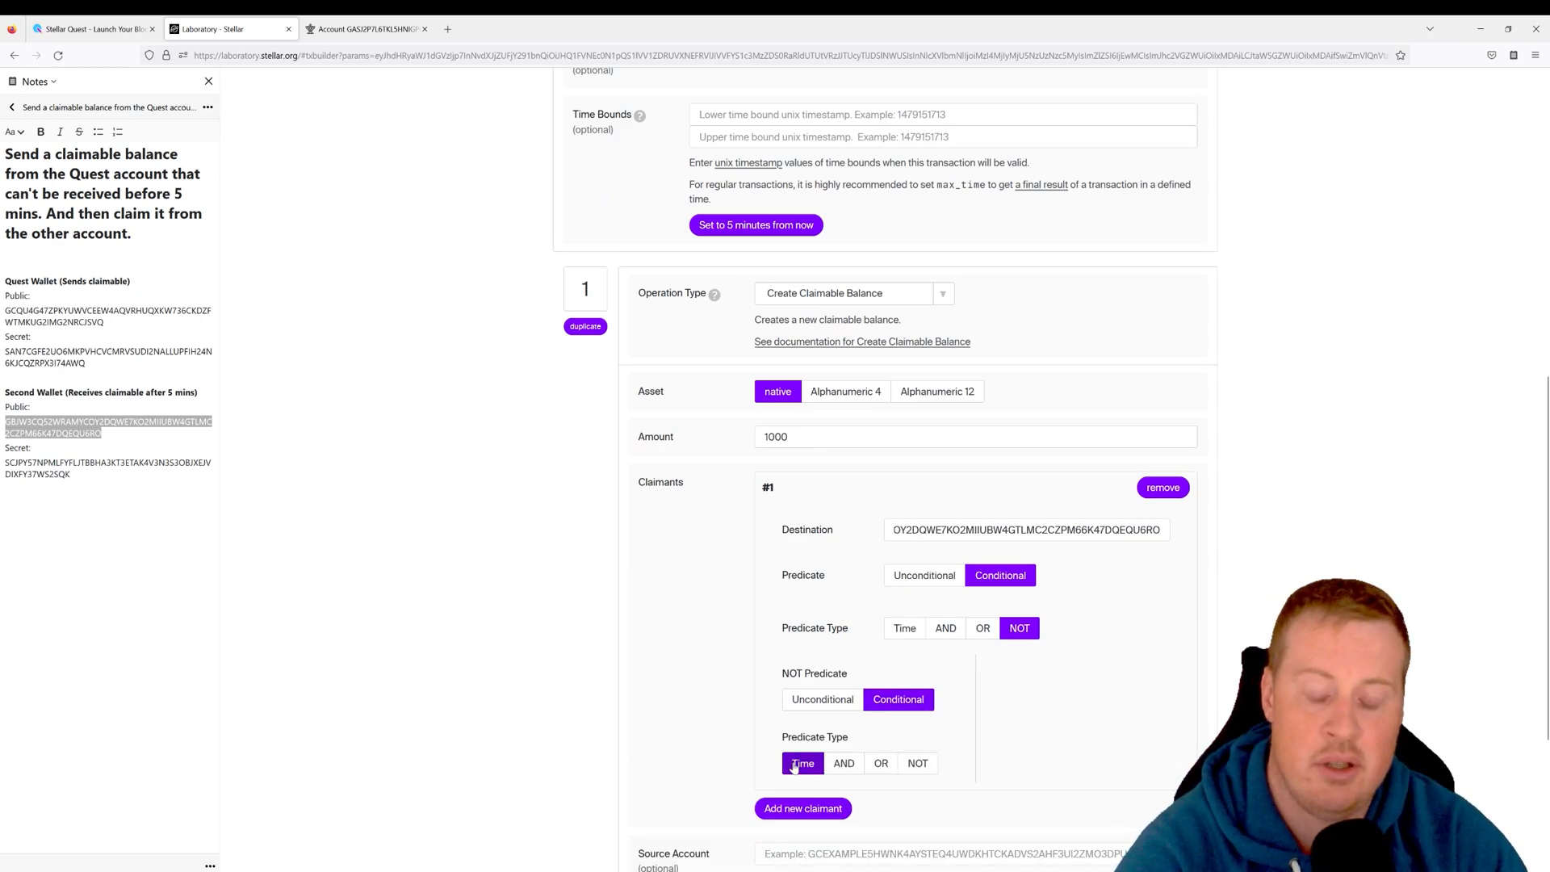
pyautogui.click(802, 763)
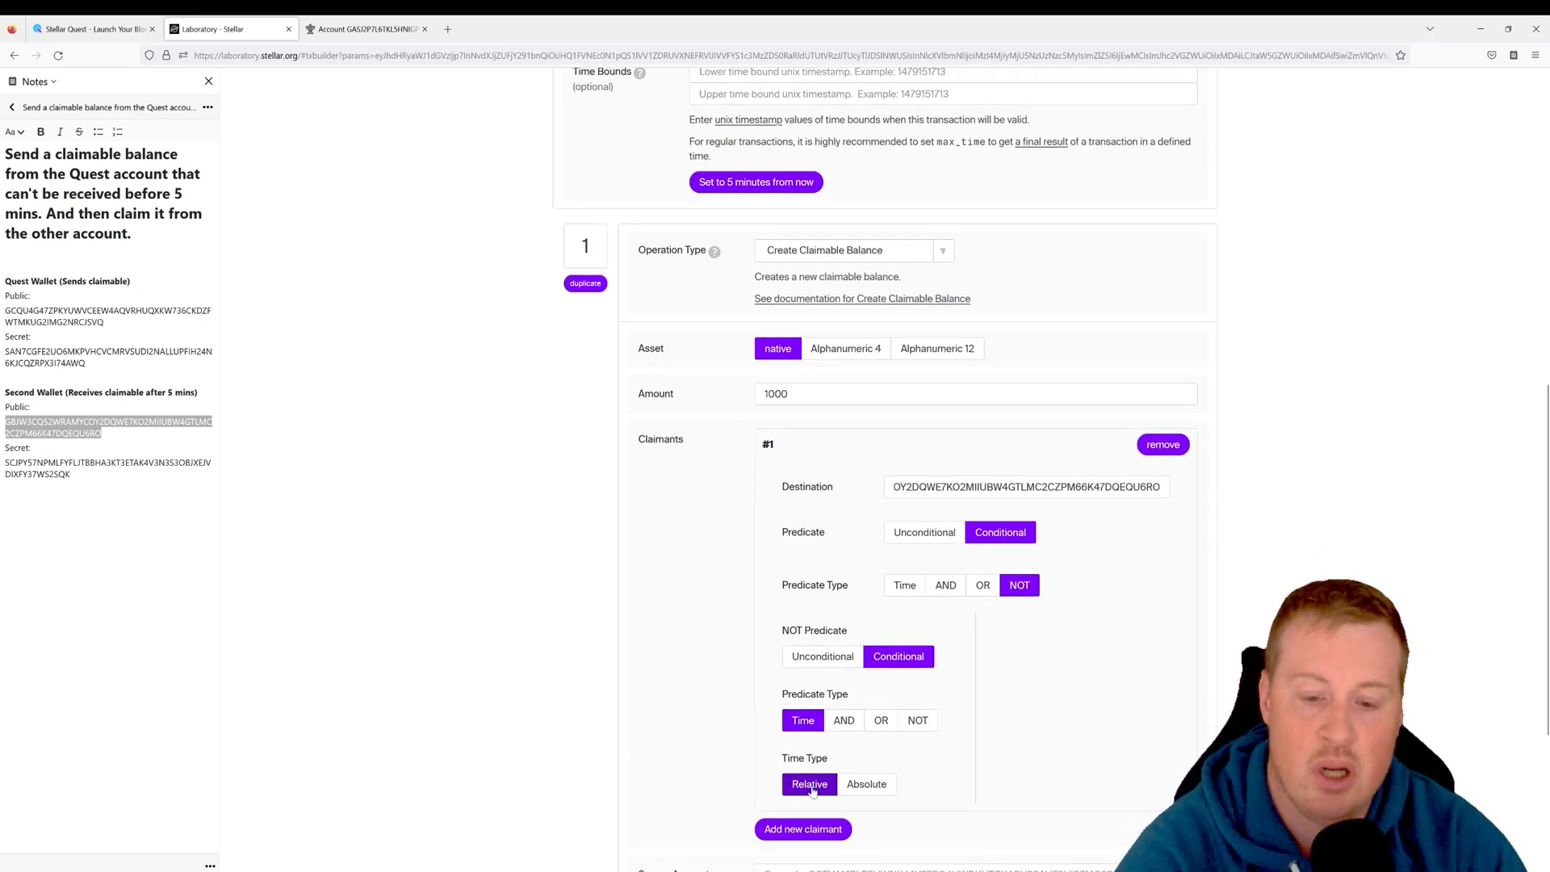
pyautogui.scroll(-3)
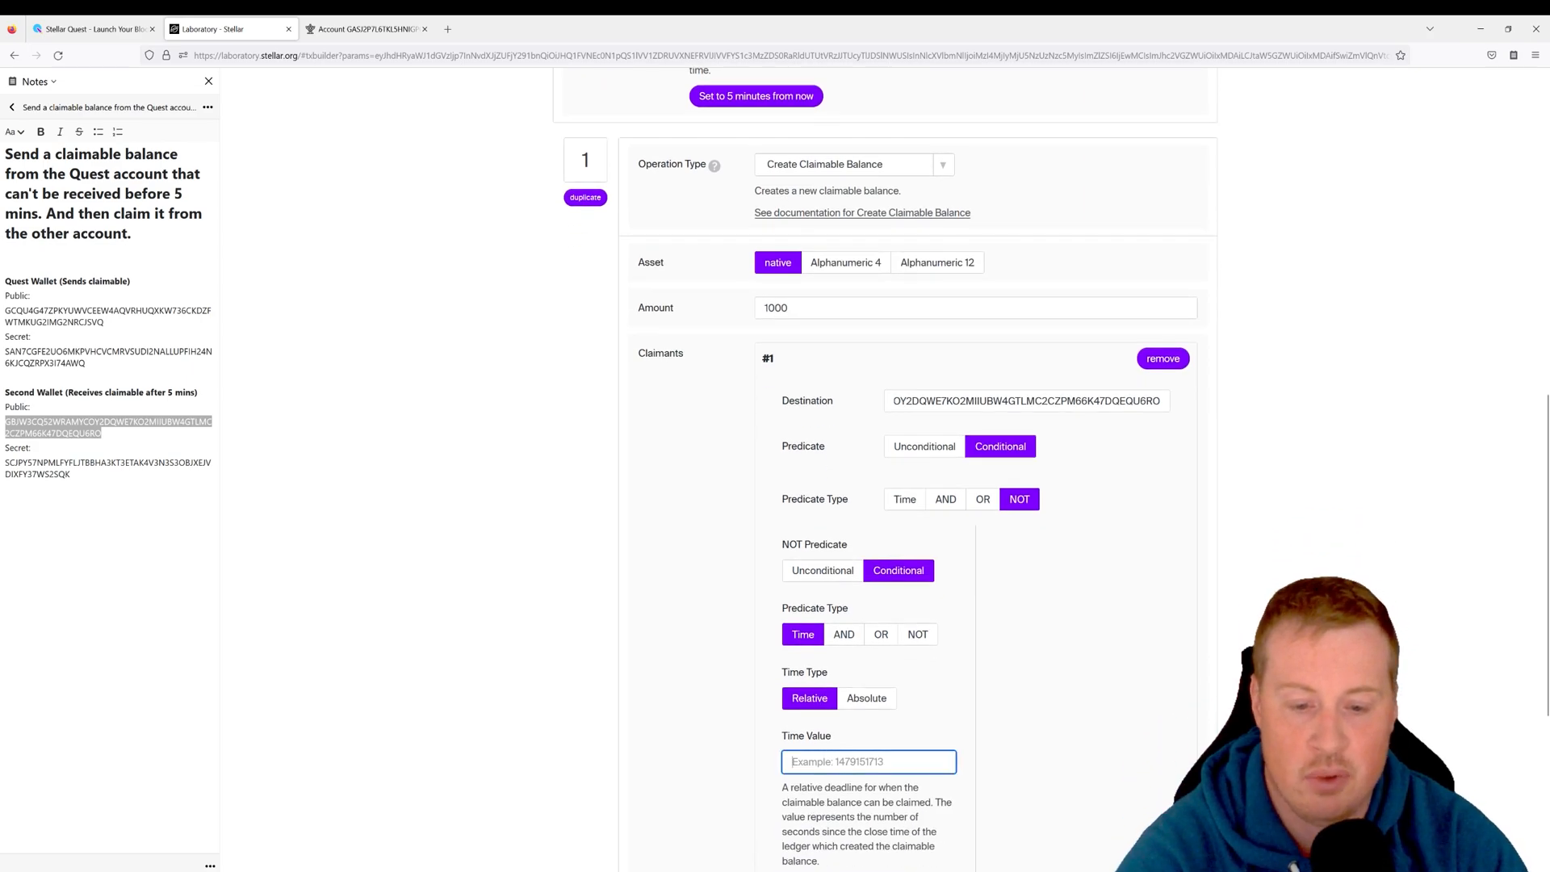
pyautogui.scroll(-3)
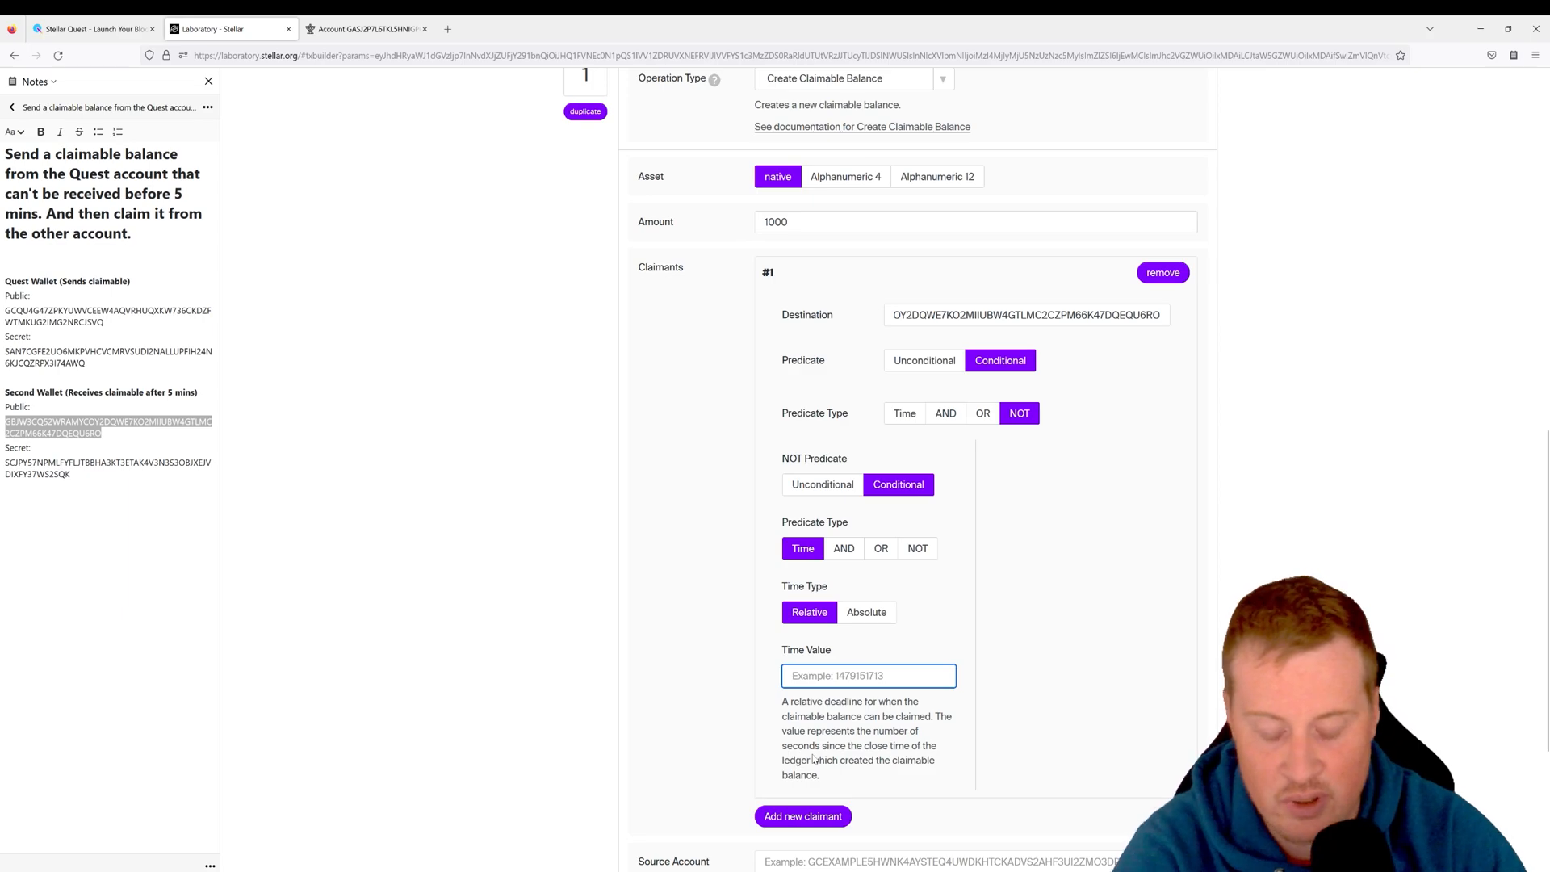
pyautogui.write('300')
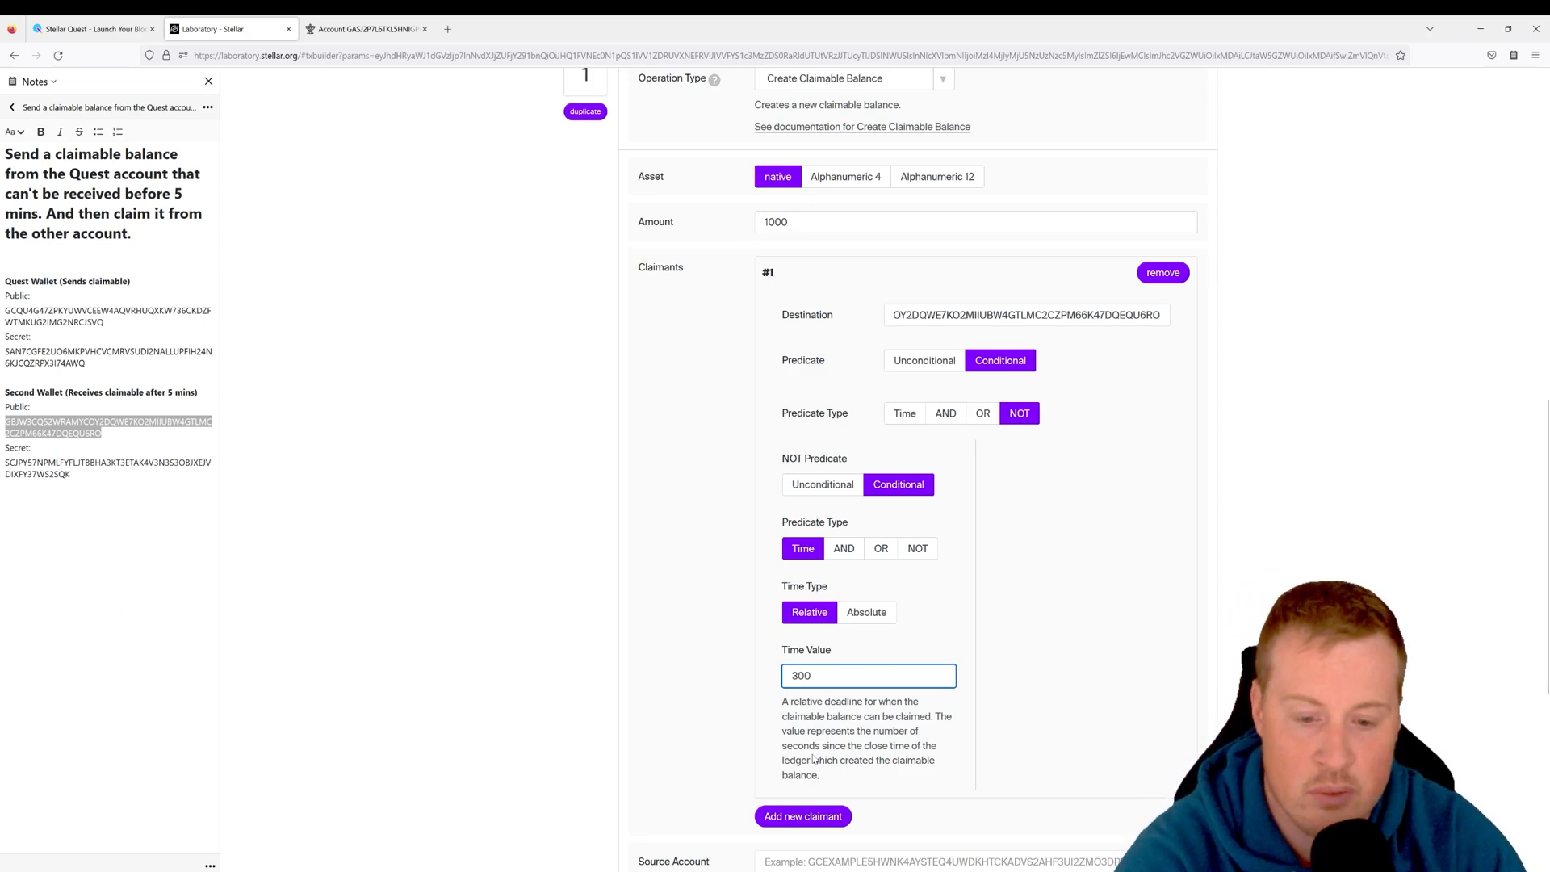
pyautogui.scroll(-3)
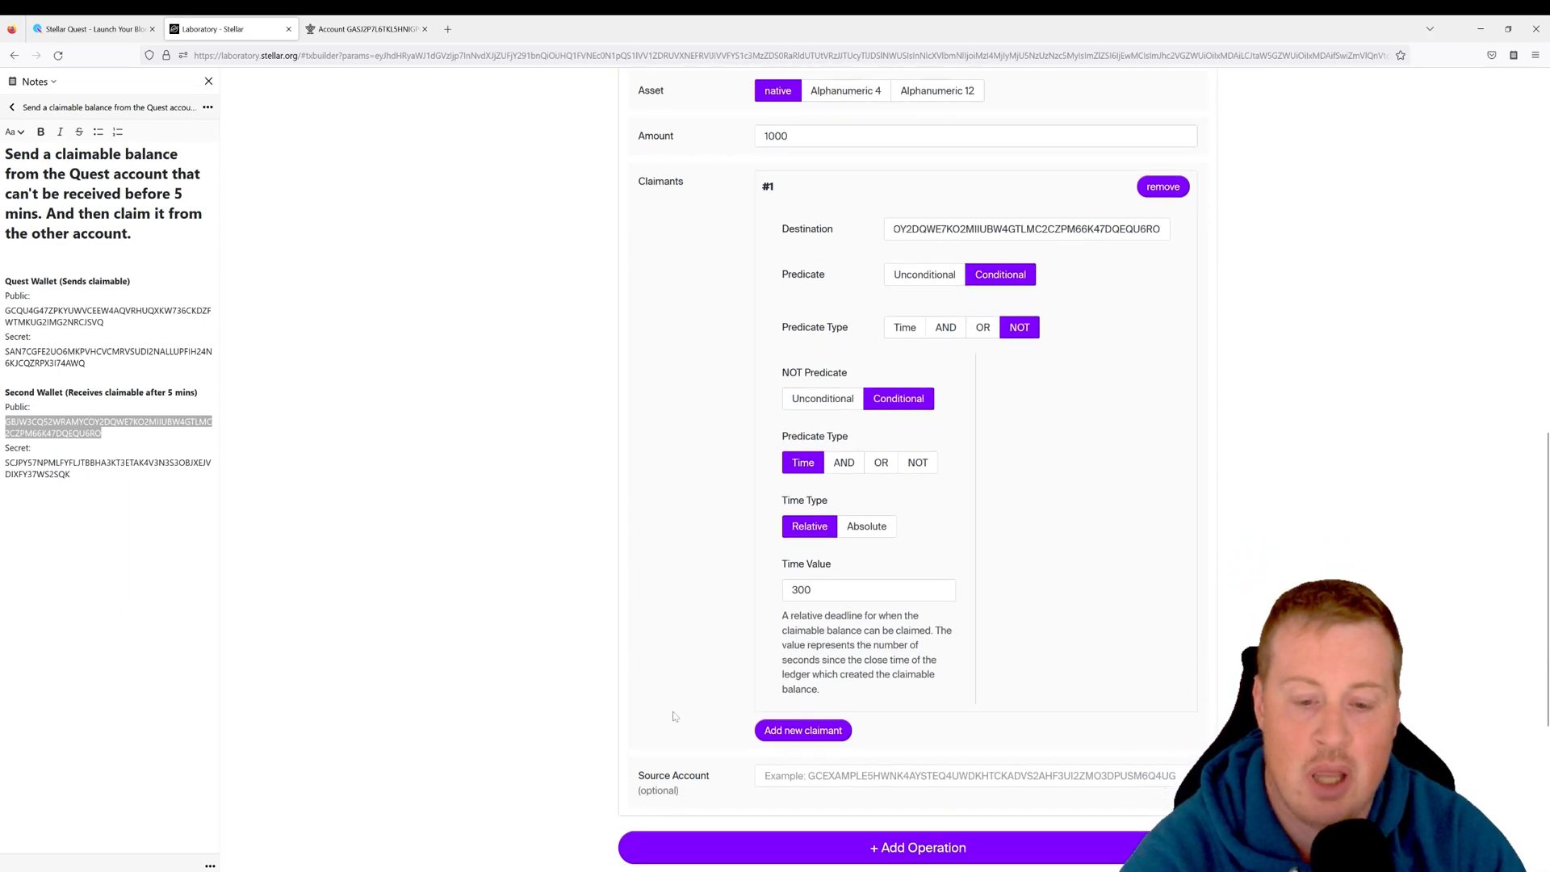
# - Sign the claimable balance transaction with the quest secret key and submit it
pyautogui.click(919, 848)
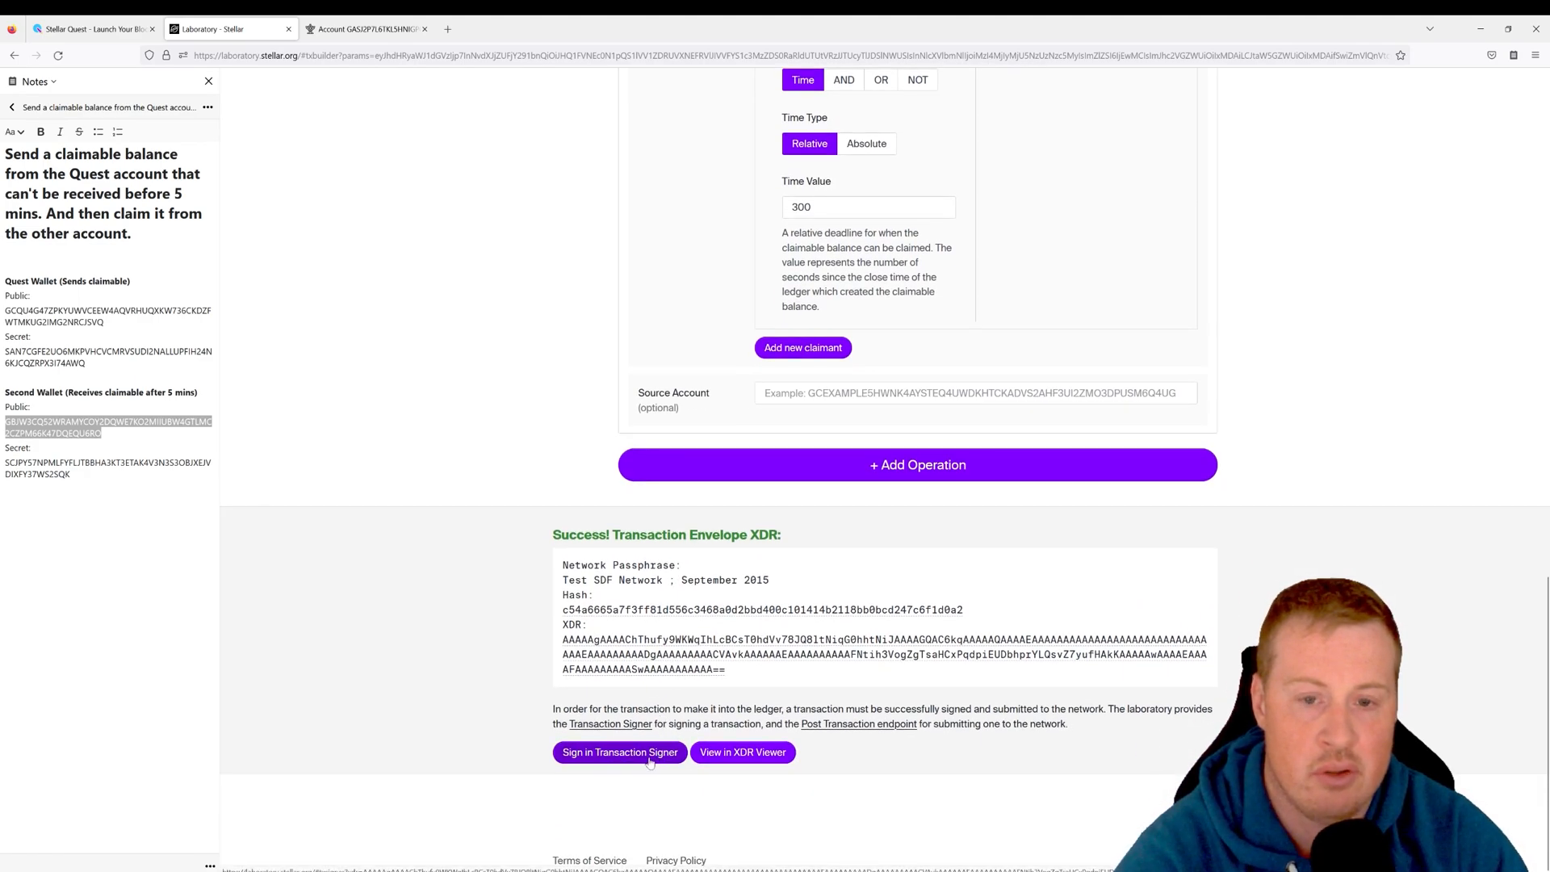
pyautogui.click(619, 753)
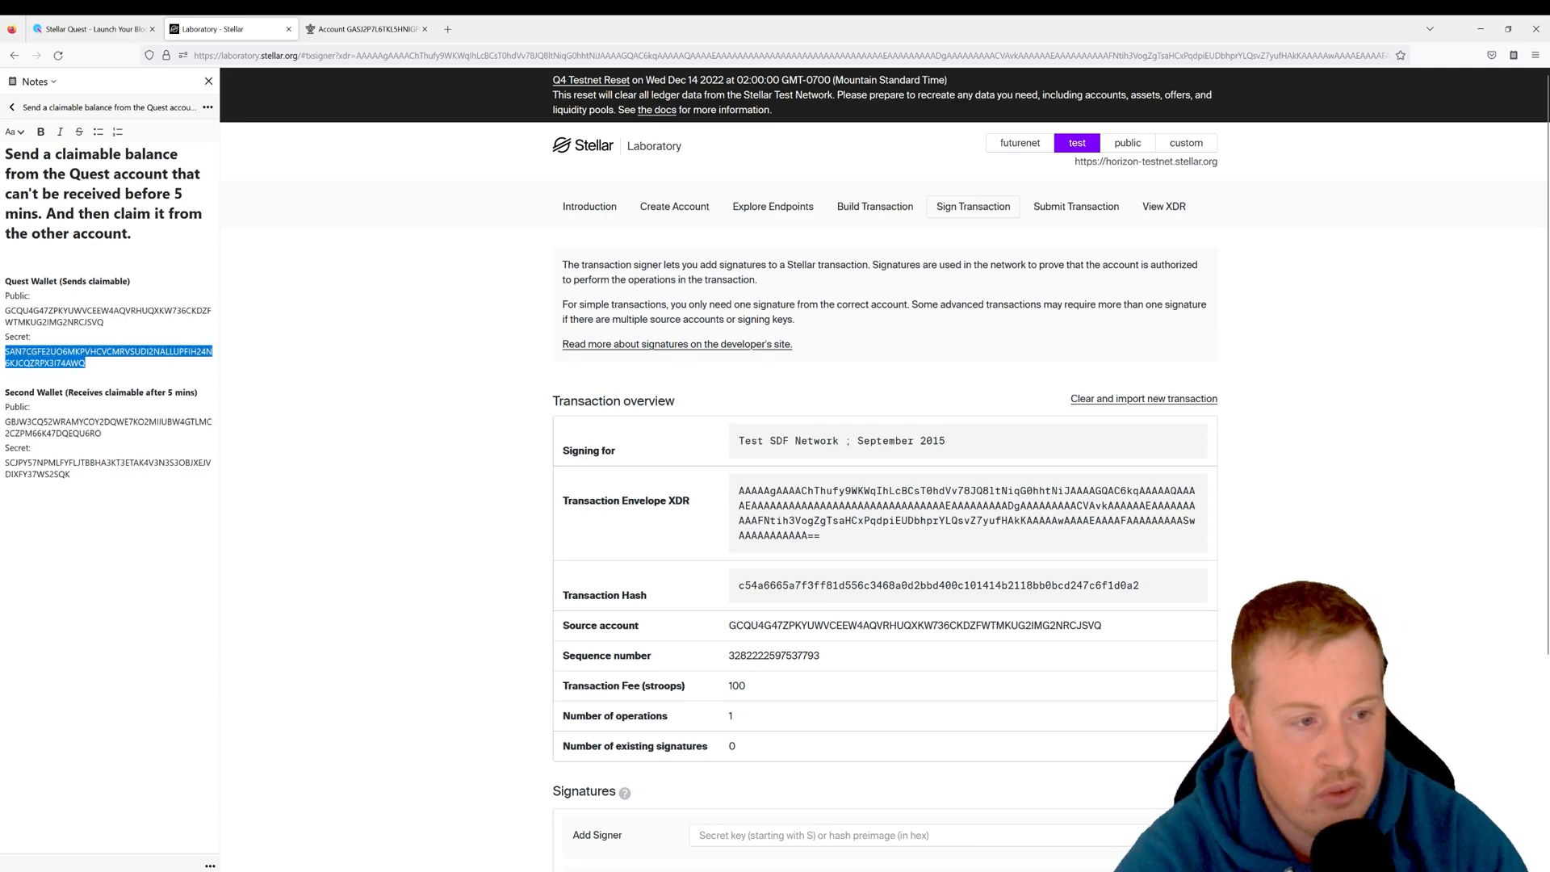
pyautogui.scroll(-3)
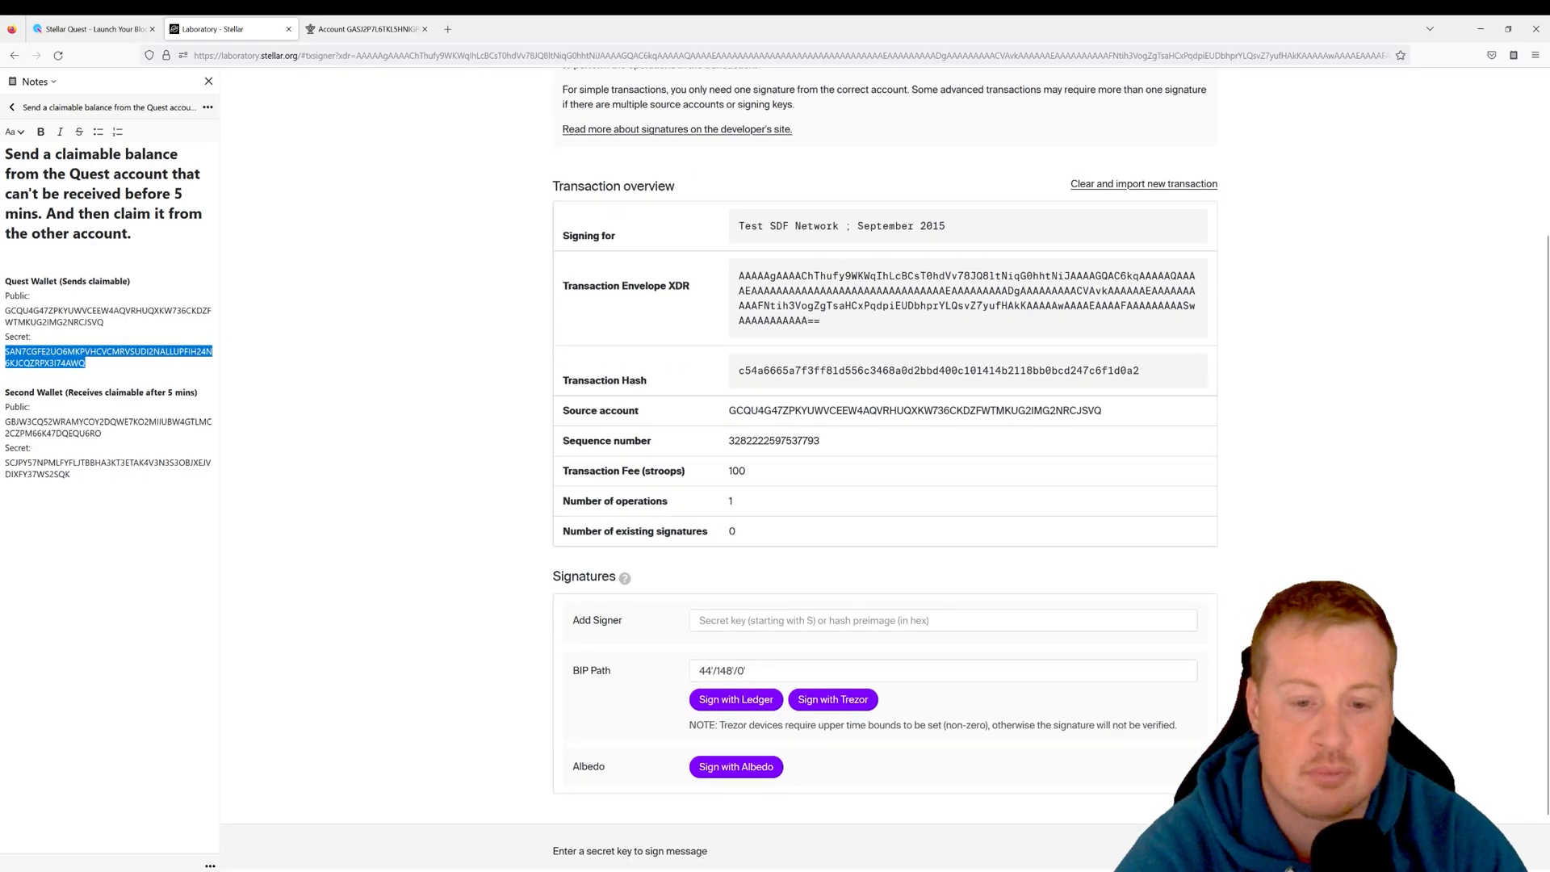
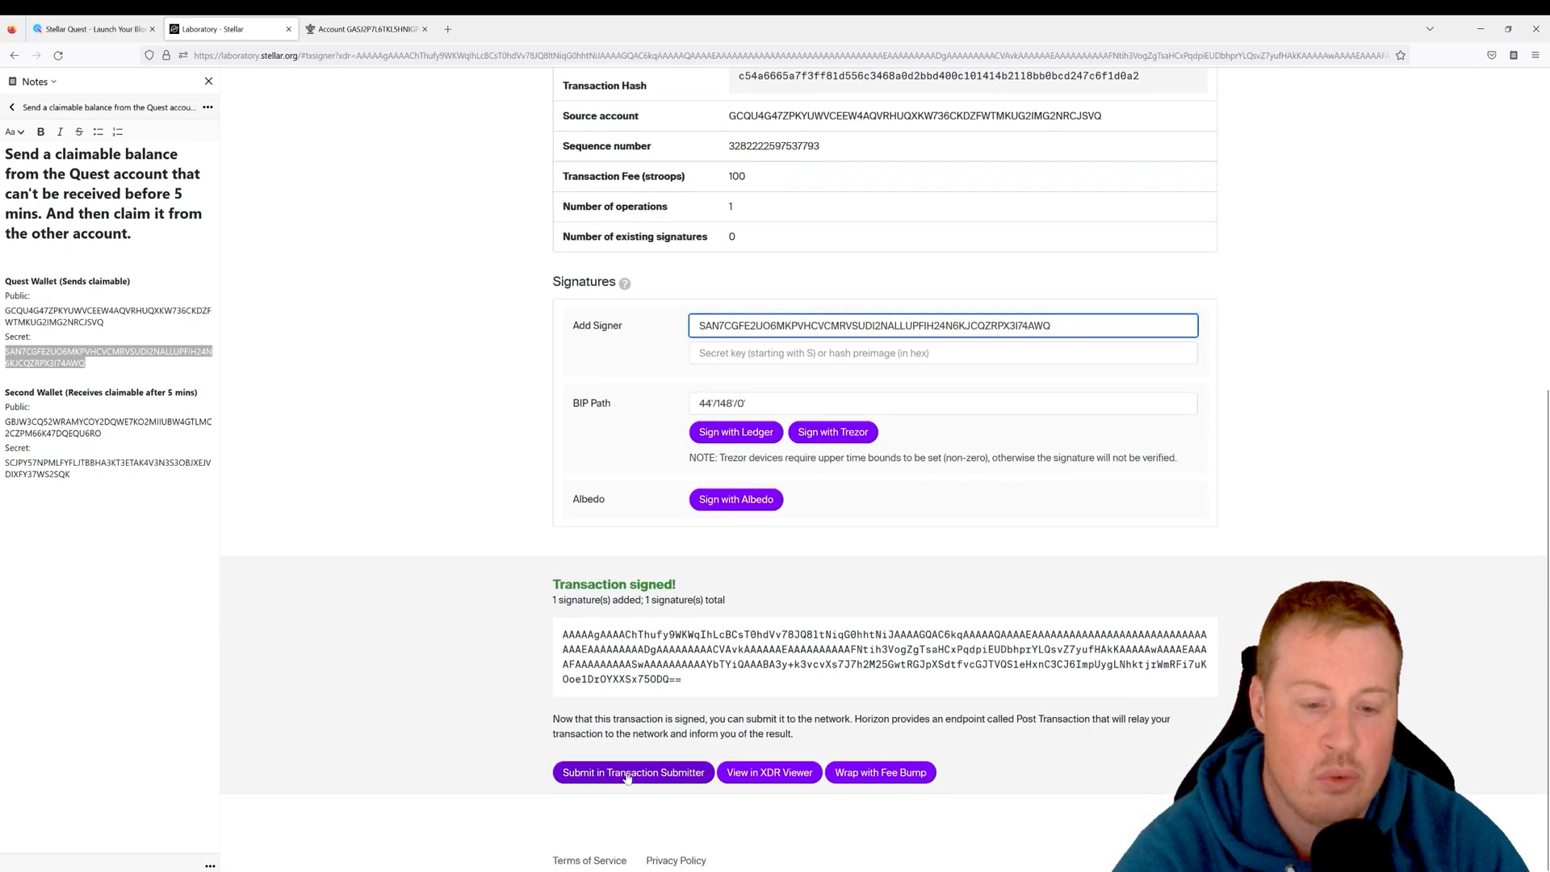
pyautogui.click(633, 773)
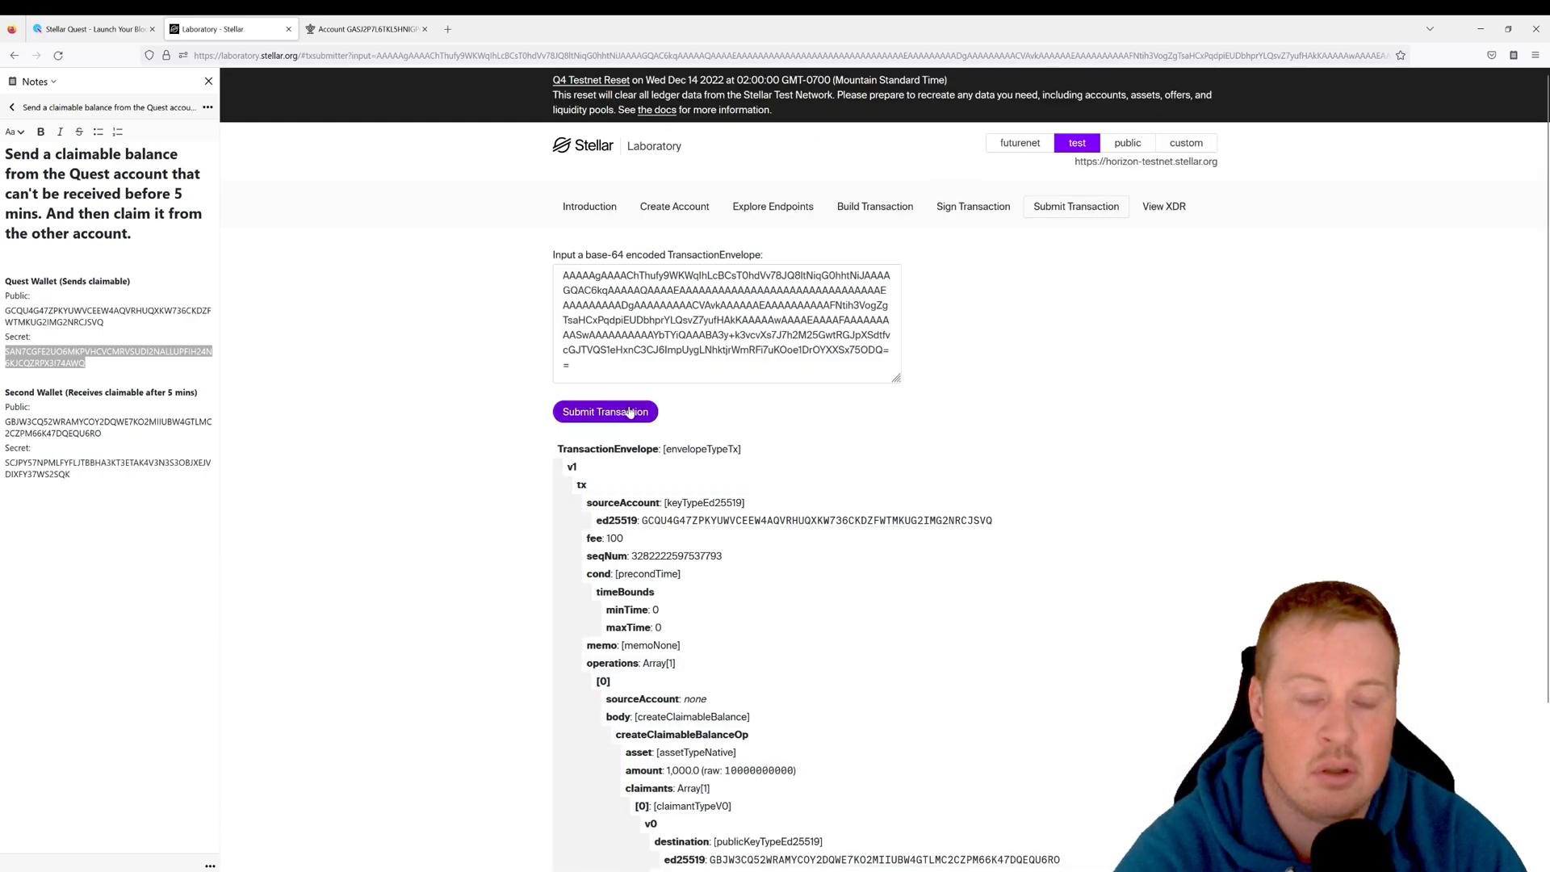
pyautogui.click(606, 412)
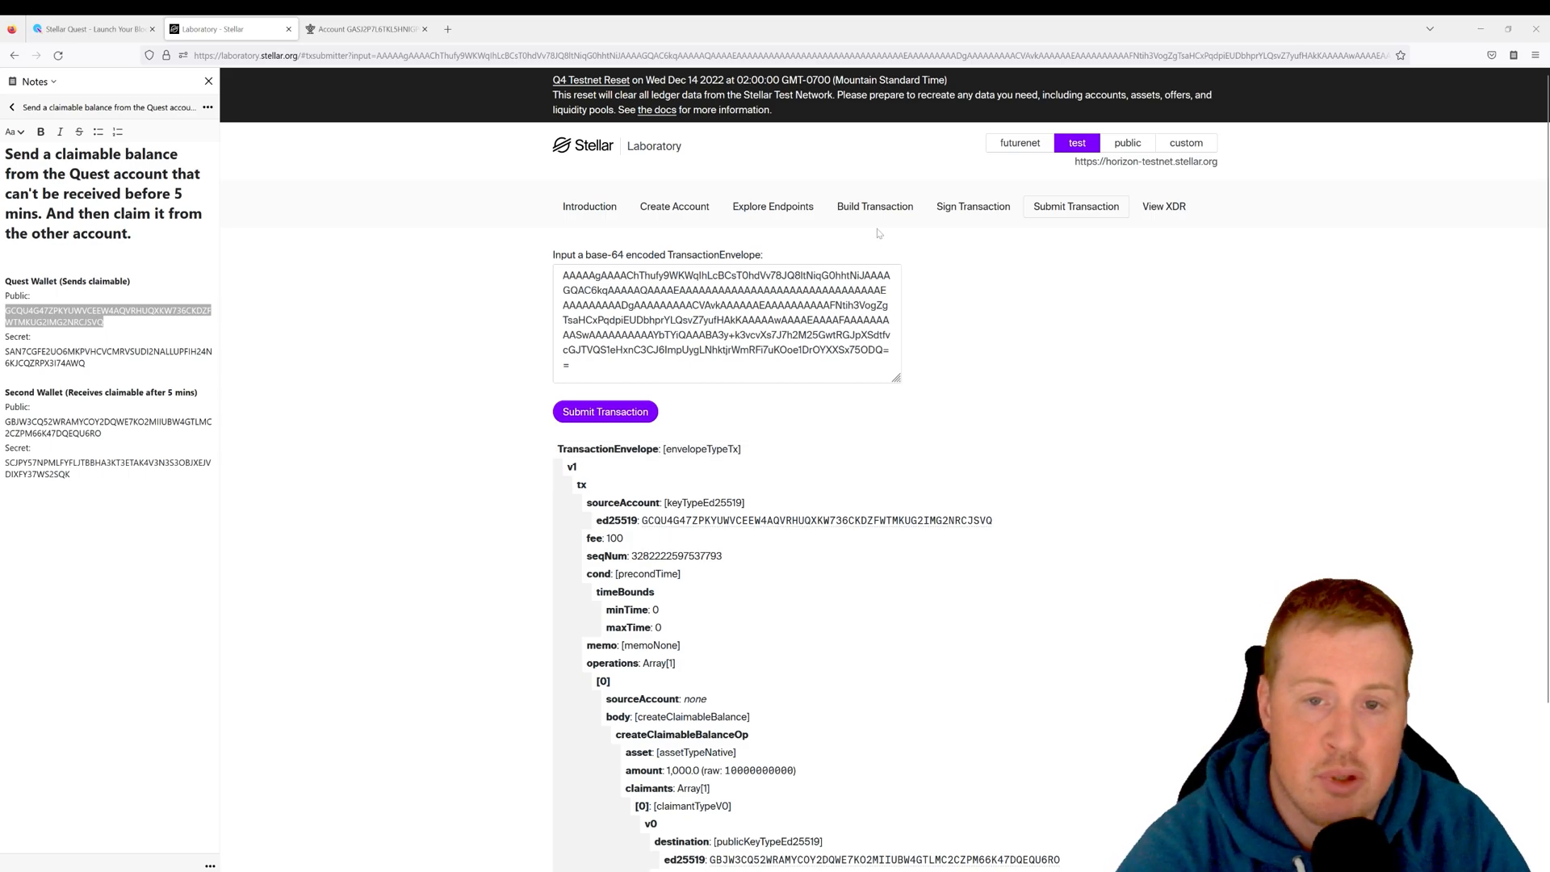
# - Reset the builder with the second wallet as source, fetched sequence, and Claim Claimable Balance
pyautogui.click(875, 206)
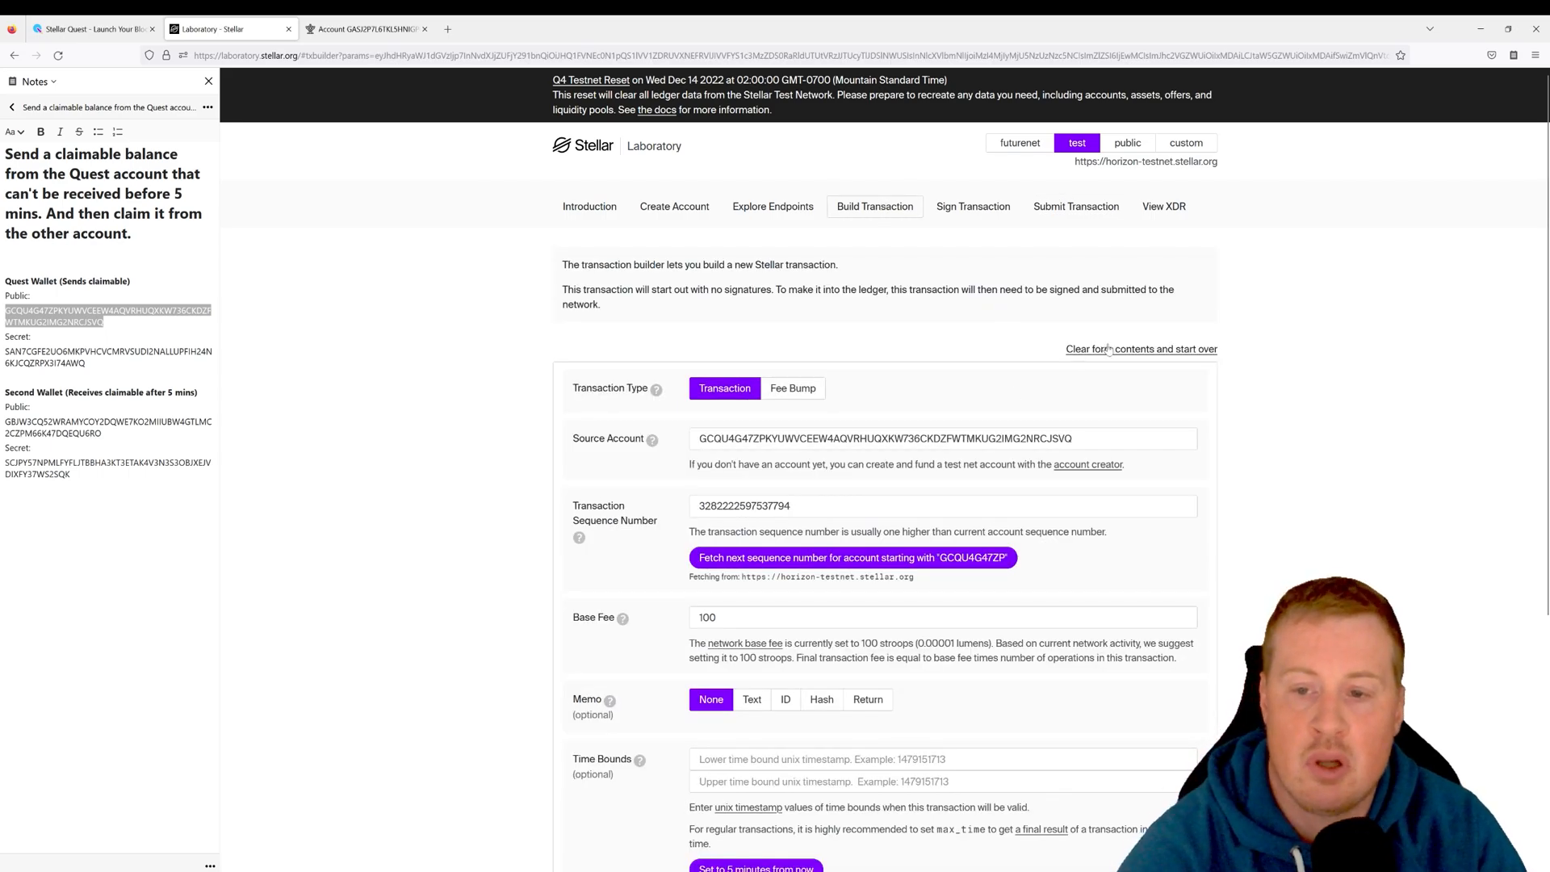
pyautogui.click(1142, 349)
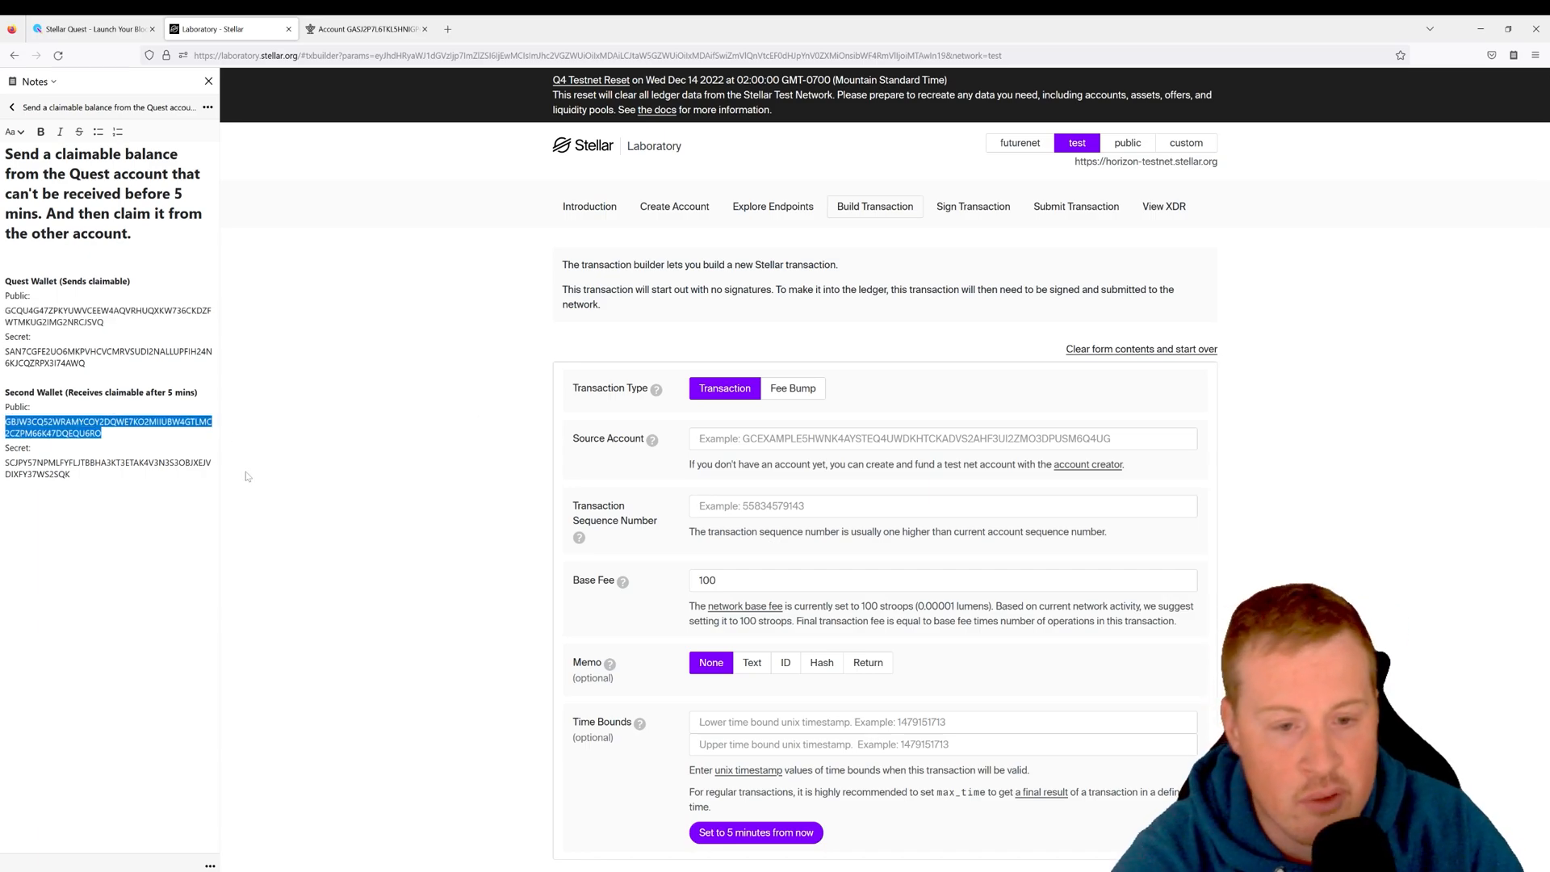
pyautogui.click(943, 438)
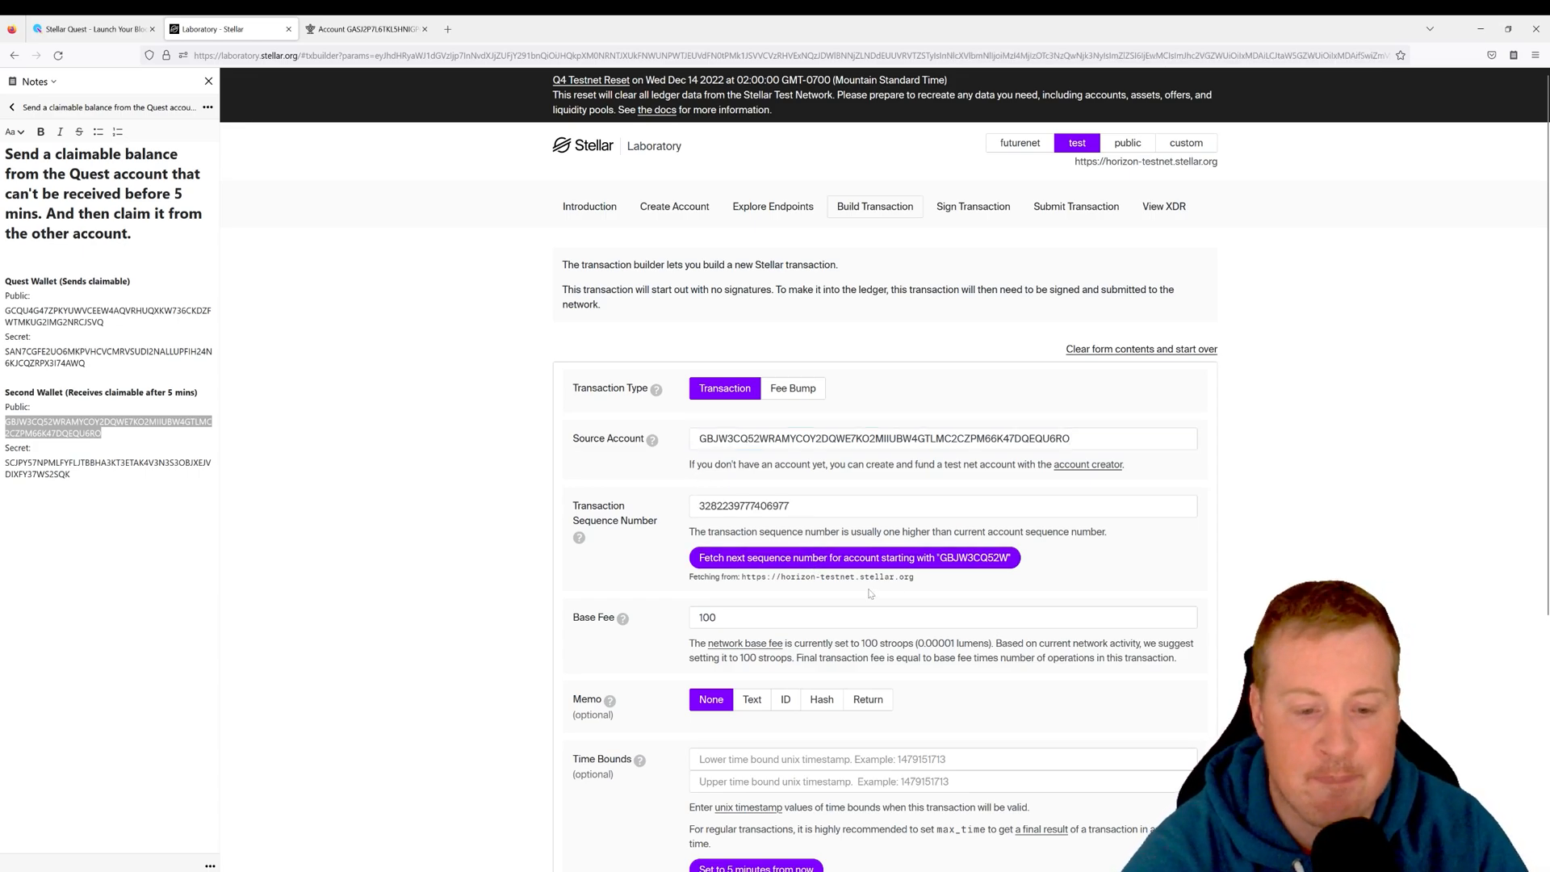
pyautogui.click(848, 637)
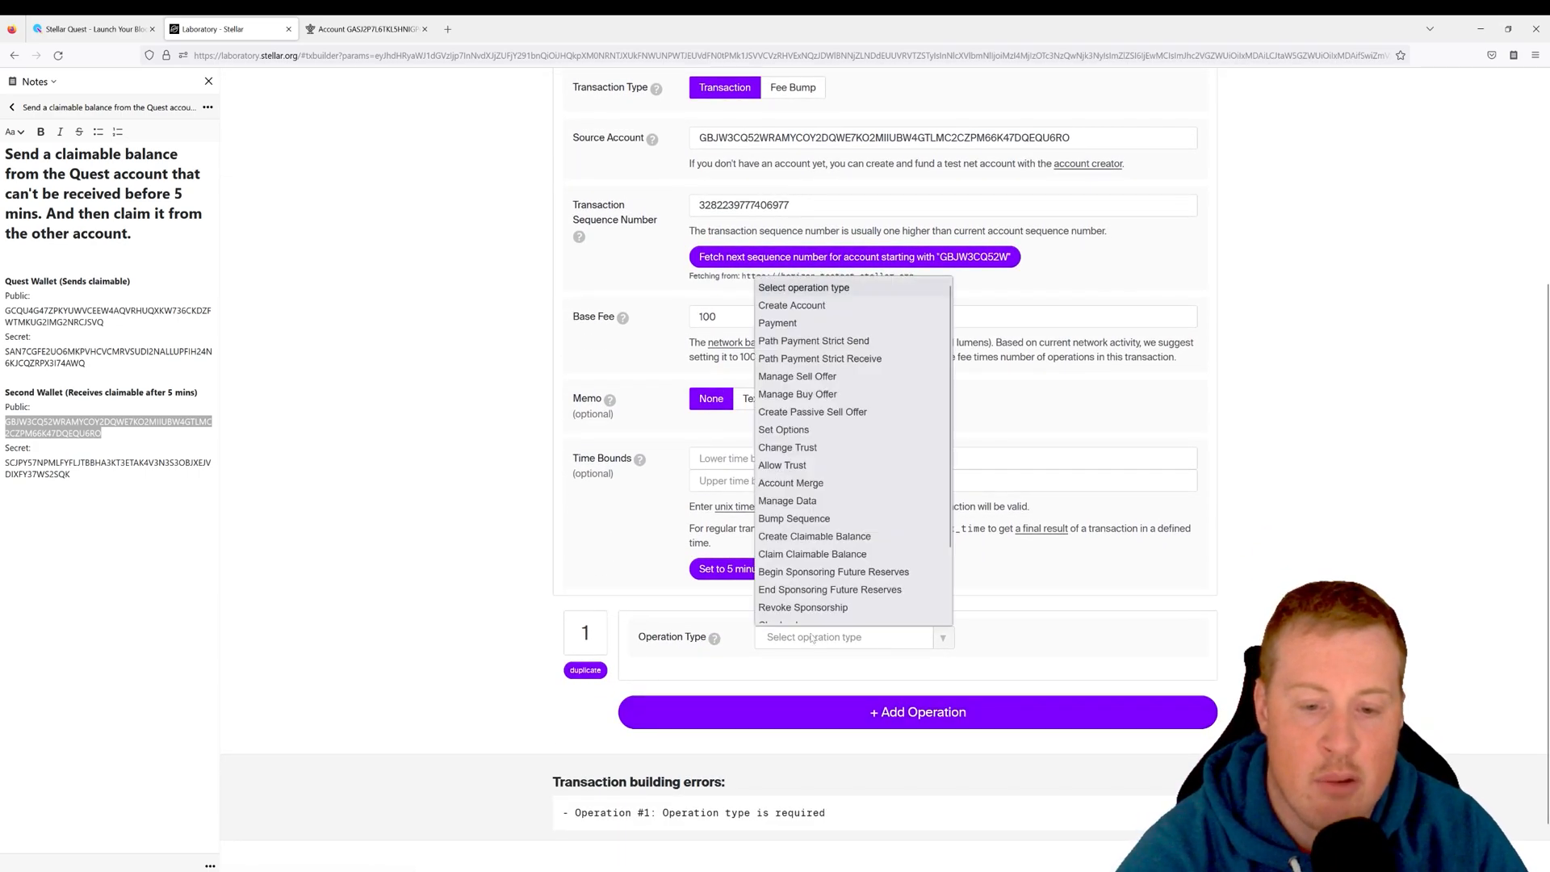
pyautogui.click(812, 554)
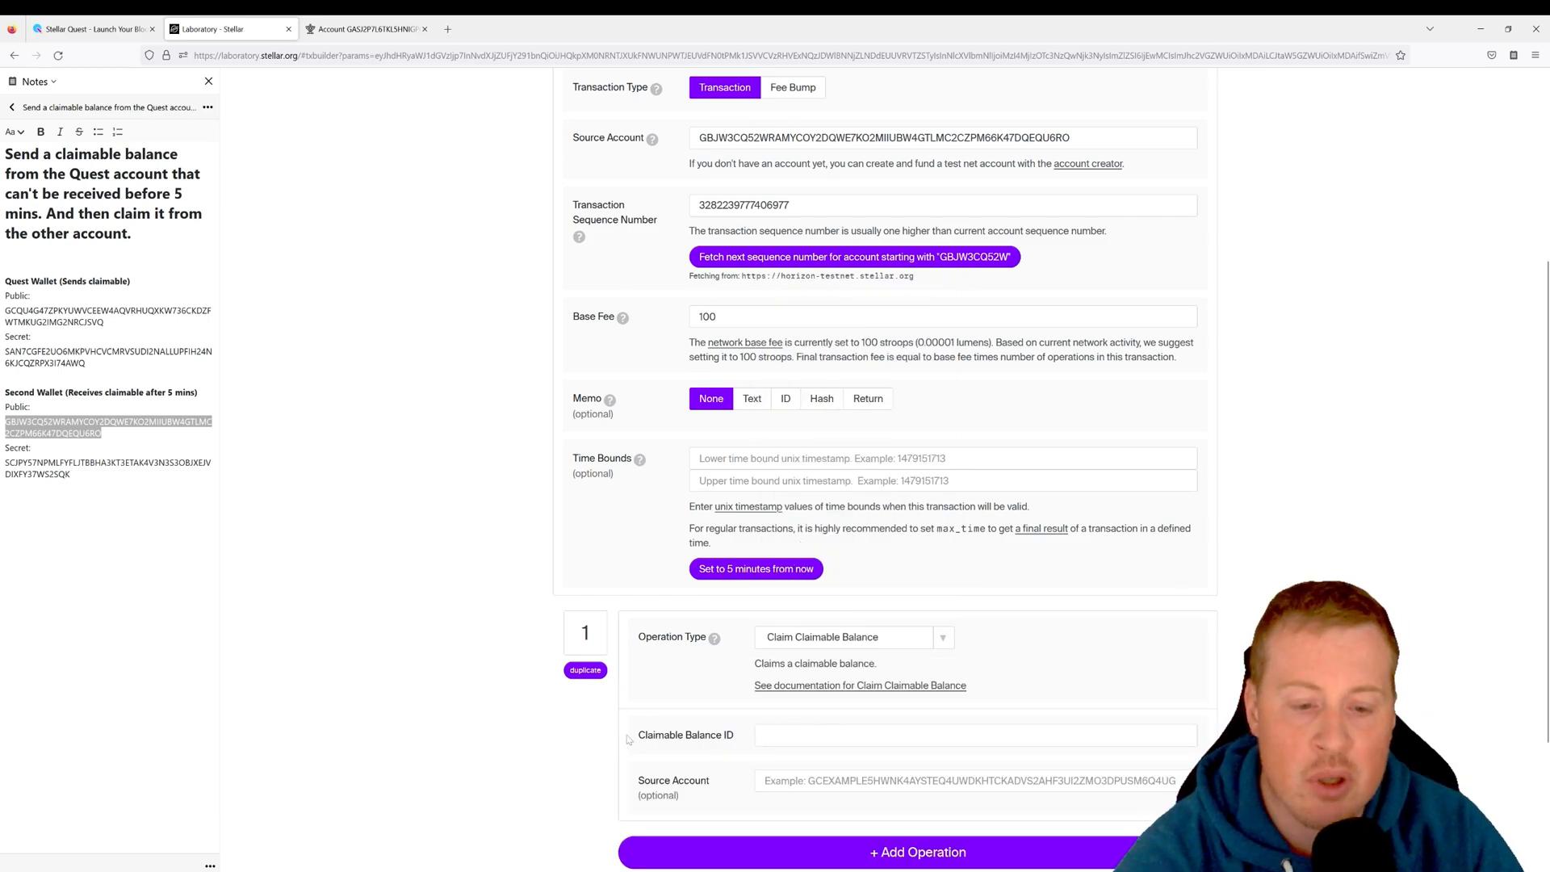
pyautogui.doubleClick(685, 734)
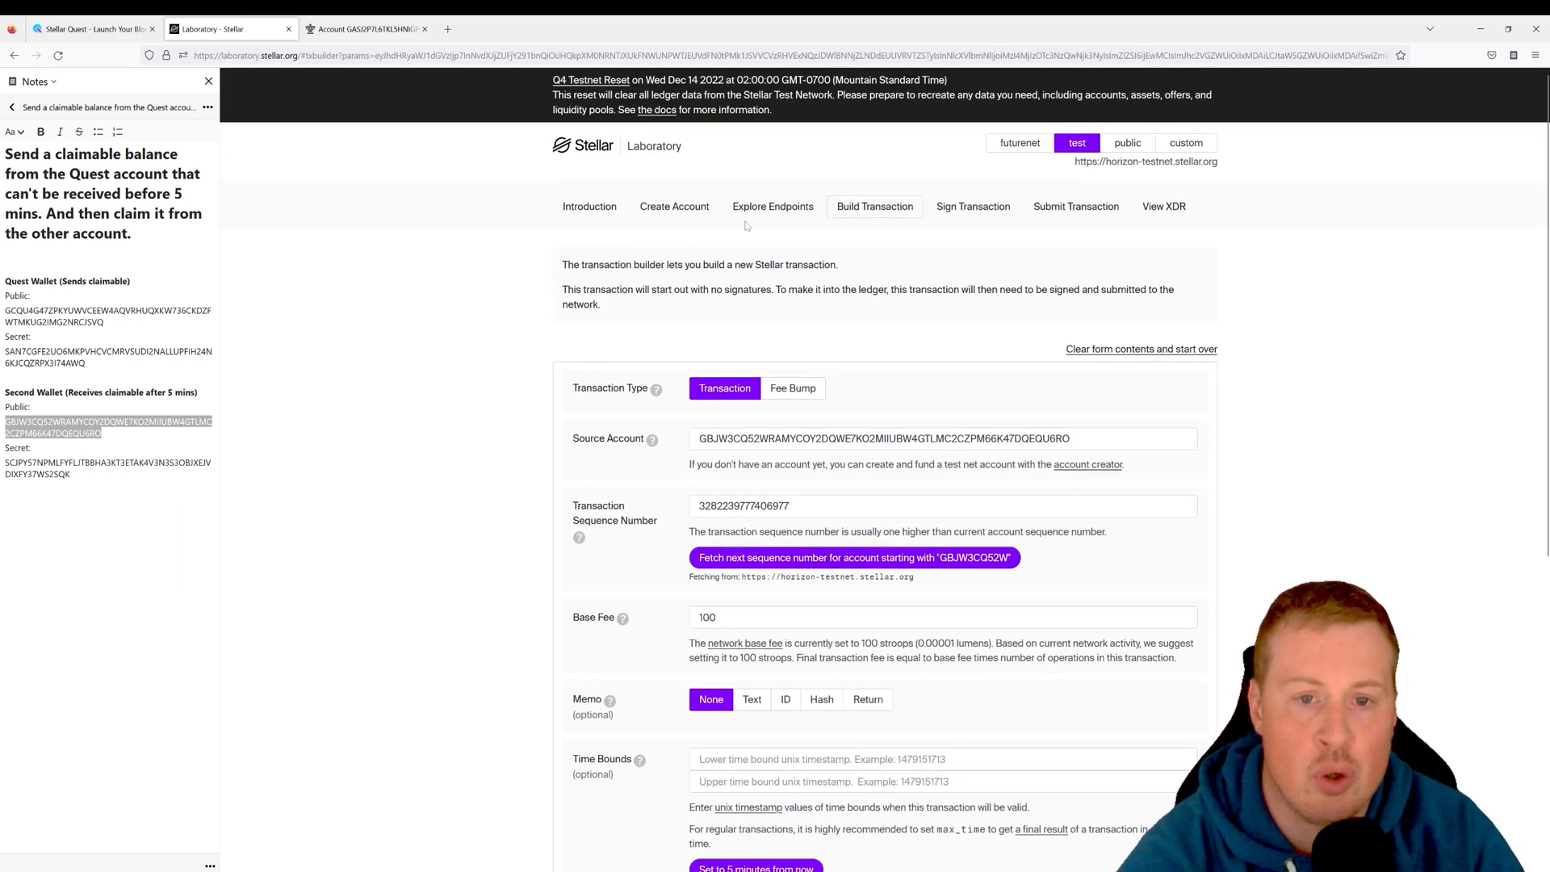
# - Query All Claimable Balances filtered by the second wallet as claimant and read the ID
pyautogui.click(772, 206)
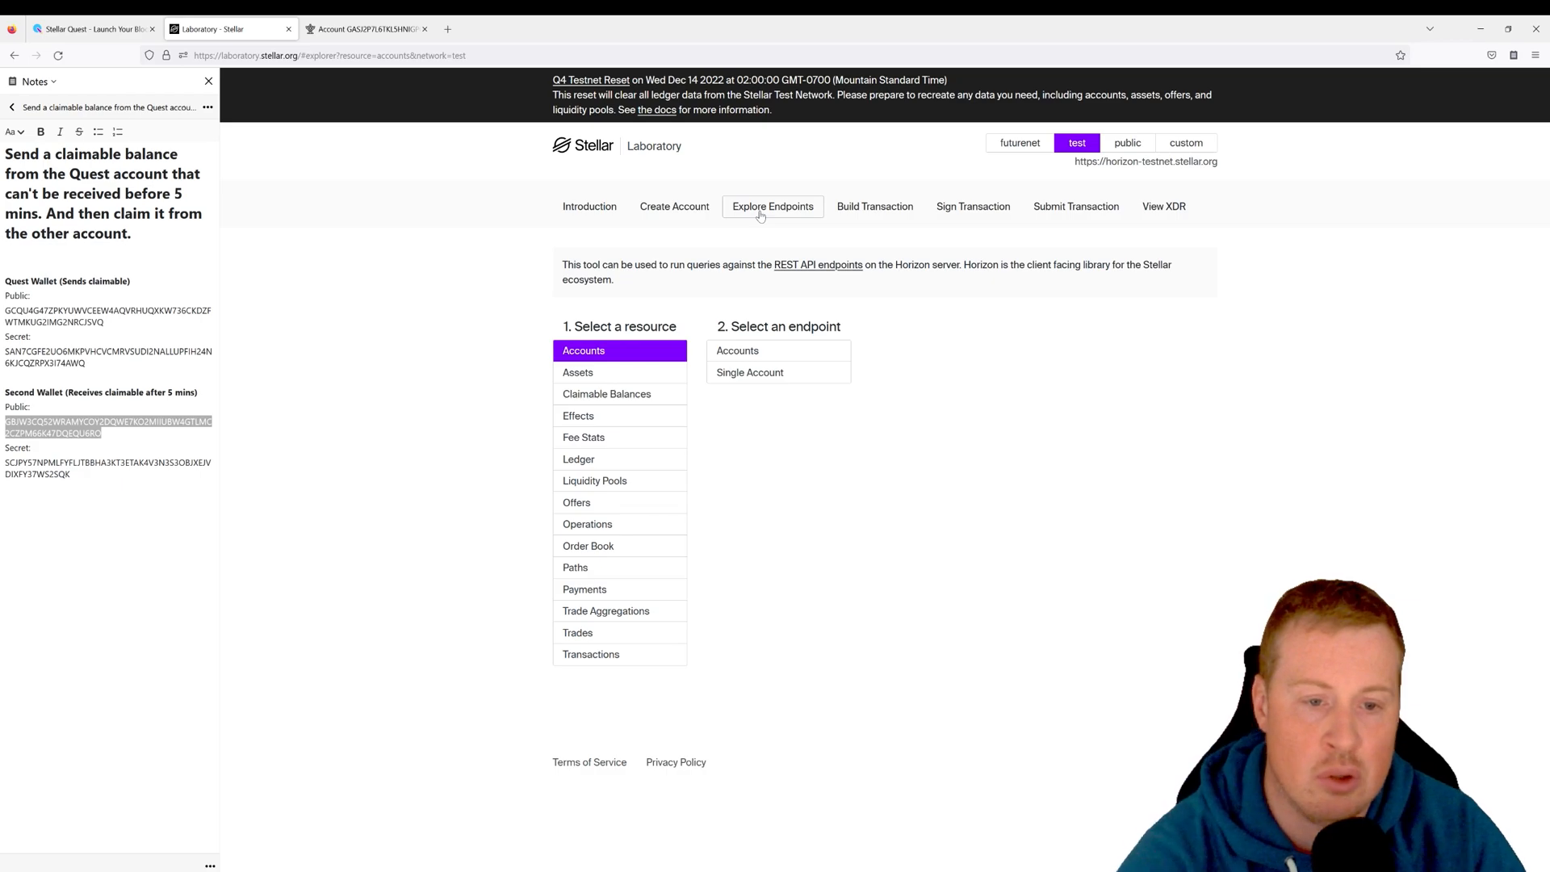
pyautogui.click(606, 394)
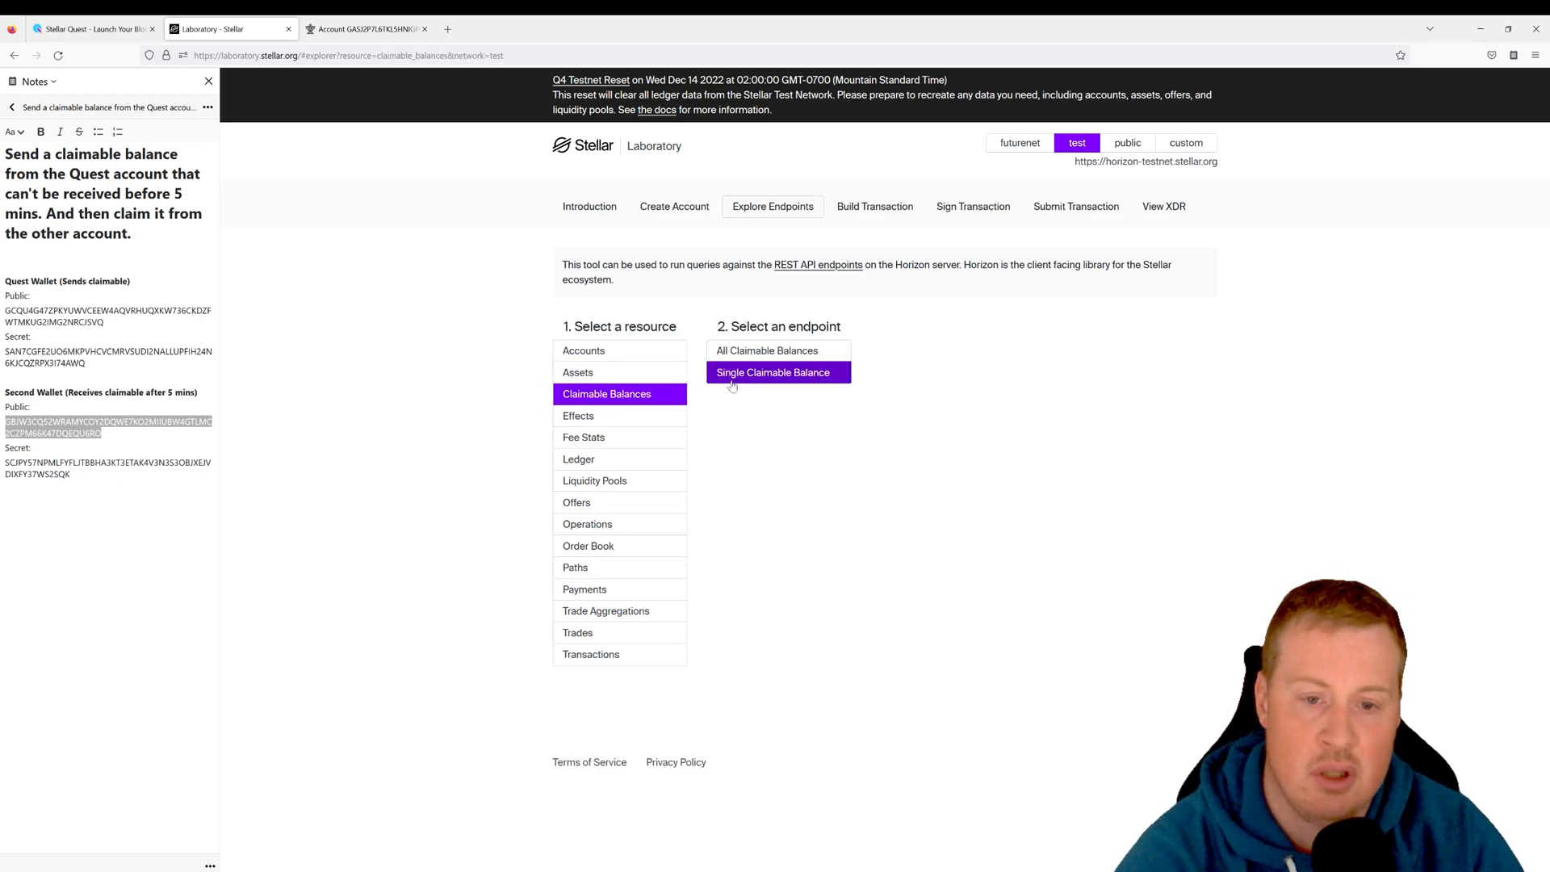
pyautogui.click(767, 351)
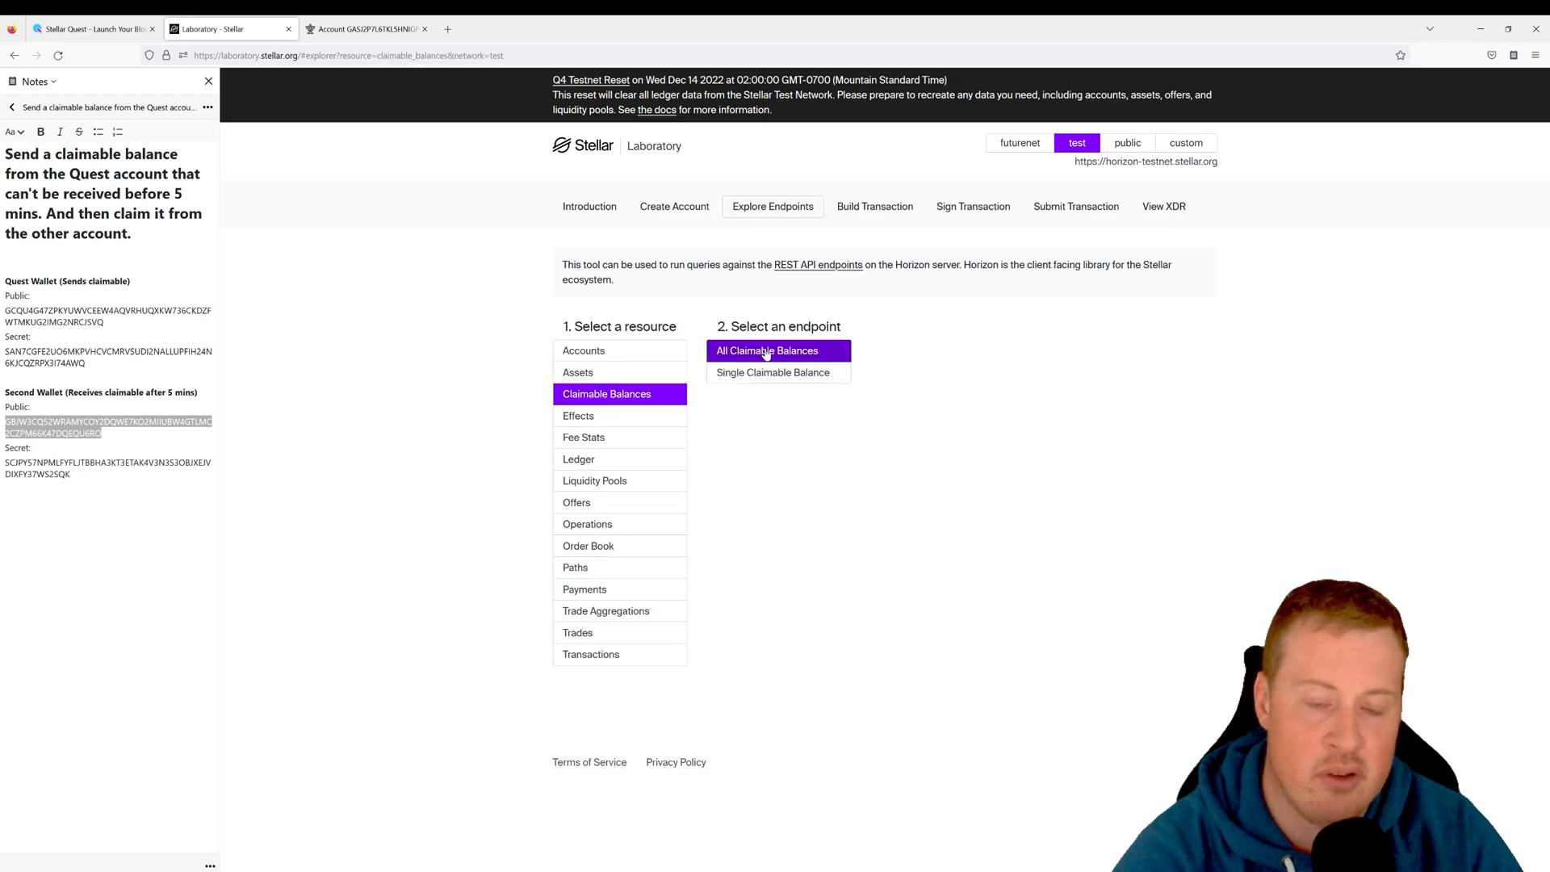
pyautogui.click(767, 351)
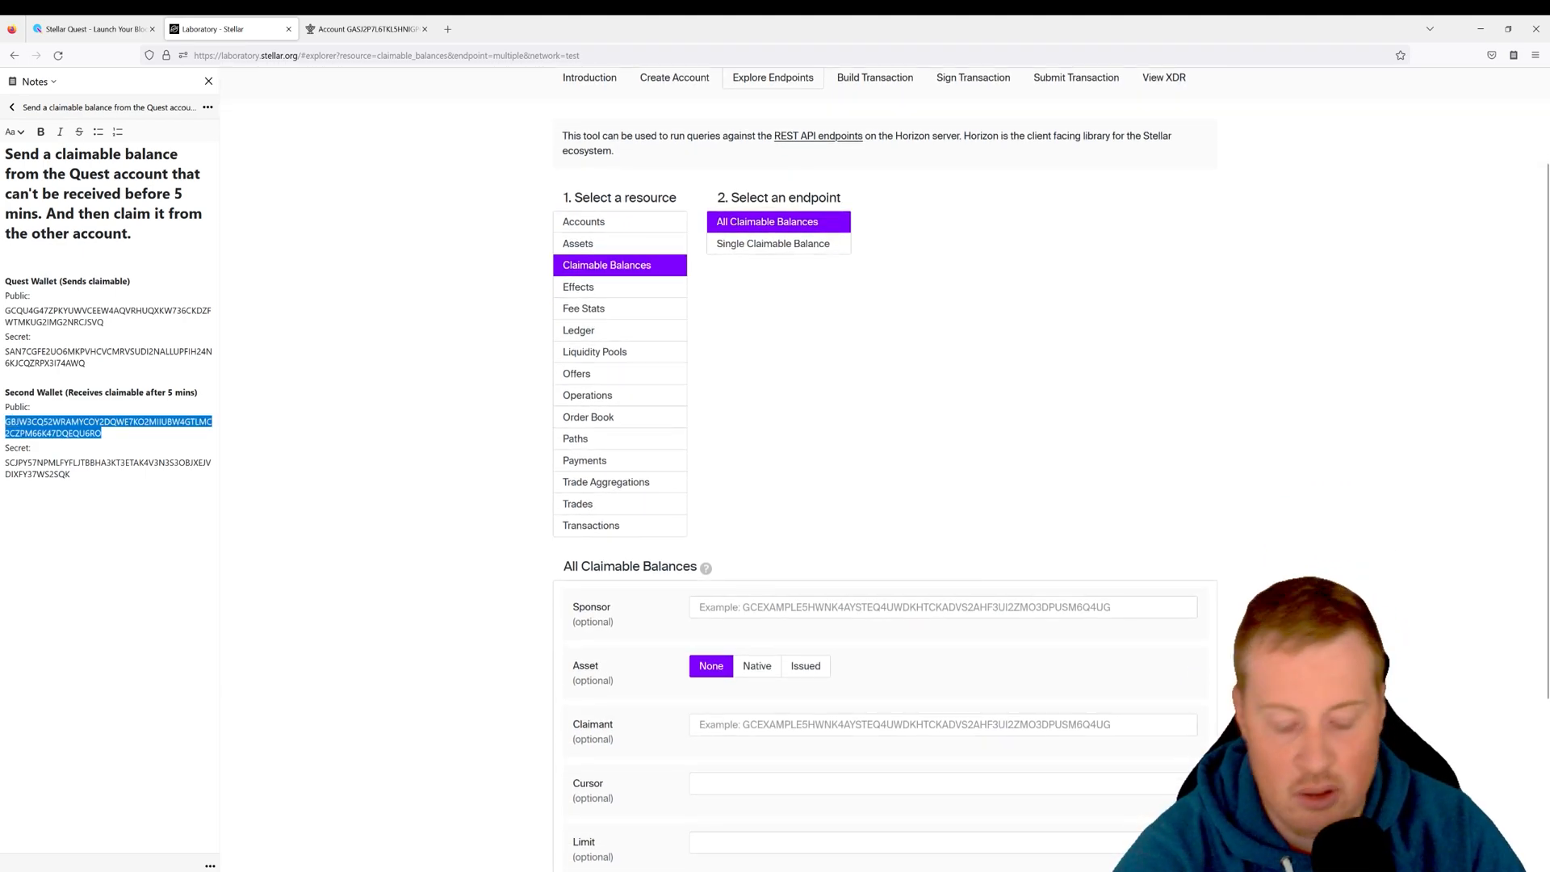
pyautogui.click(943, 725)
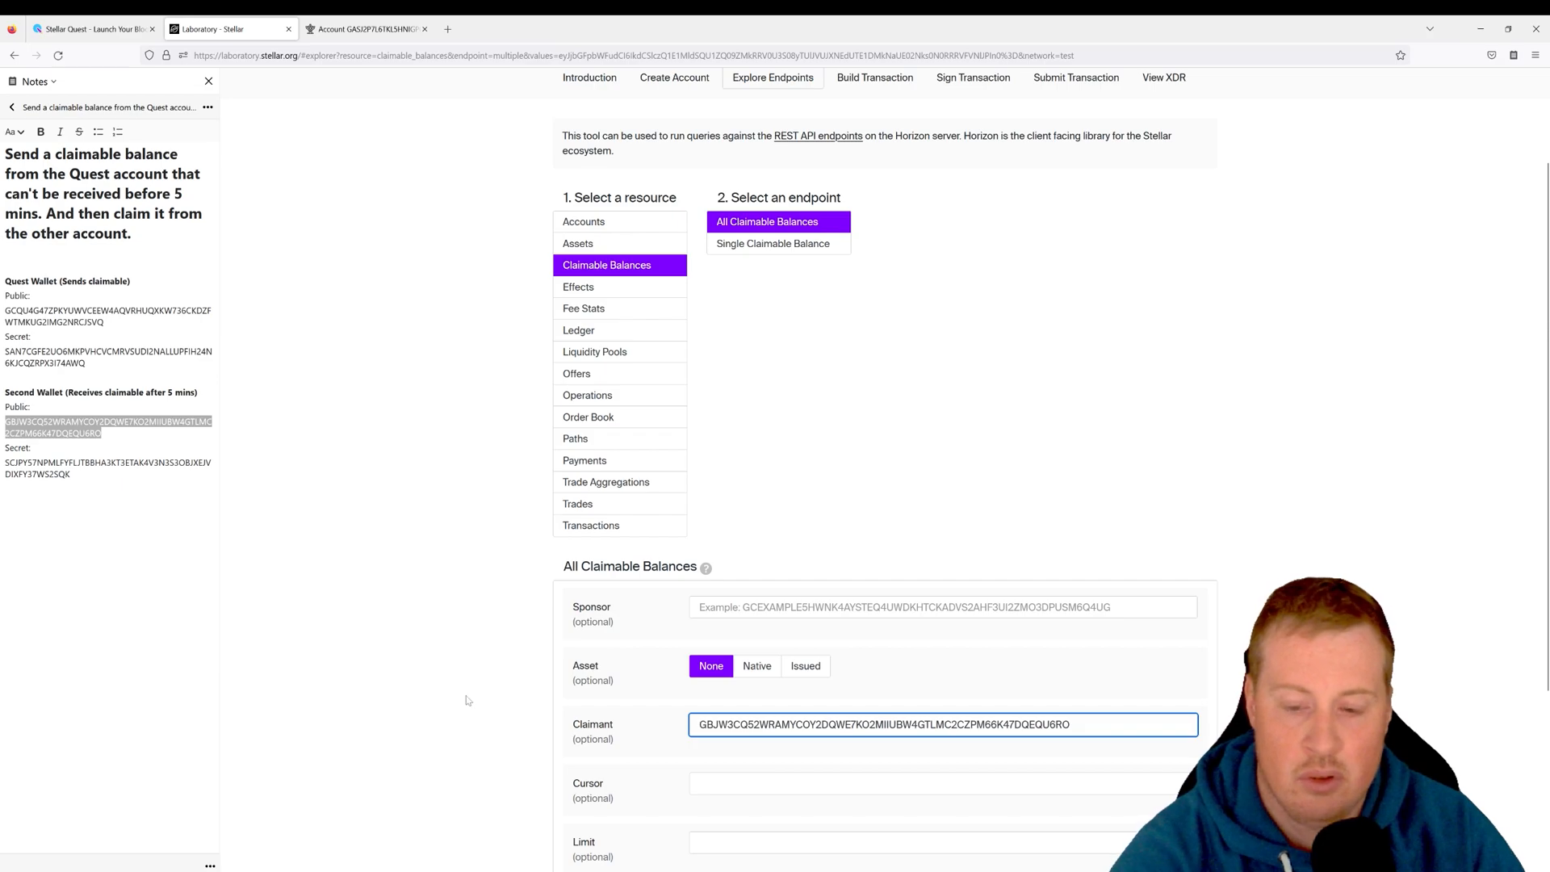
pyautogui.scroll(-3)
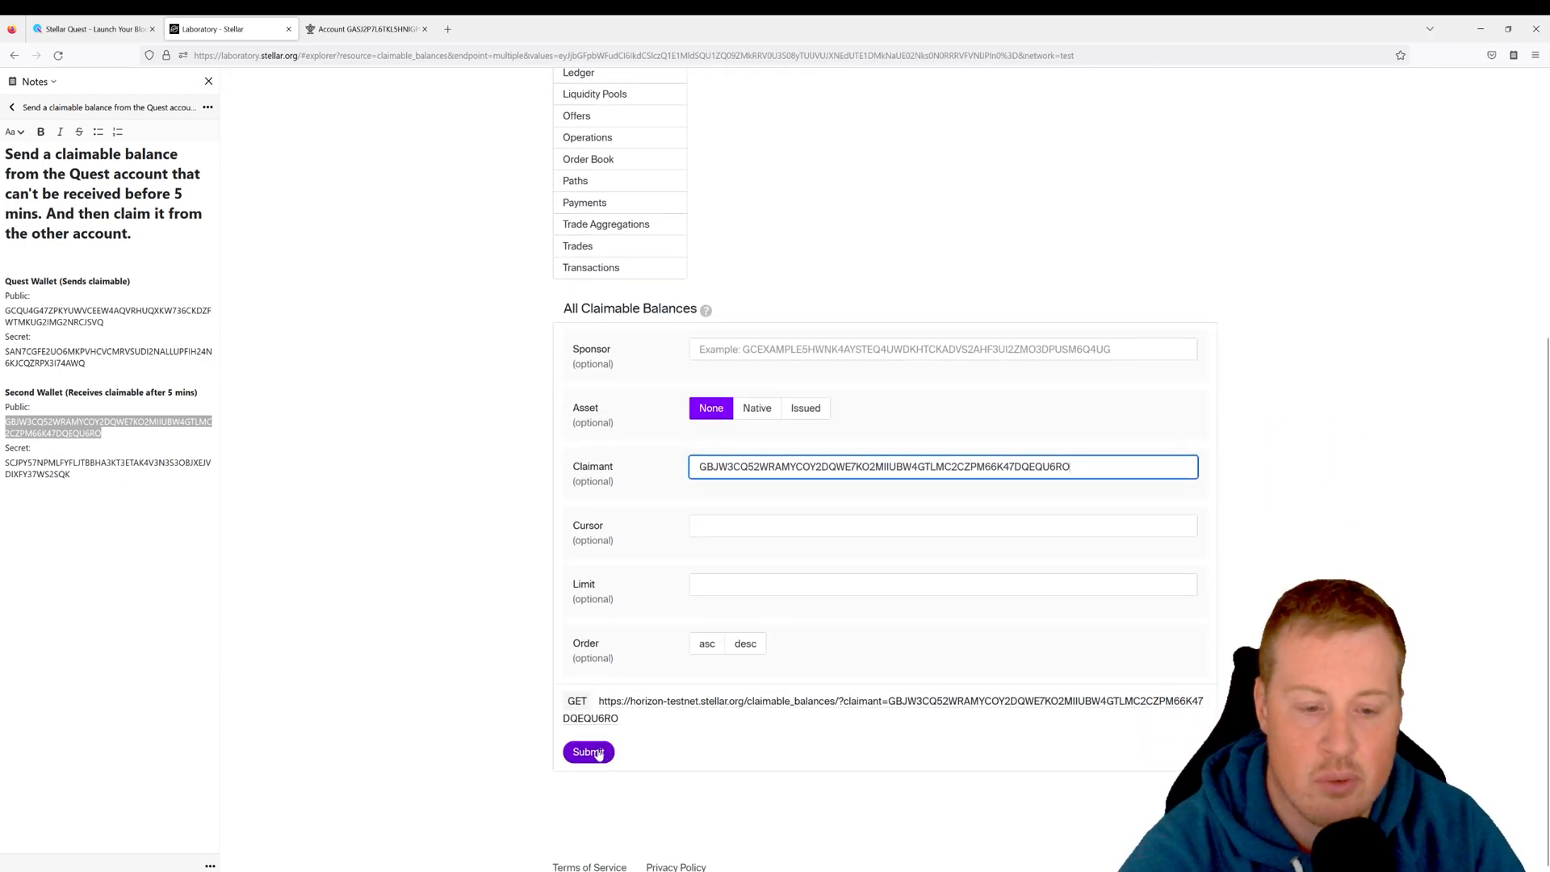
pyautogui.click(588, 751)
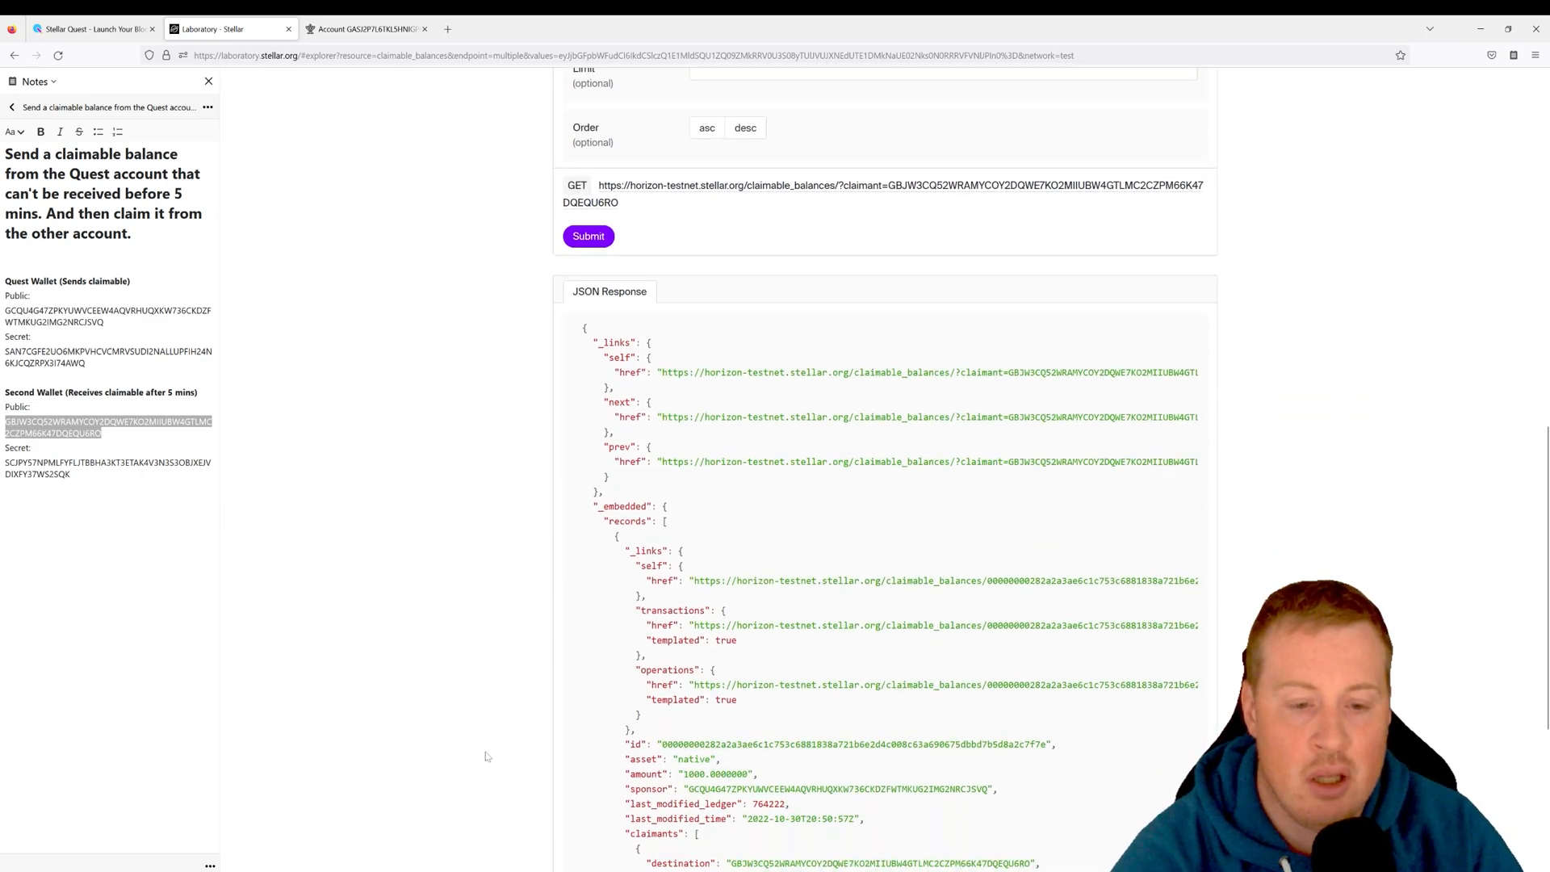
pyautogui.scroll(-3)
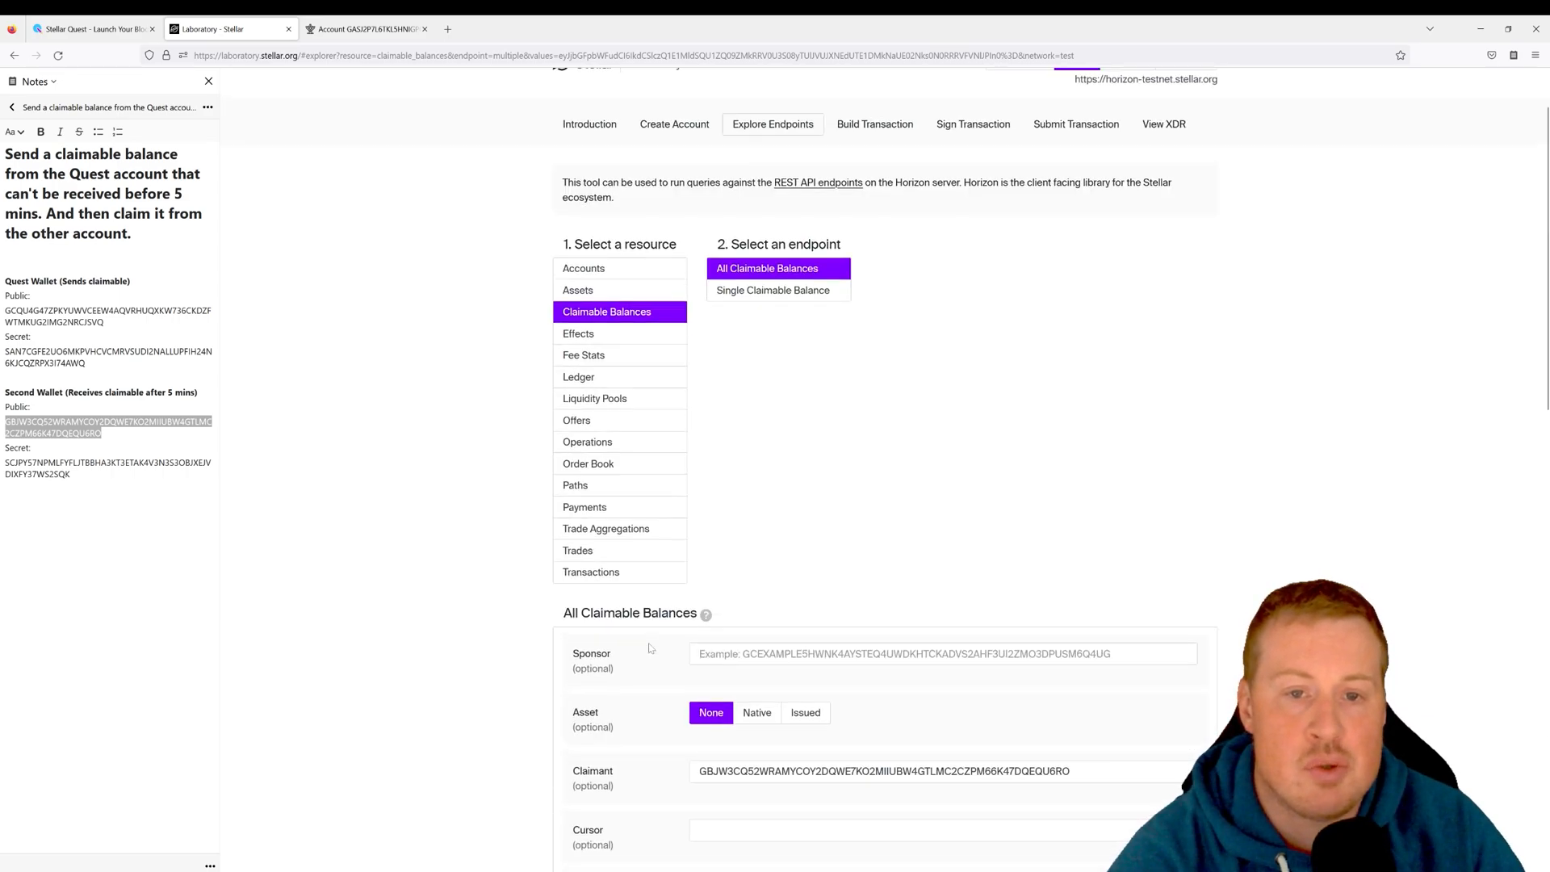
pyautogui.click(874, 124)
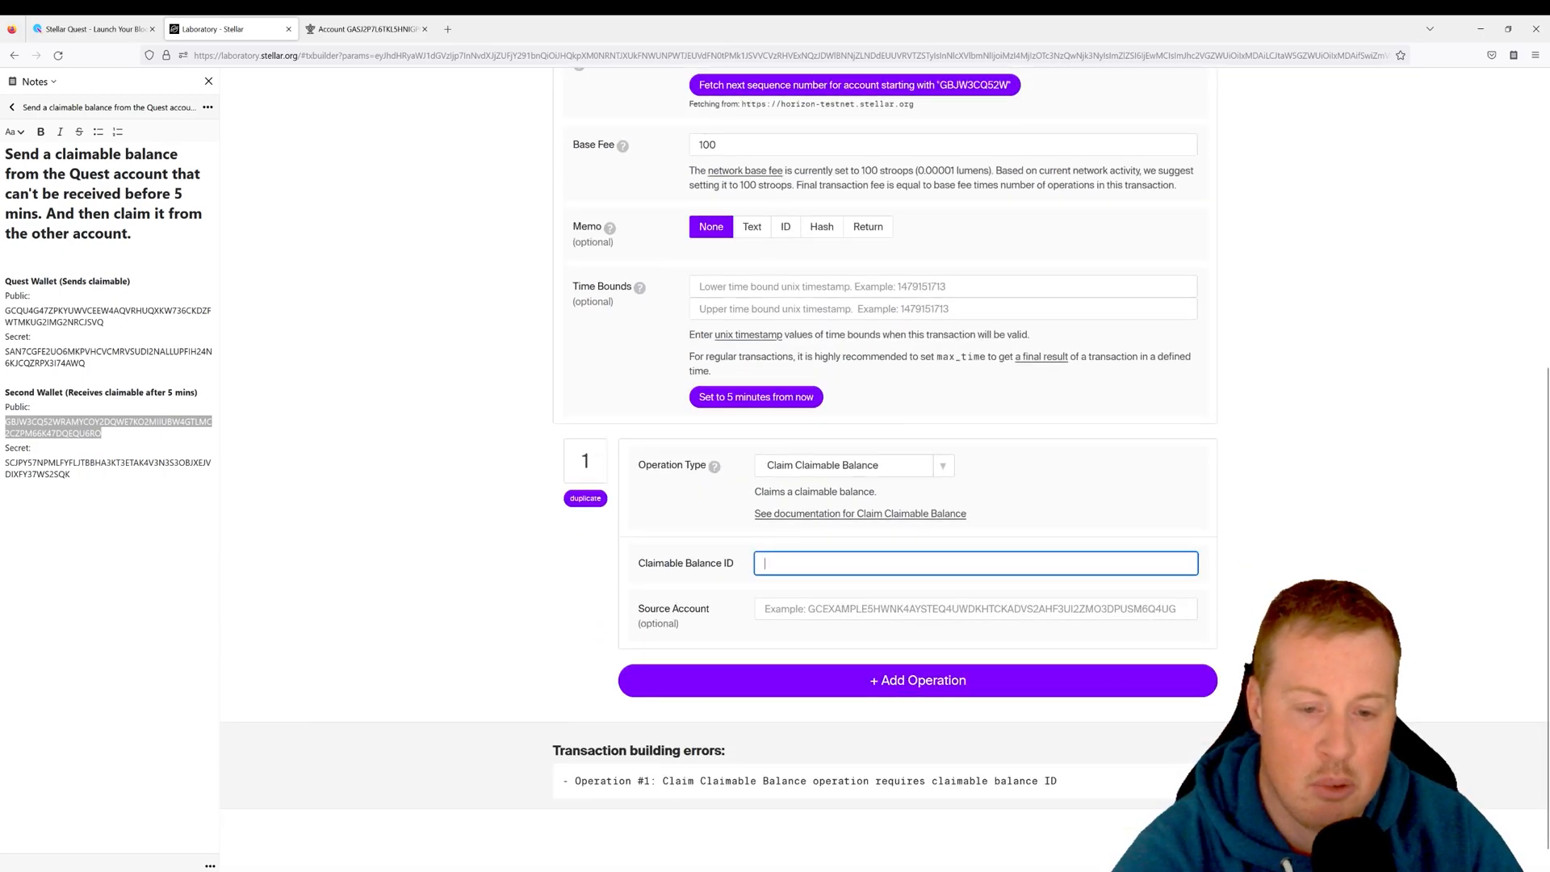
pyautogui.write('00000000282a2a3ae6c1c753c6881838a721b6e2d4c008c63a690675dbbd7b5d8a2c7f7e')
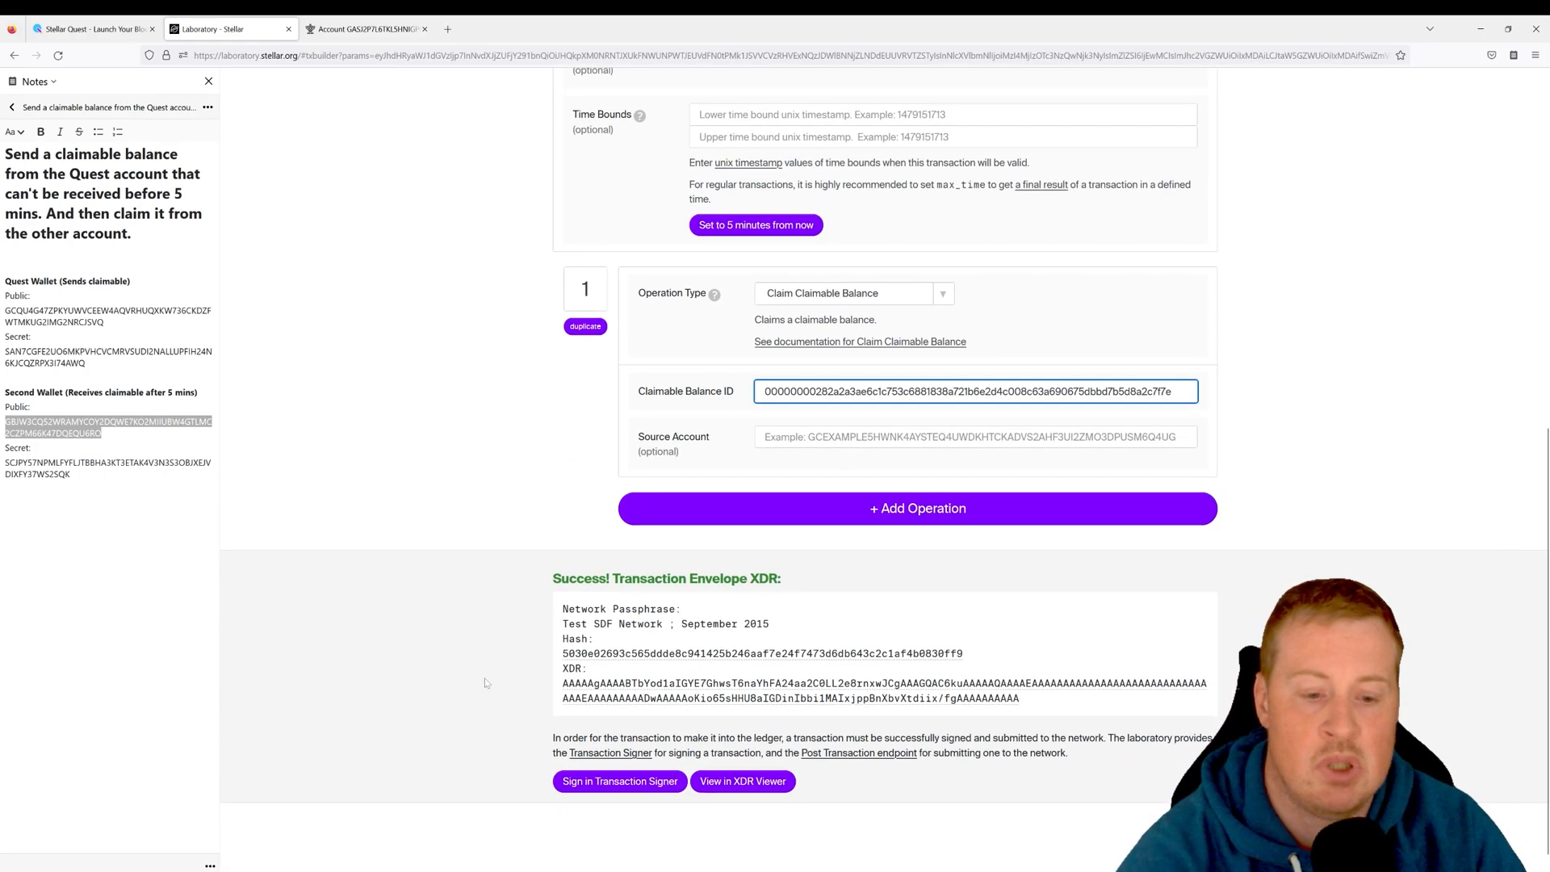
pyautogui.click(620, 781)
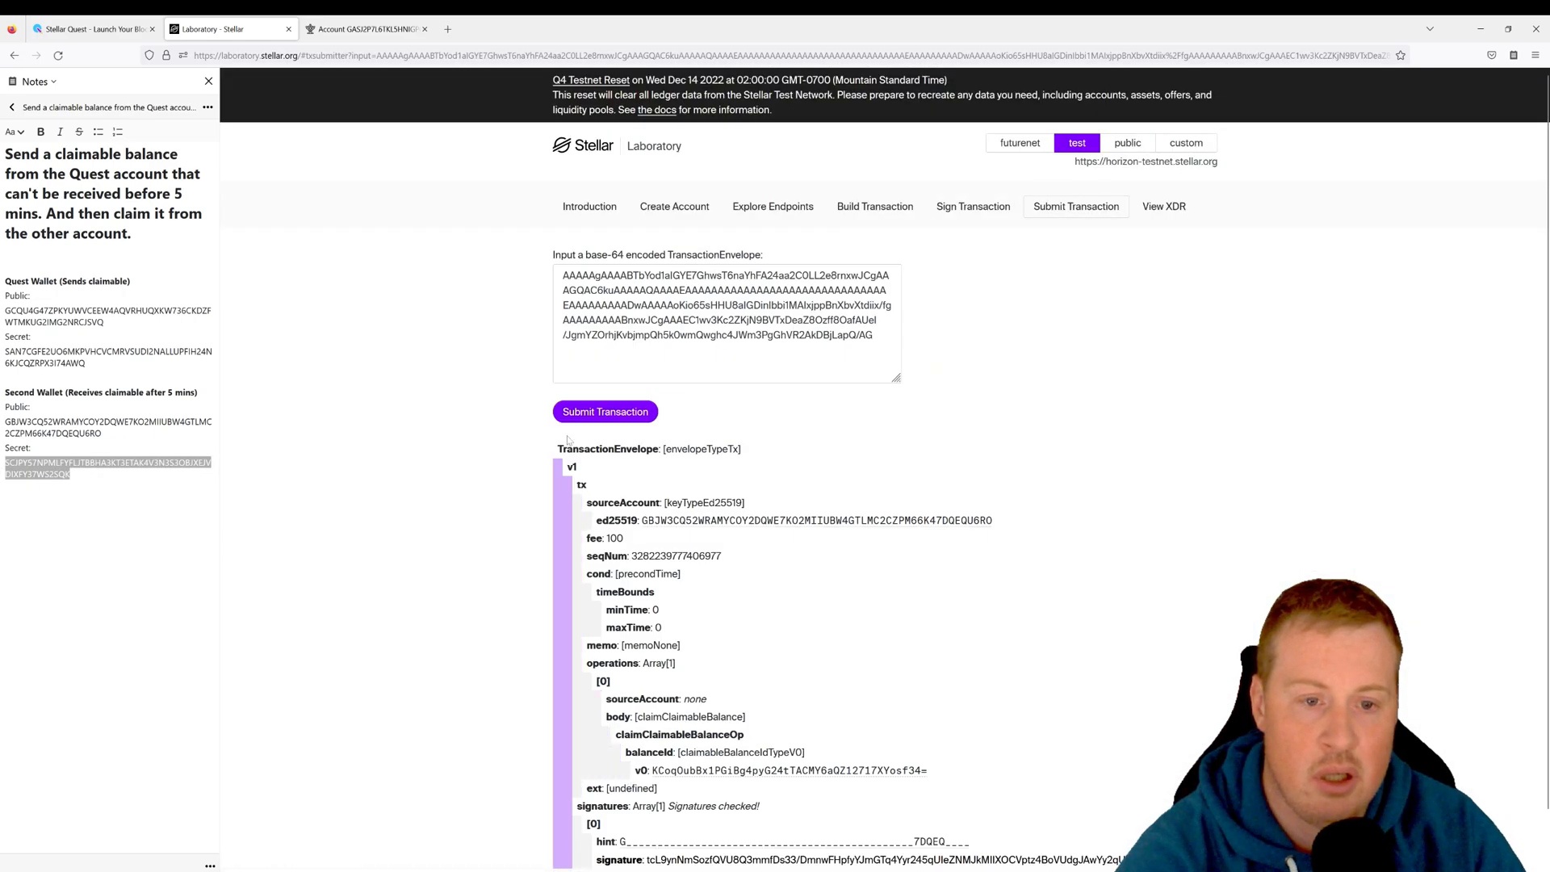
pyautogui.click(605, 412)
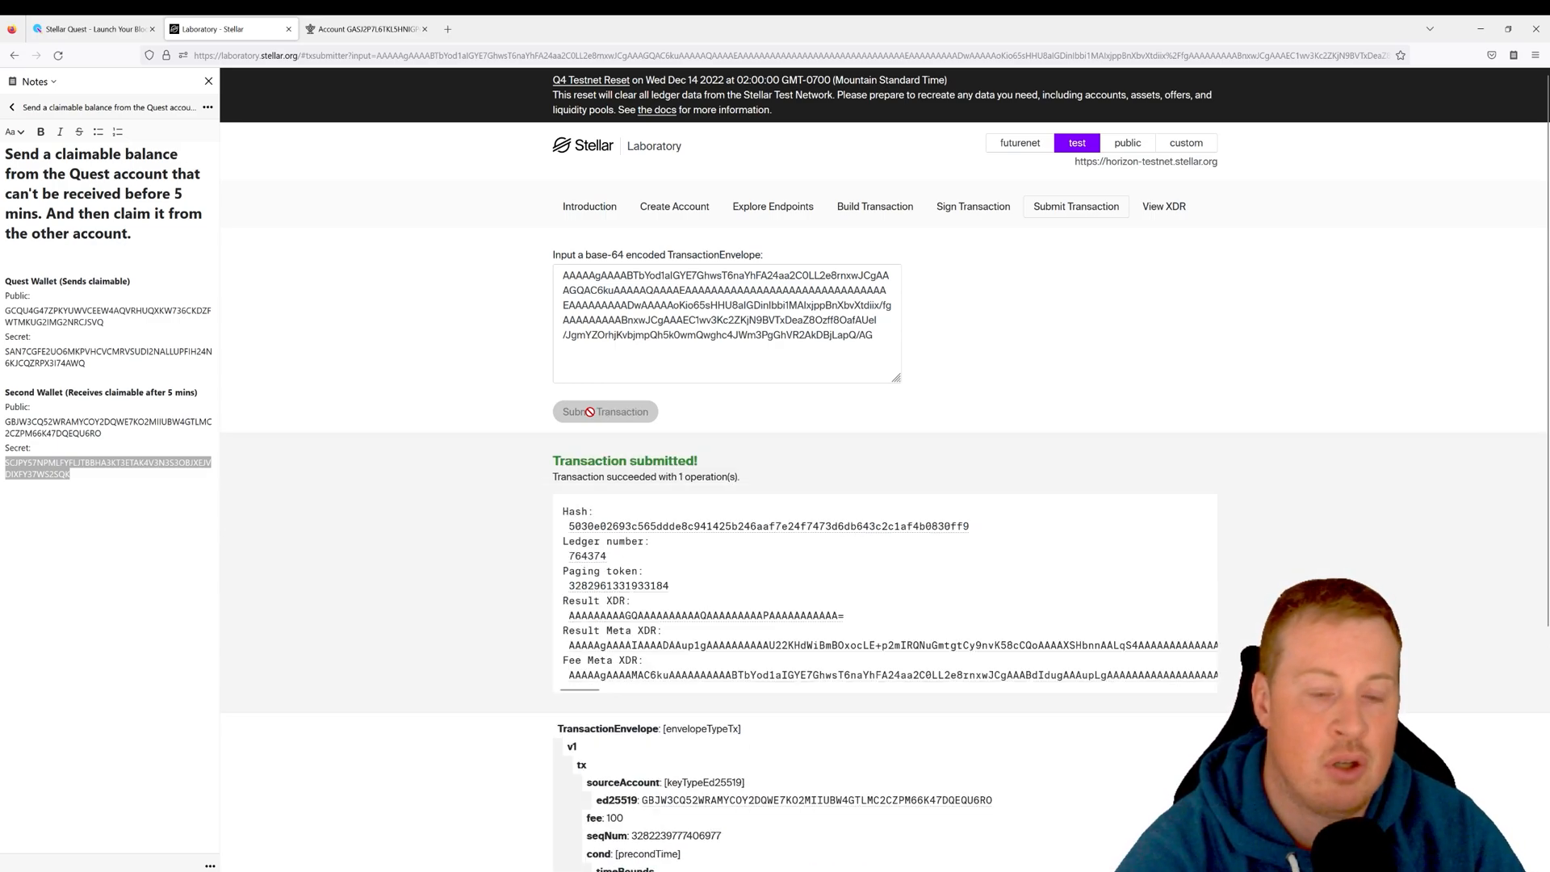
pyautogui.scroll(-3)
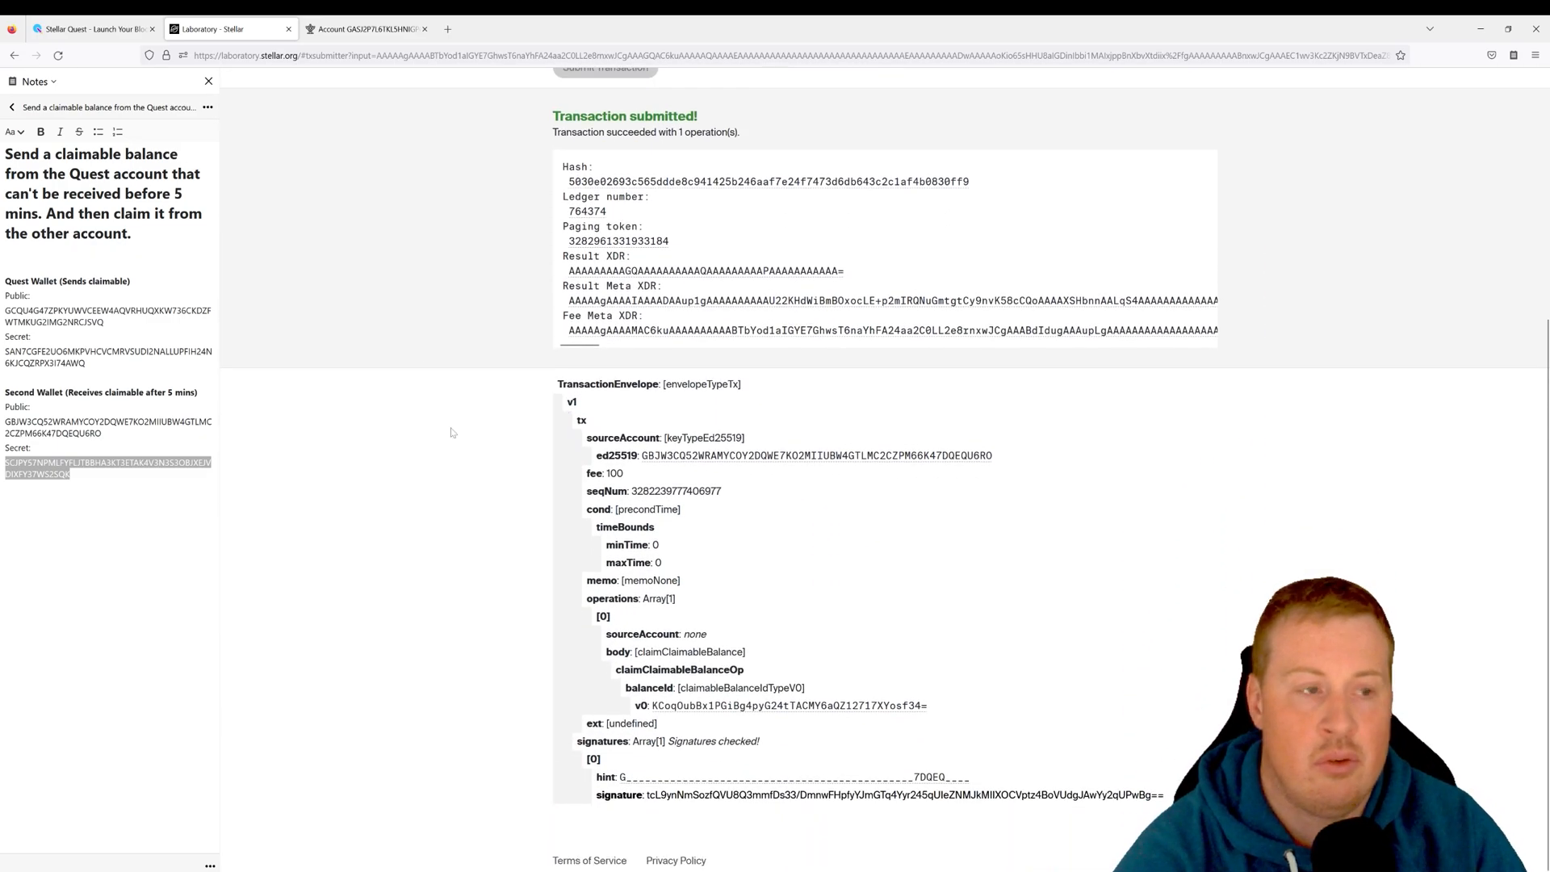
pyautogui.click(88, 28)
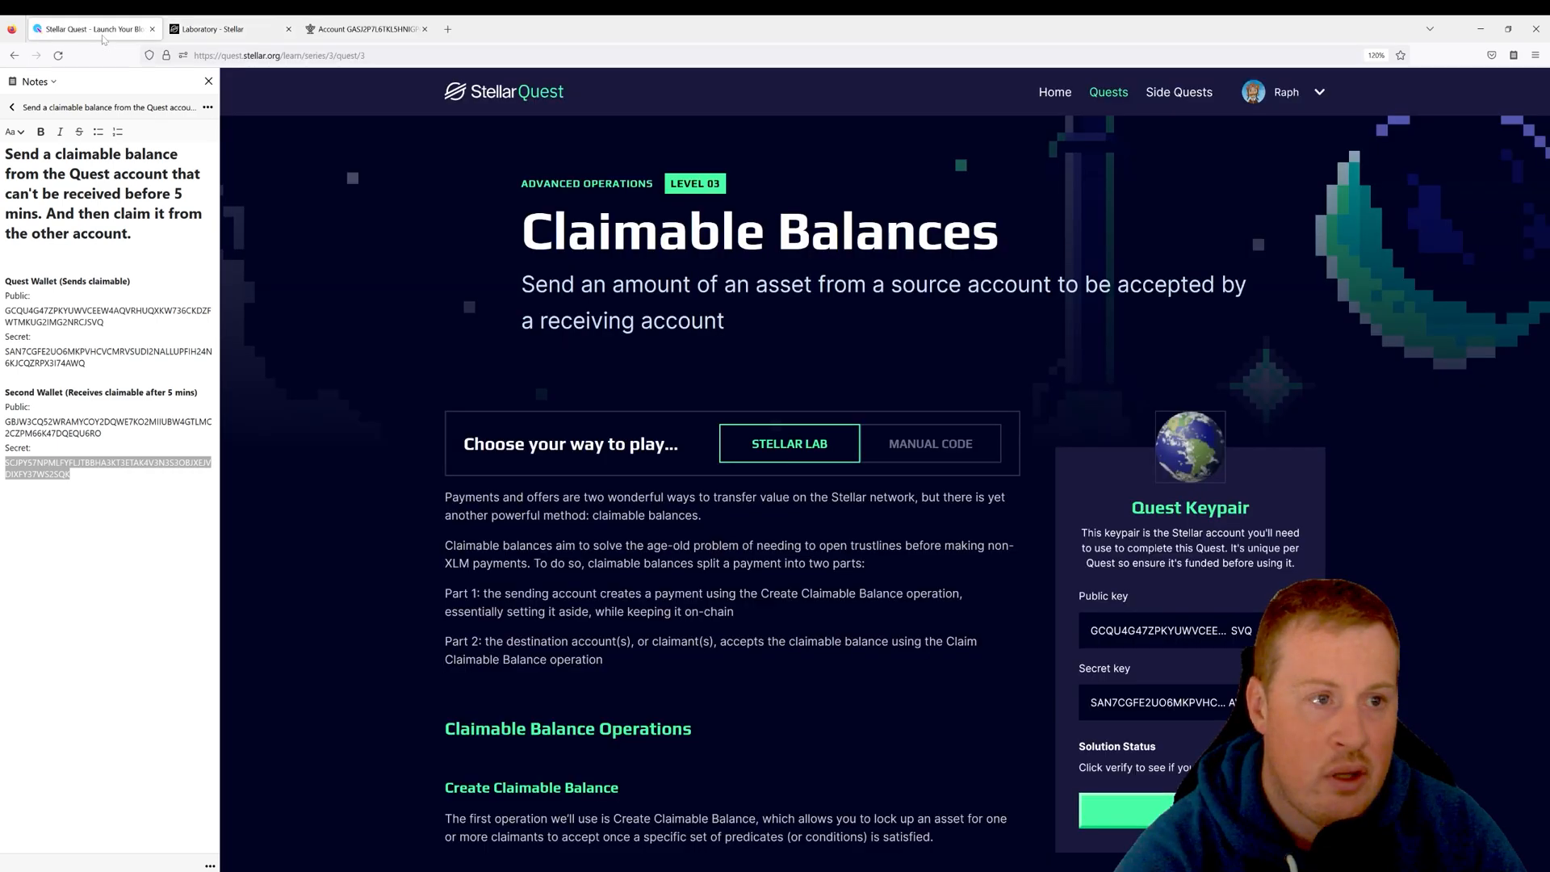